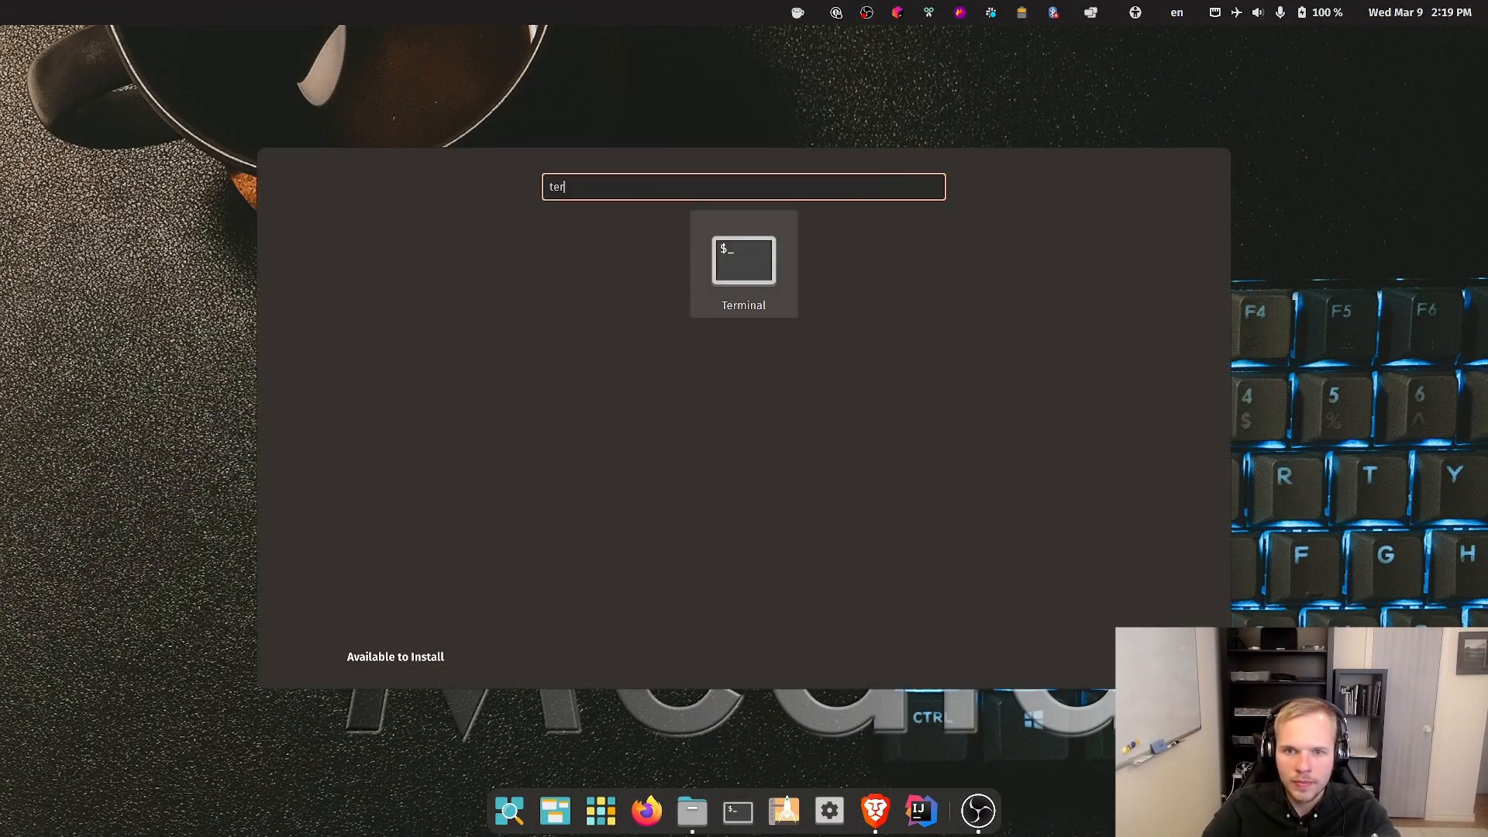
- Start a terminal, then toggle Generate shell scripts in the JetBrains Toolbox settings
left_click(743, 260)
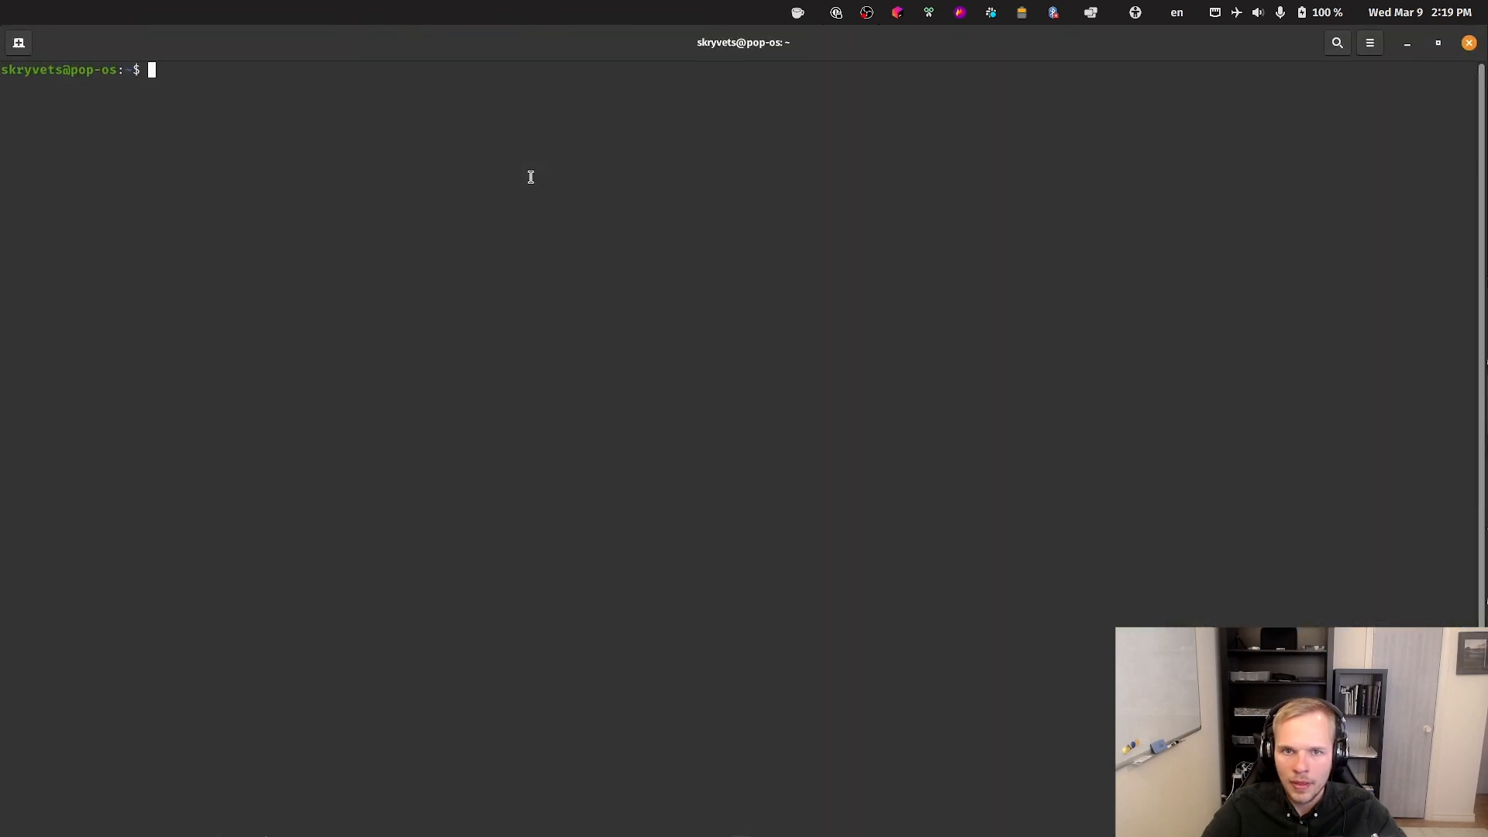
left_click(895, 12)
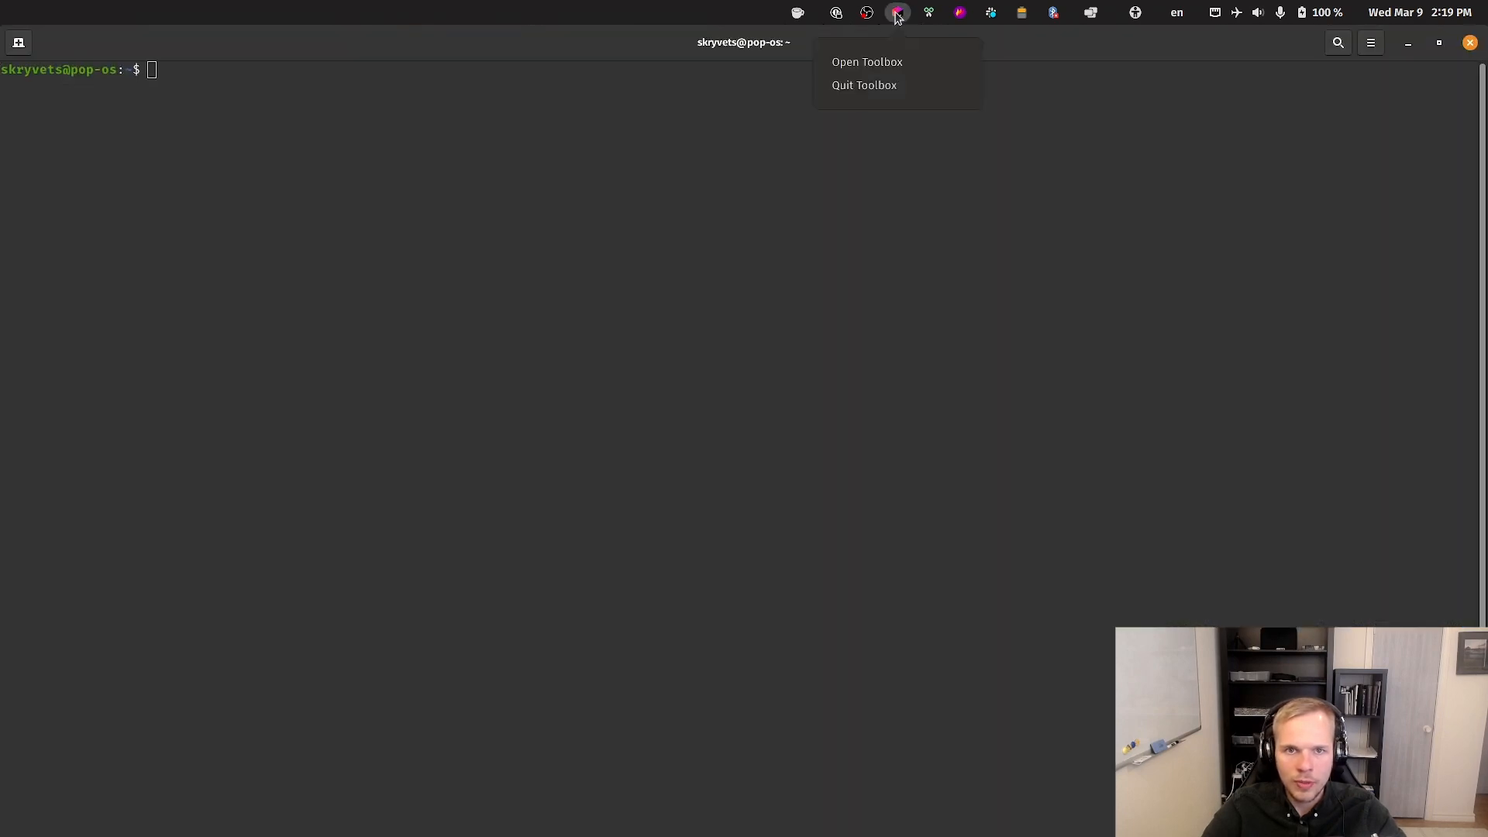
left_click(865, 62)
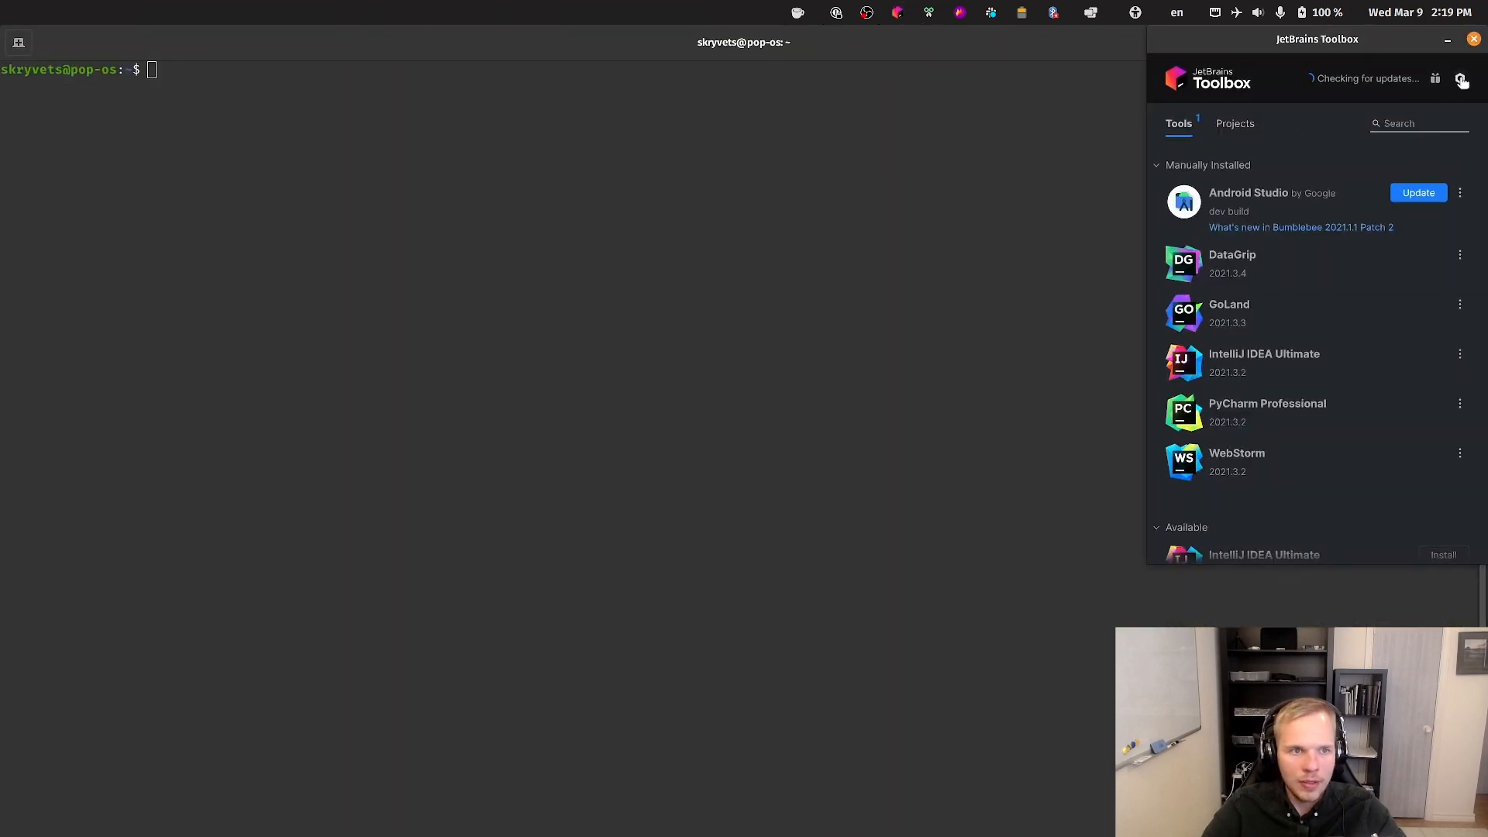
left_click(1461, 78)
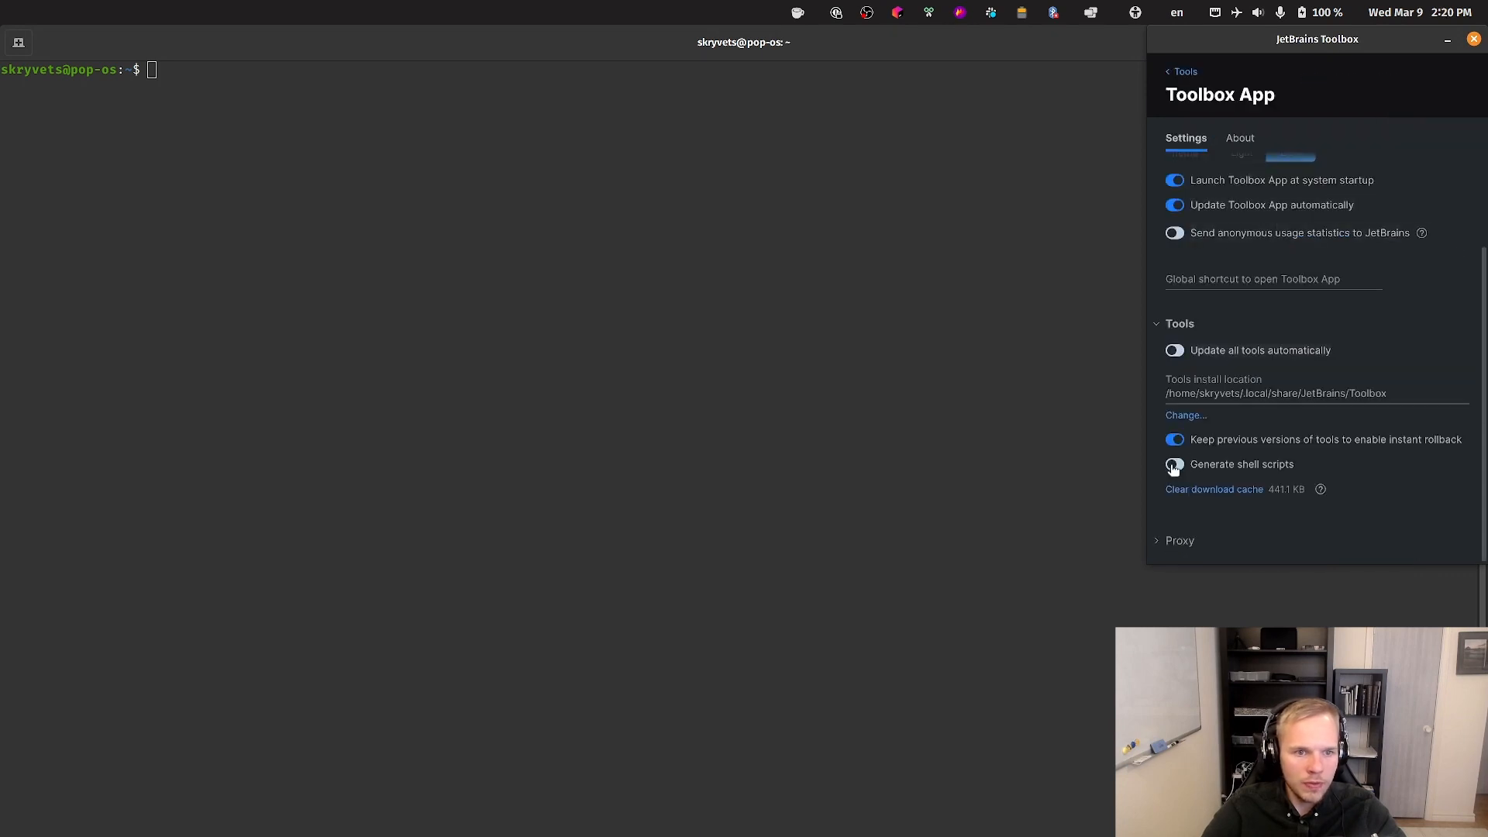
left_click(1173, 464)
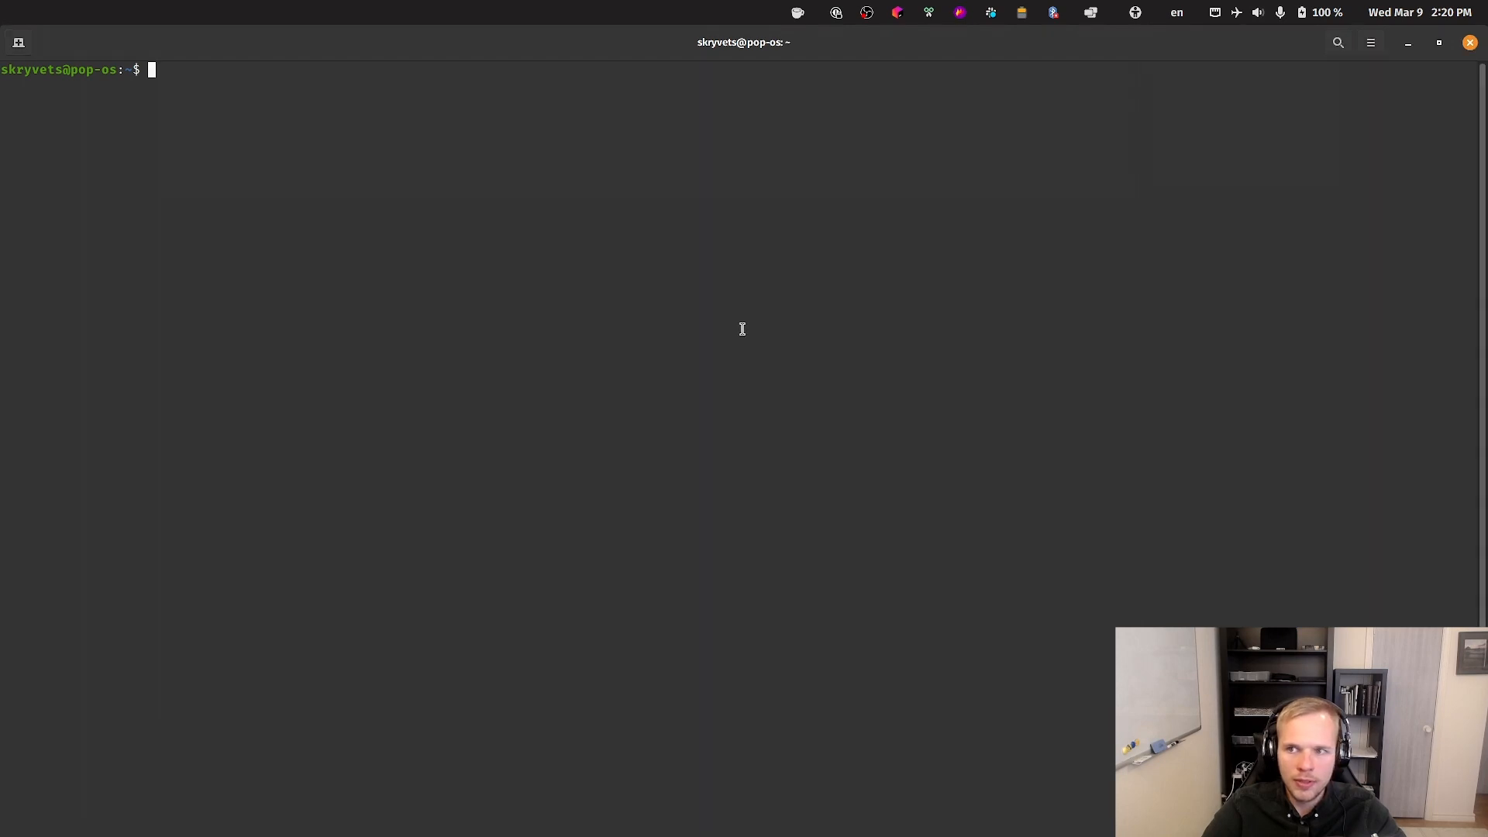
- Enter ~/.local/bin, list it with ls -la, grep for idea (nothing found), return home
type("cd .")
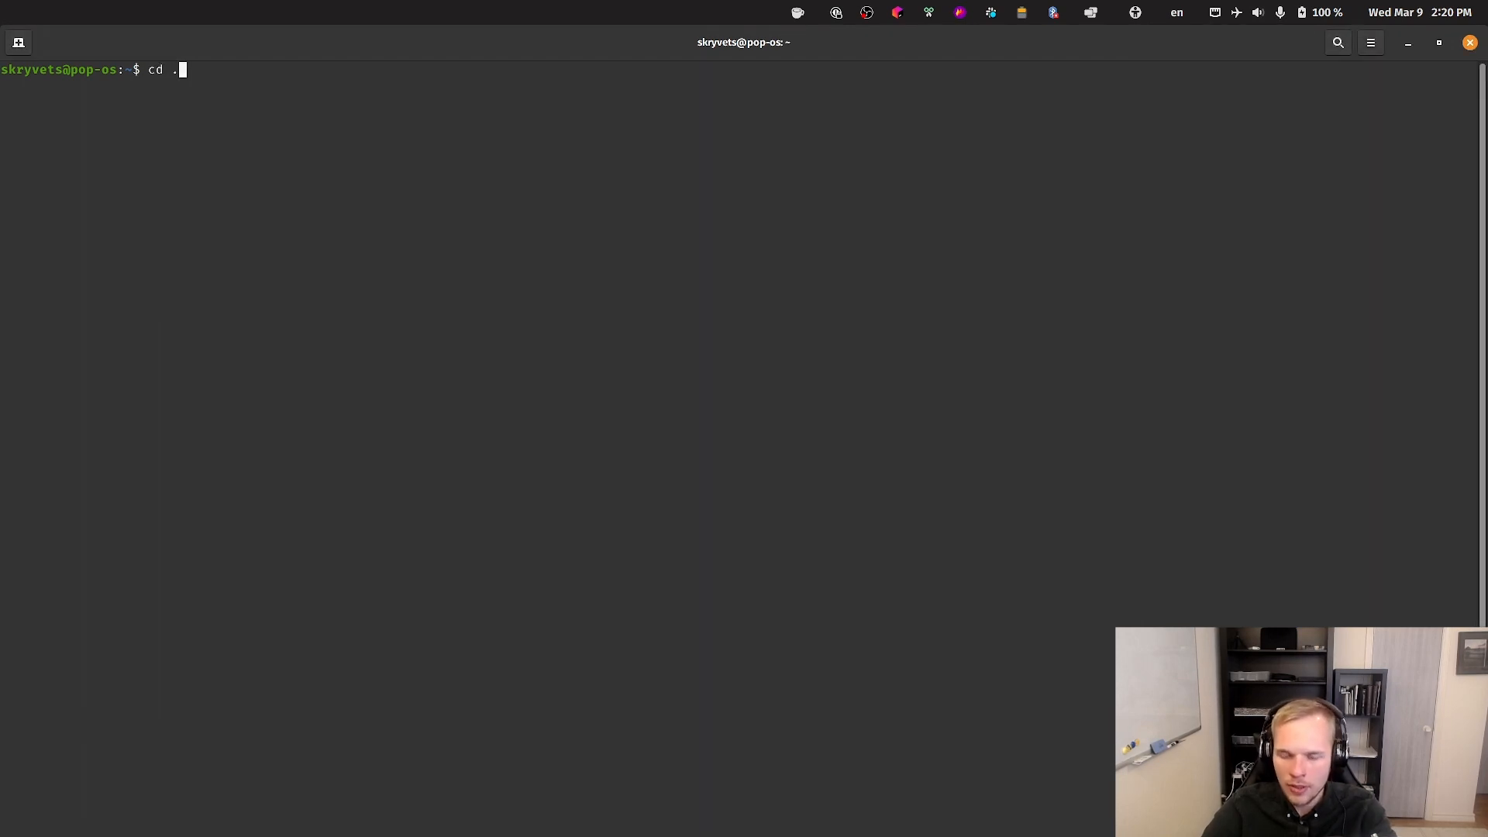
type("local/bin/")
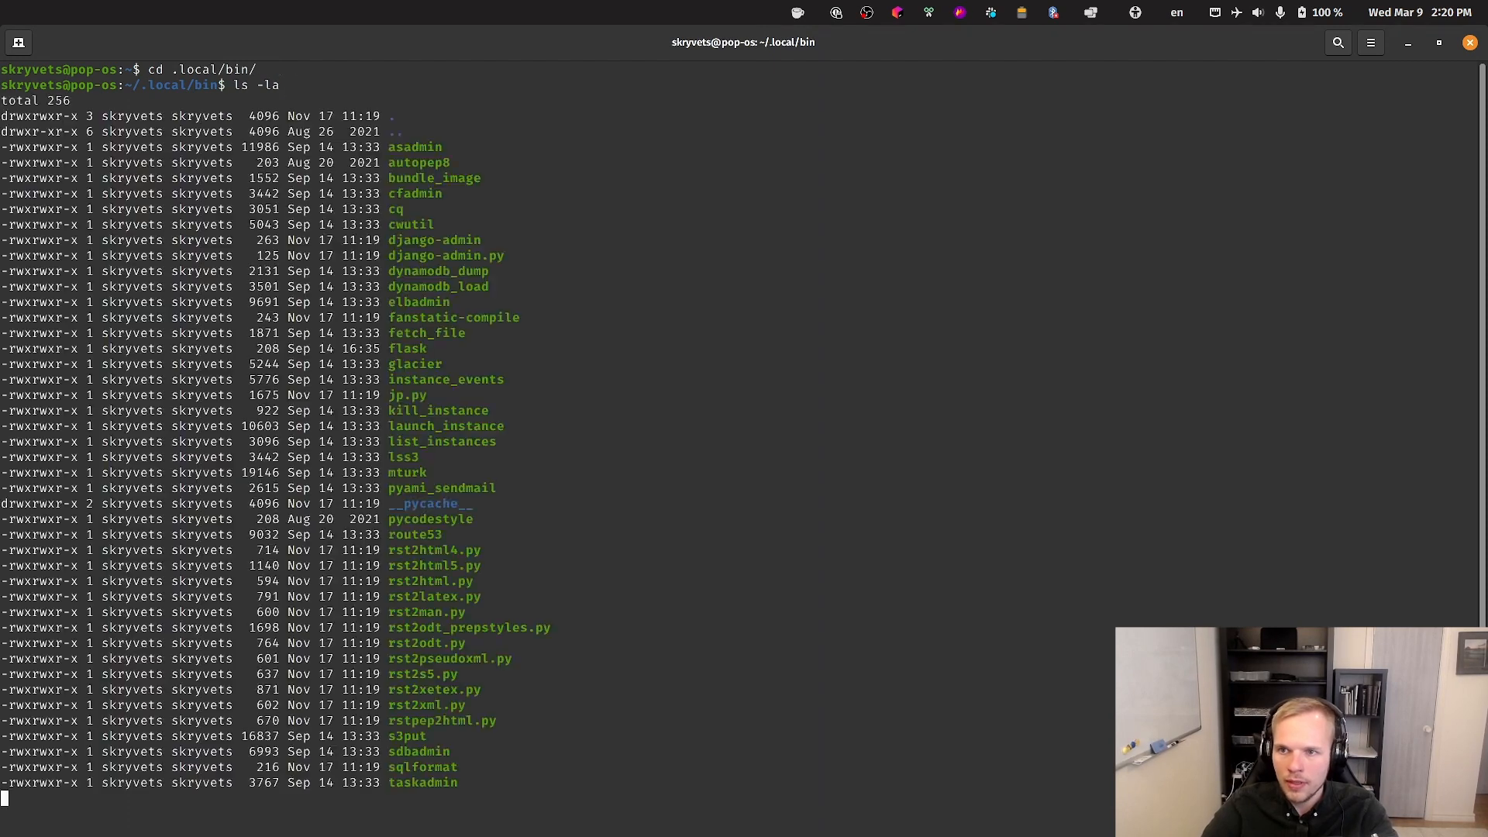
type("ls -la | grep idea")
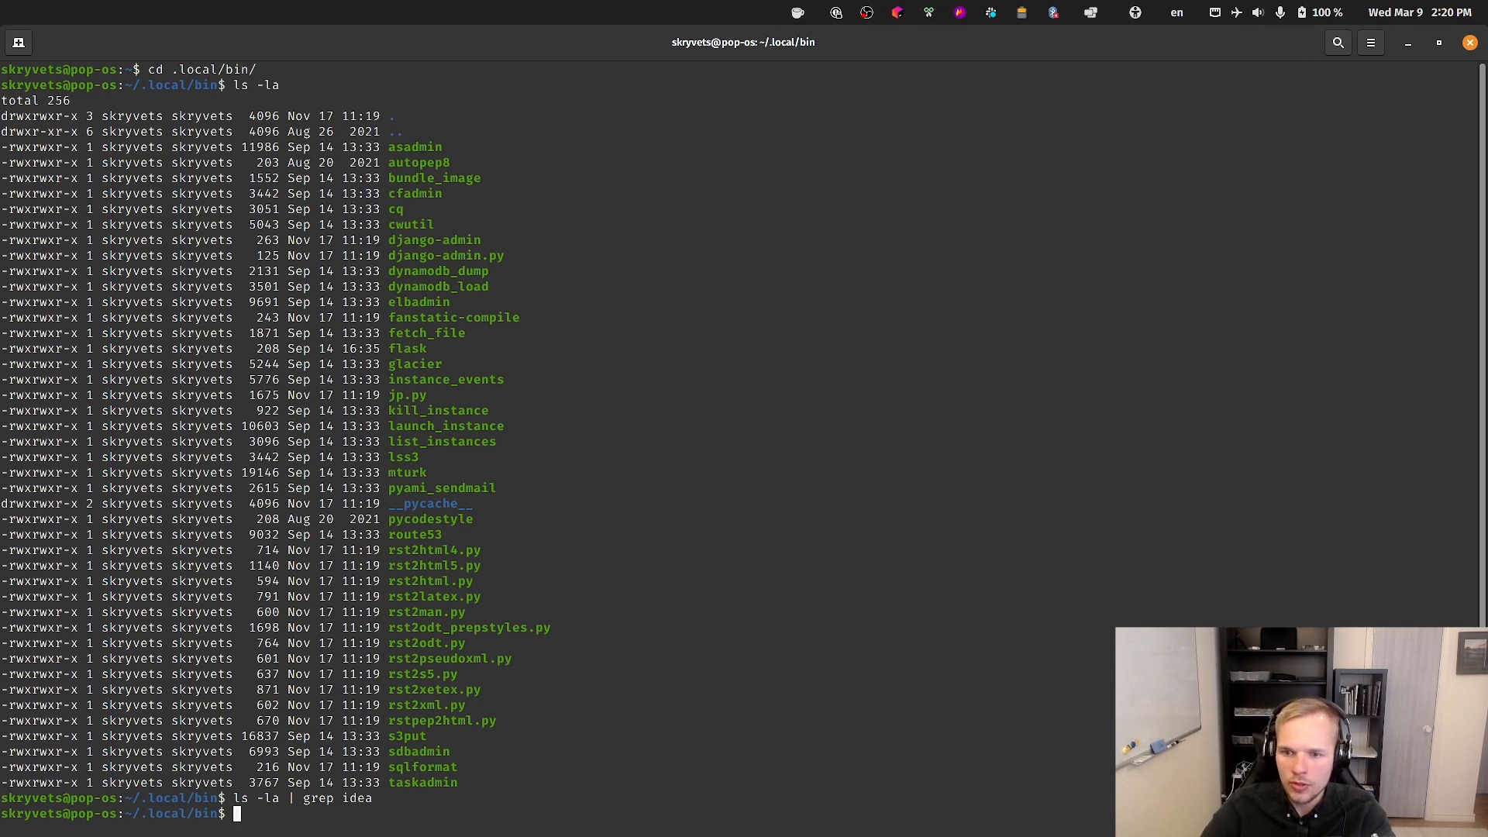
type("cd ~")
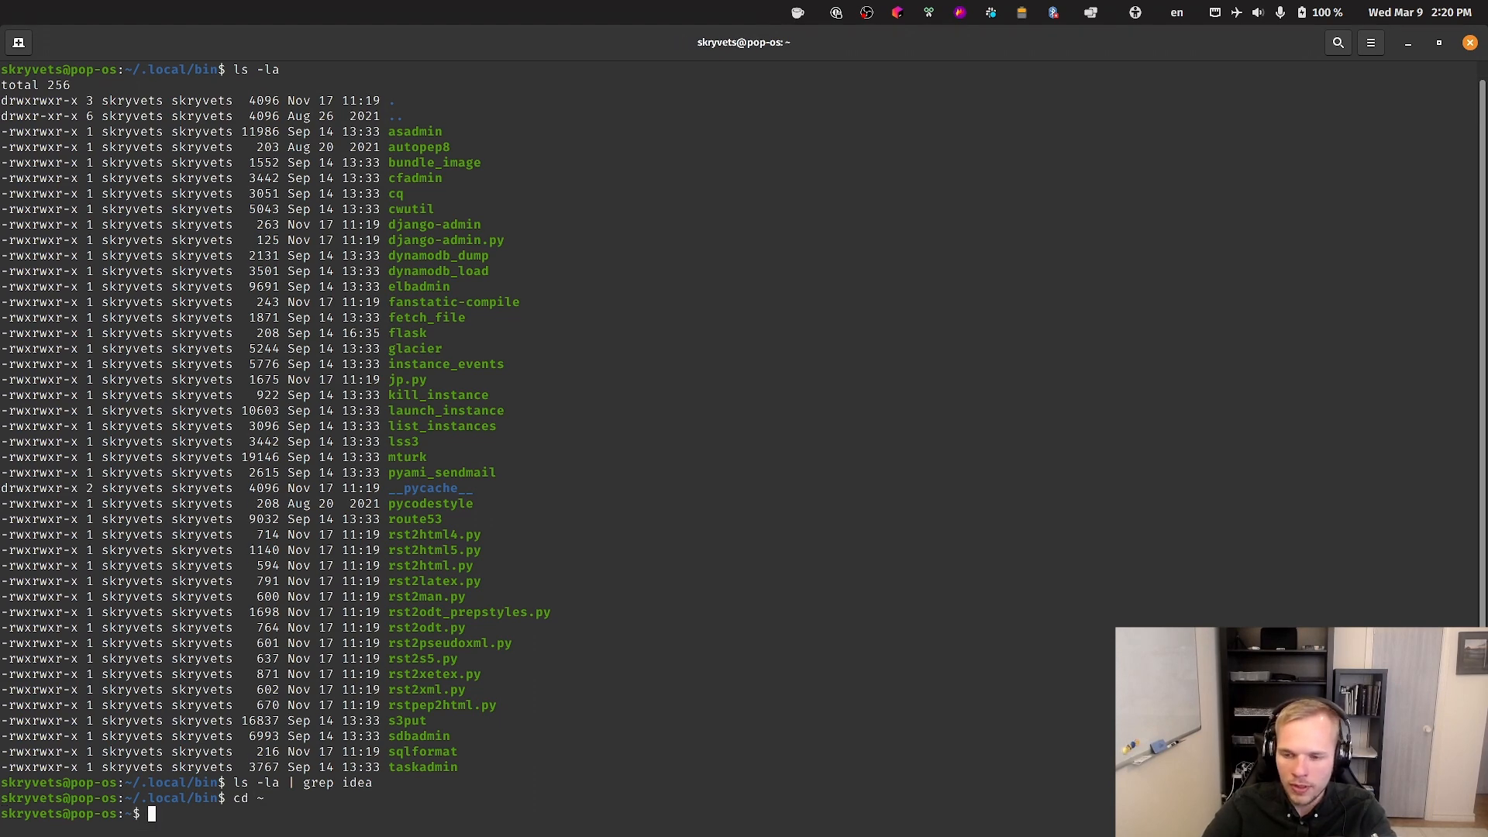
- Create the idea-shell-scripts folder in the home directory with mkdir
type("mkdir")
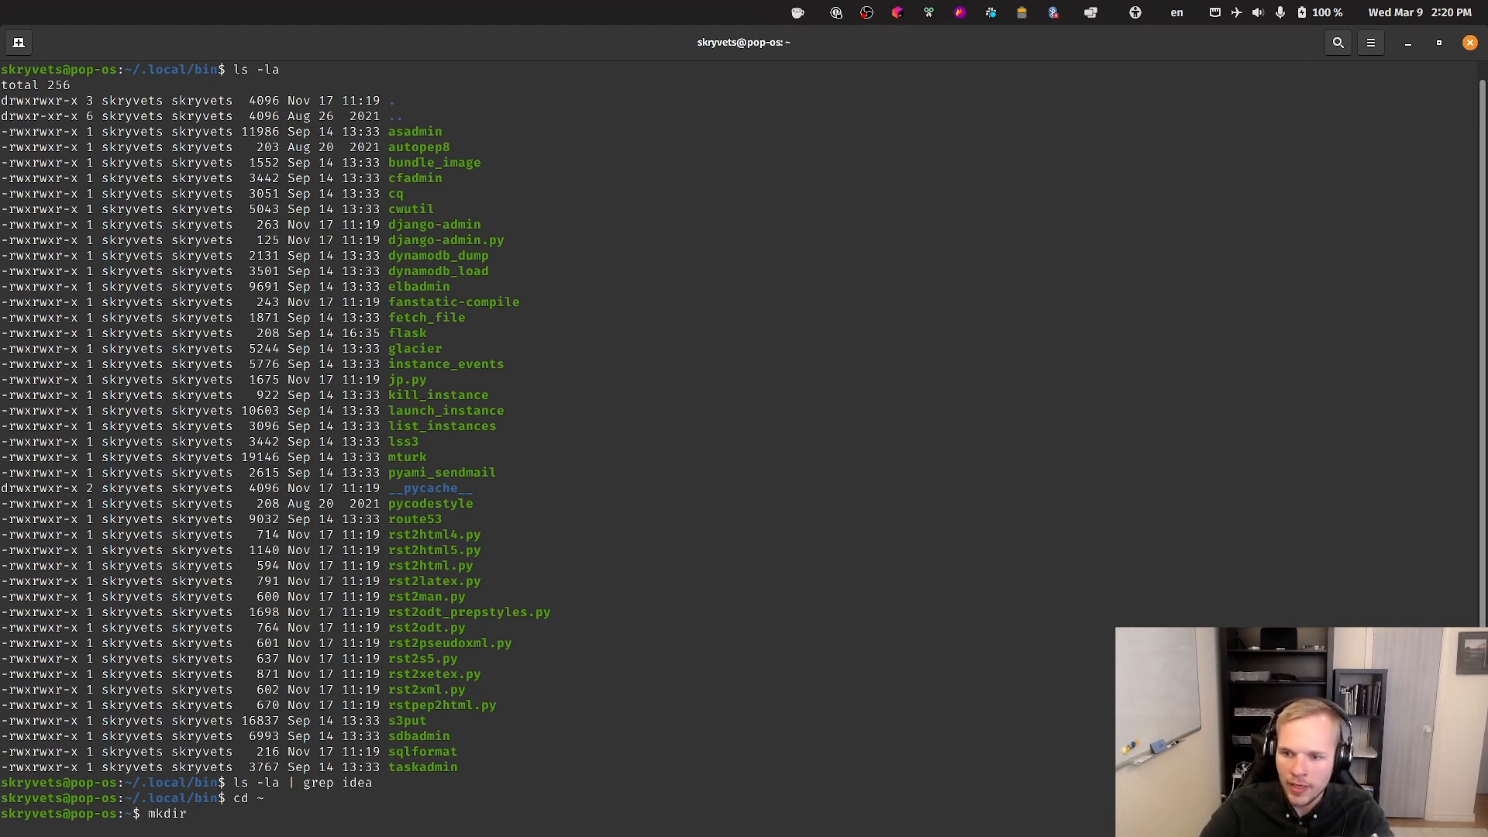
type("i")
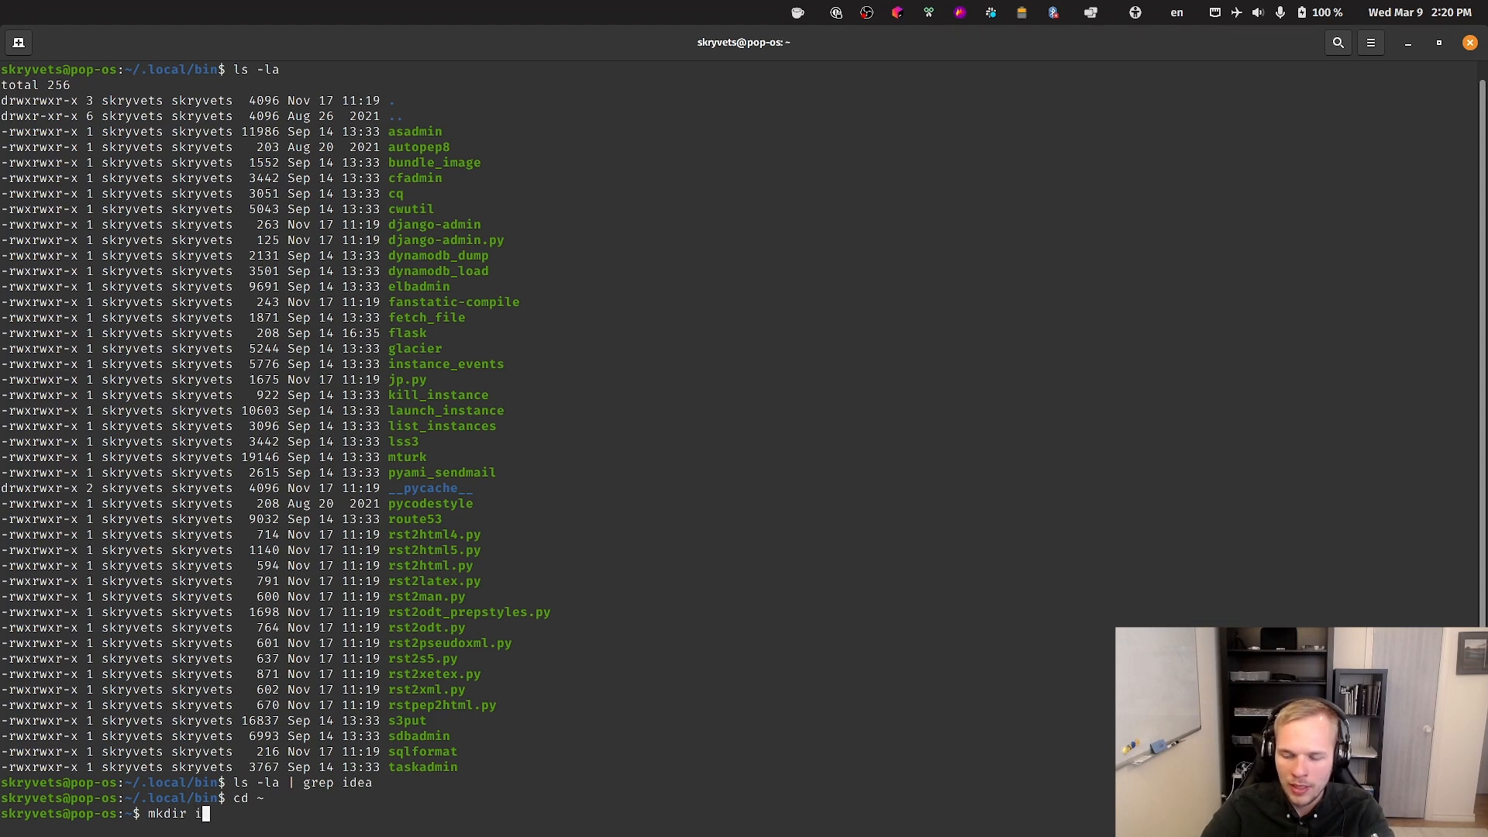
type("dea-shell-script")
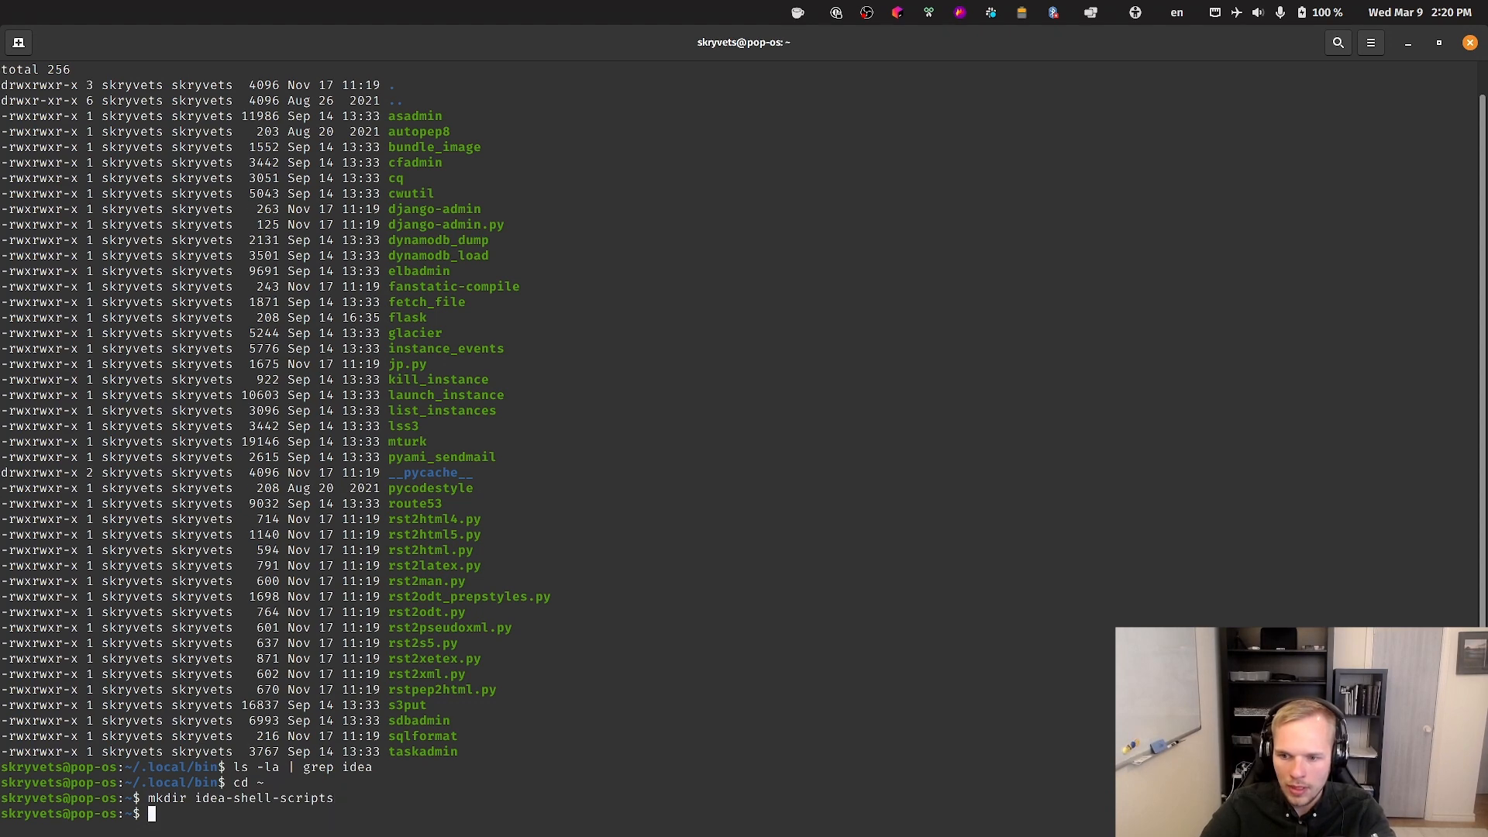
- Open the idea-shell-scripts folder's permissions to everyone with sudo chmod 777
type("sudo")
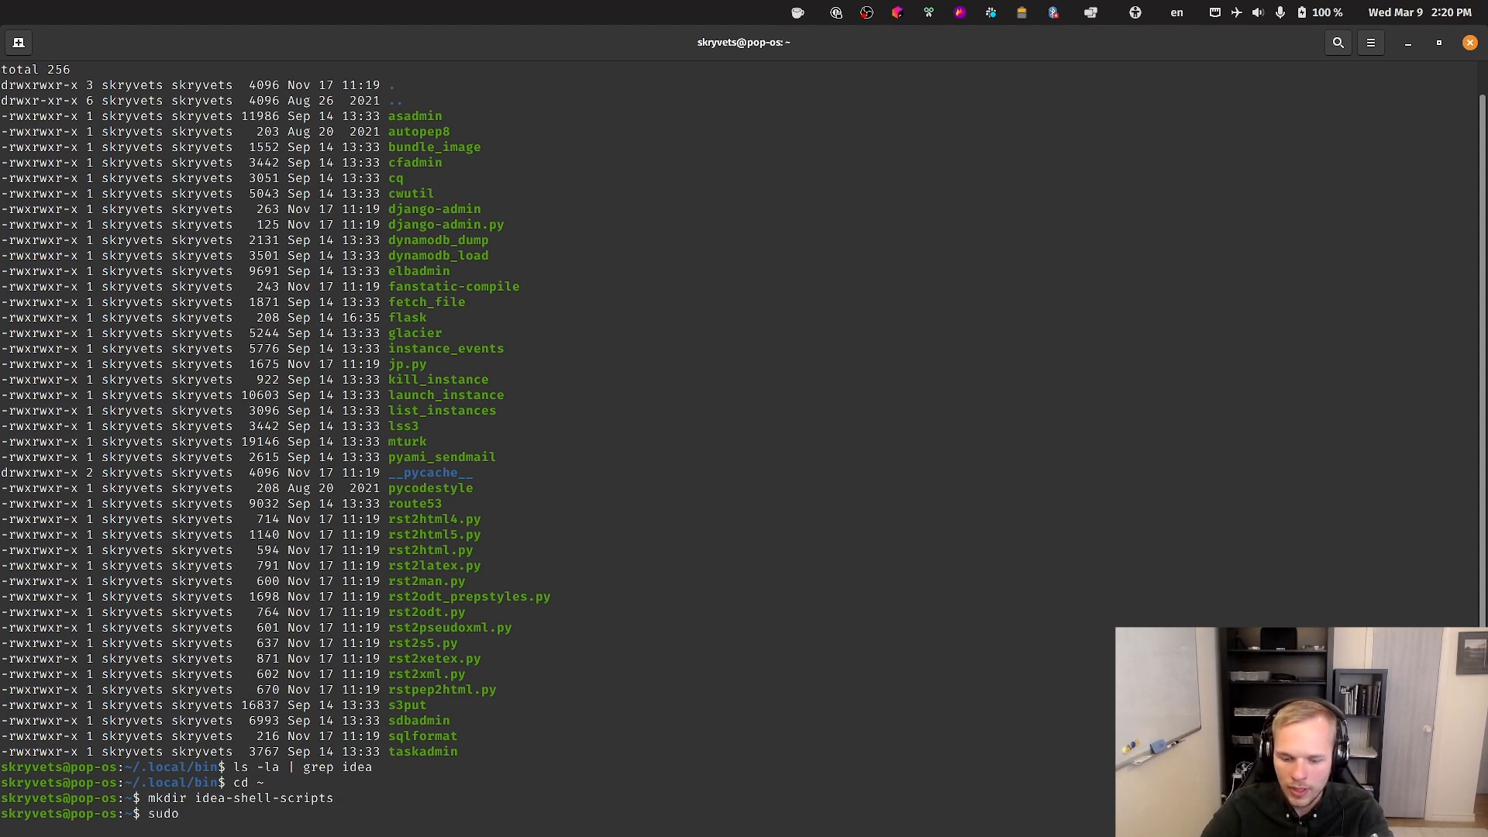
type("chmod")
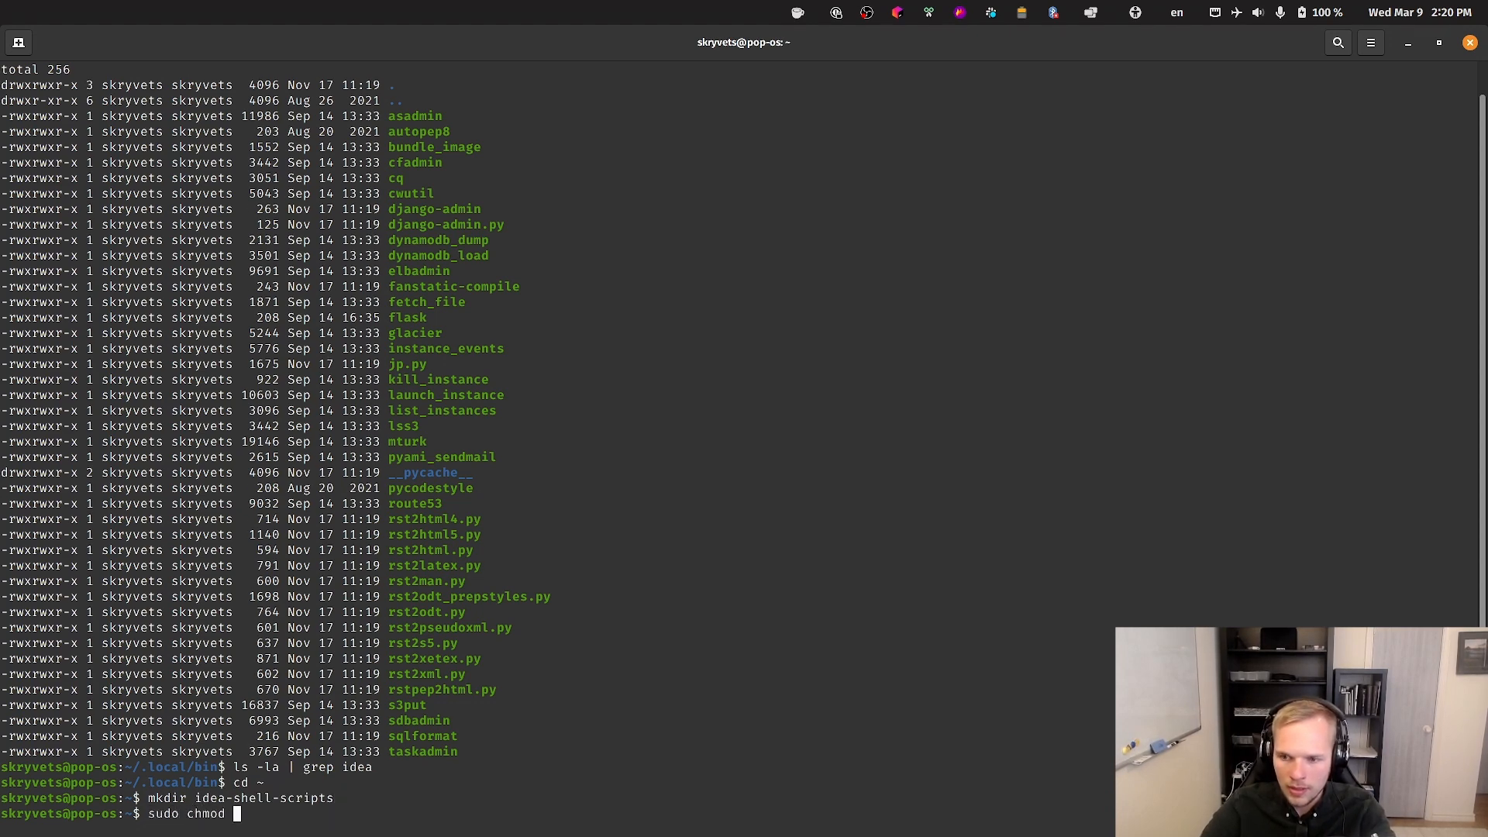
type("777 idea-shell-scripts")
type("/home/skryvets/idea-shell-scripts")
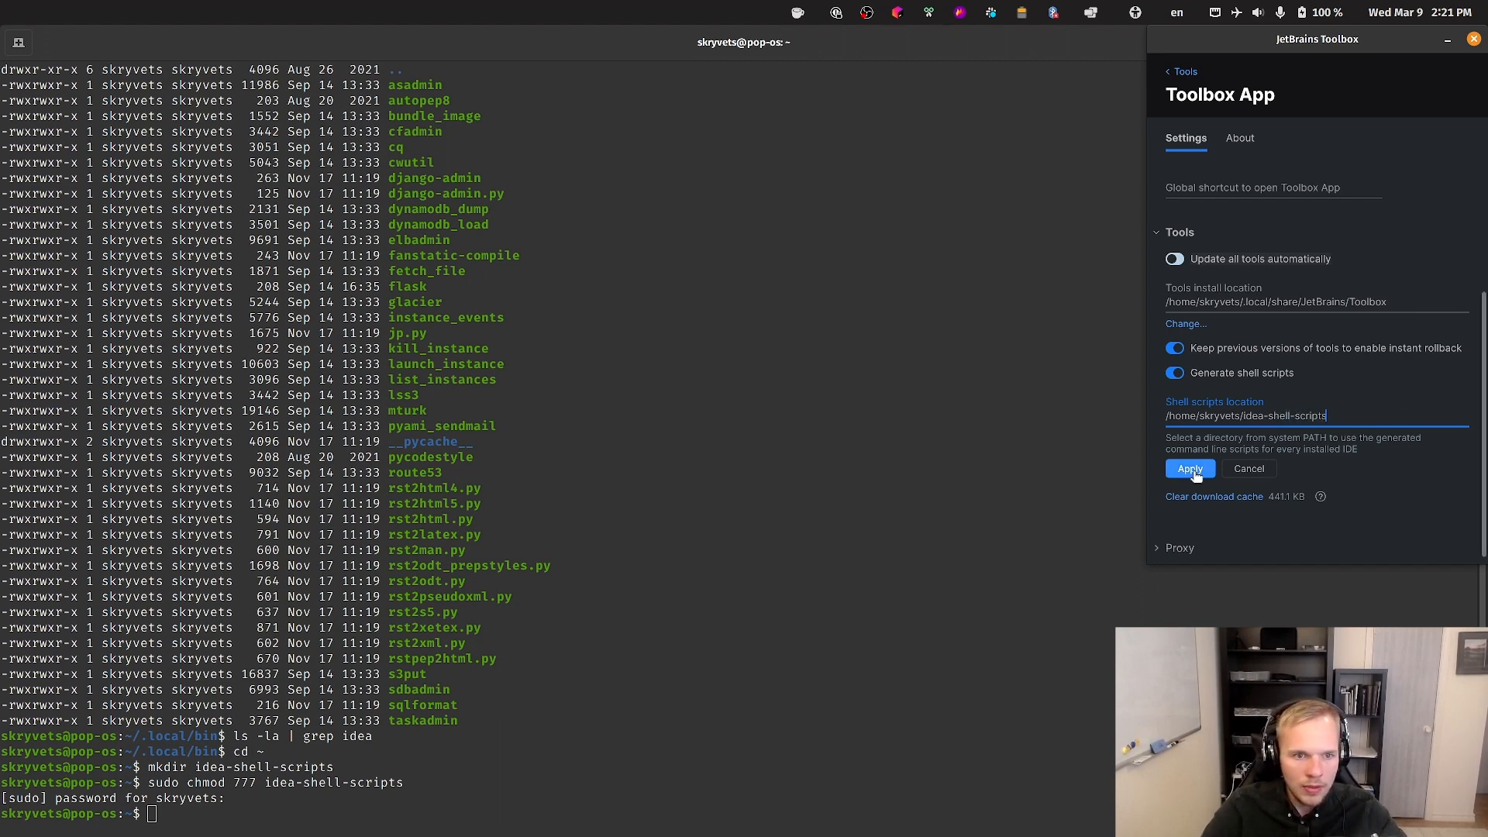
- Apply idea-shell-scripts as the Toolbox shell scripts location and check the folder, still empty
left_click(1189, 468)
type("cd idea-shell-scripts/")
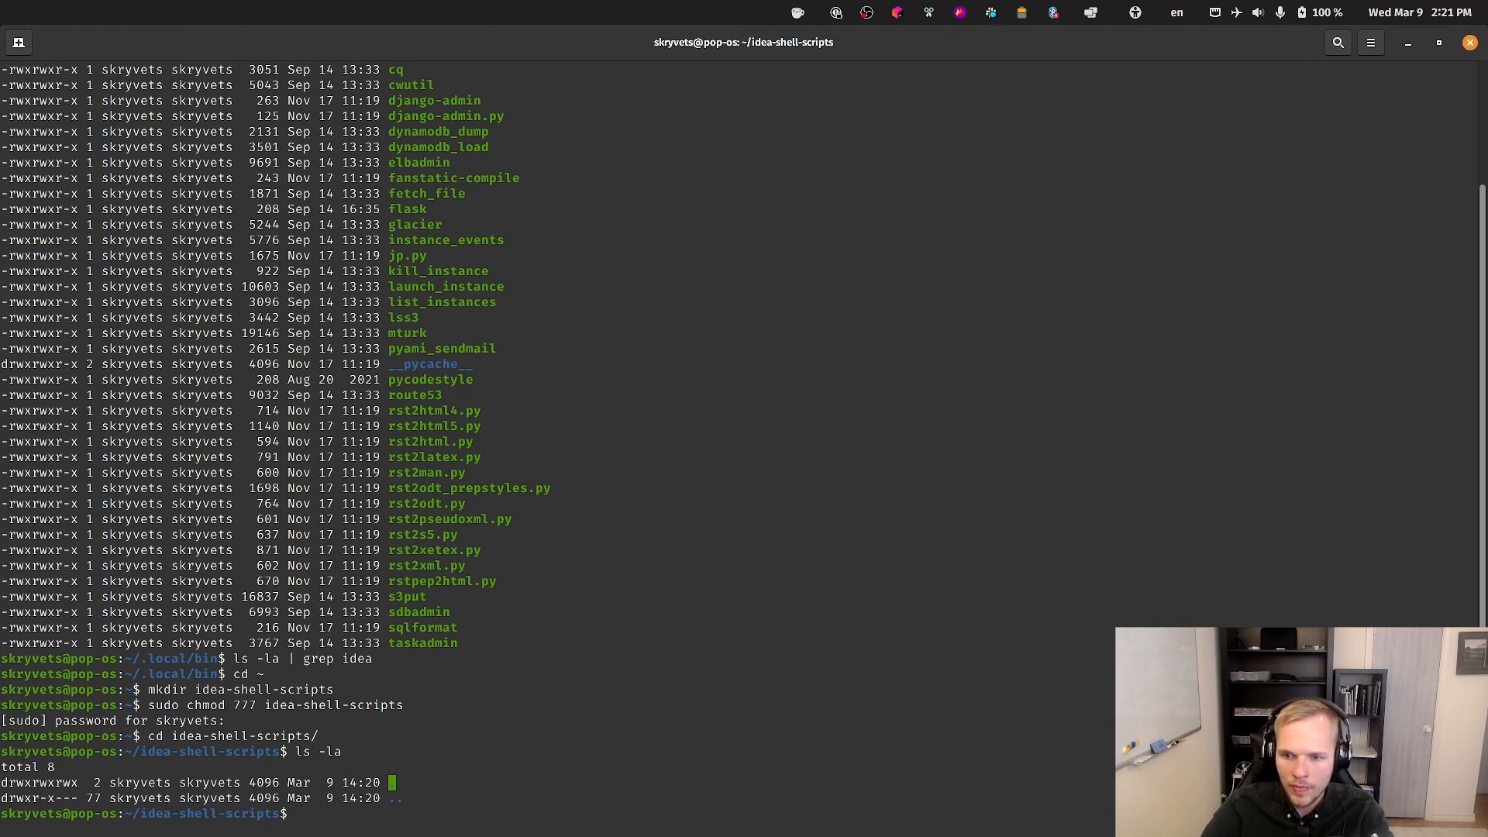
left_click(899, 12)
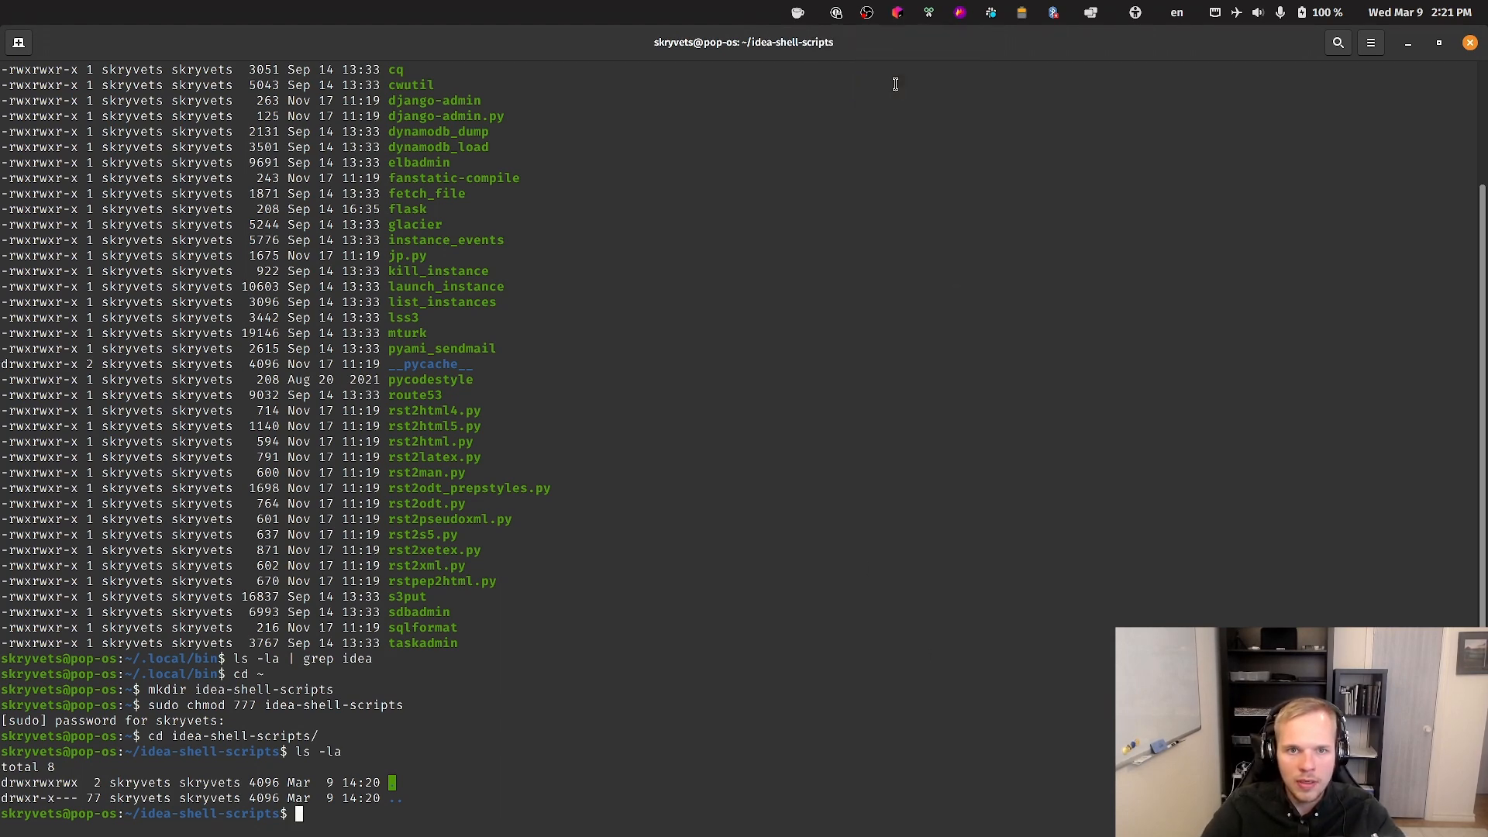
mouse_move(895, 89)
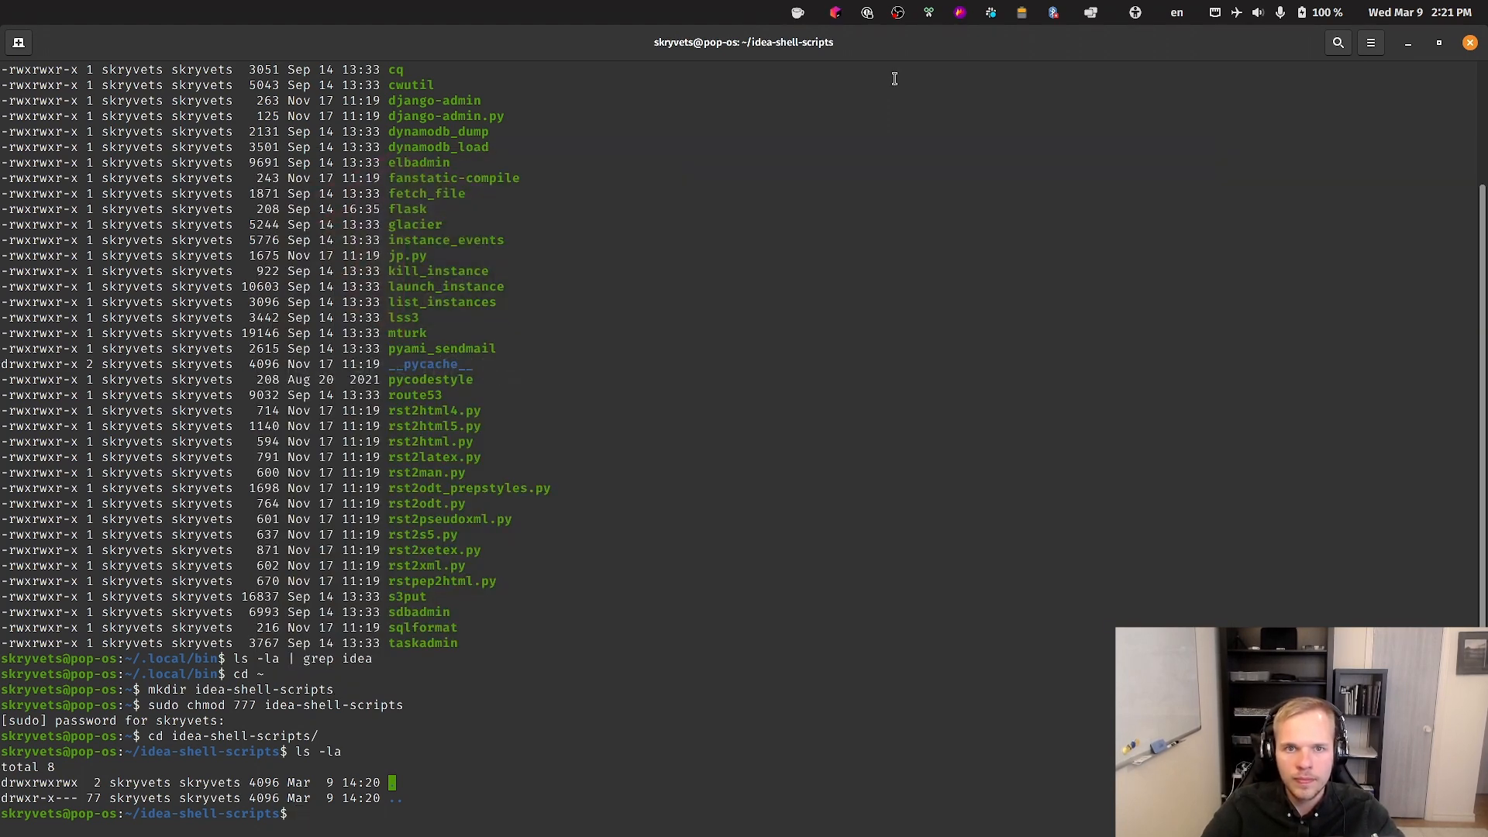
left_click(835, 12)
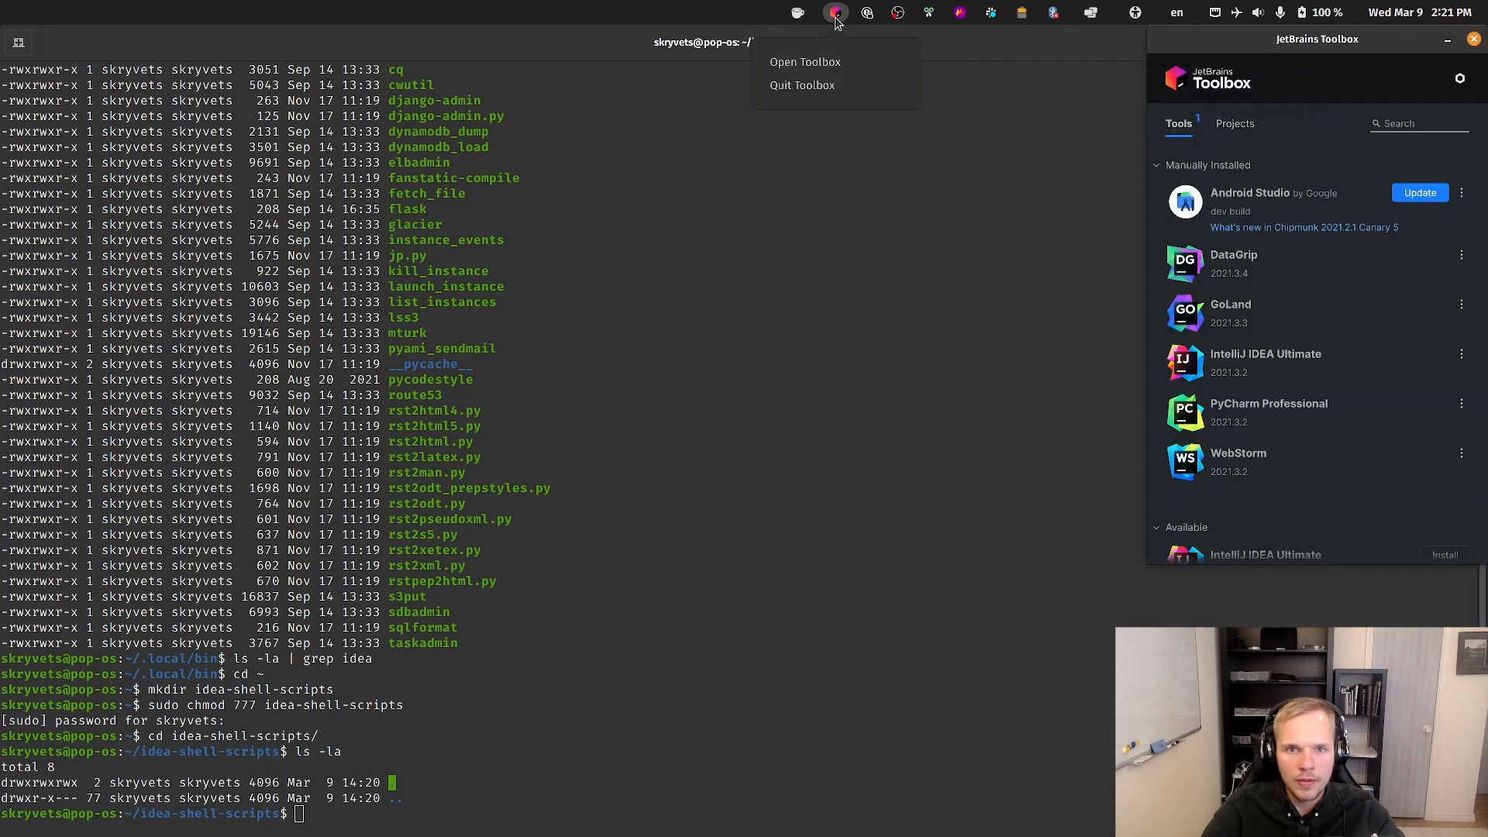
- Reopen the Toolbox settings and expand the Tools section
left_click(1460, 77)
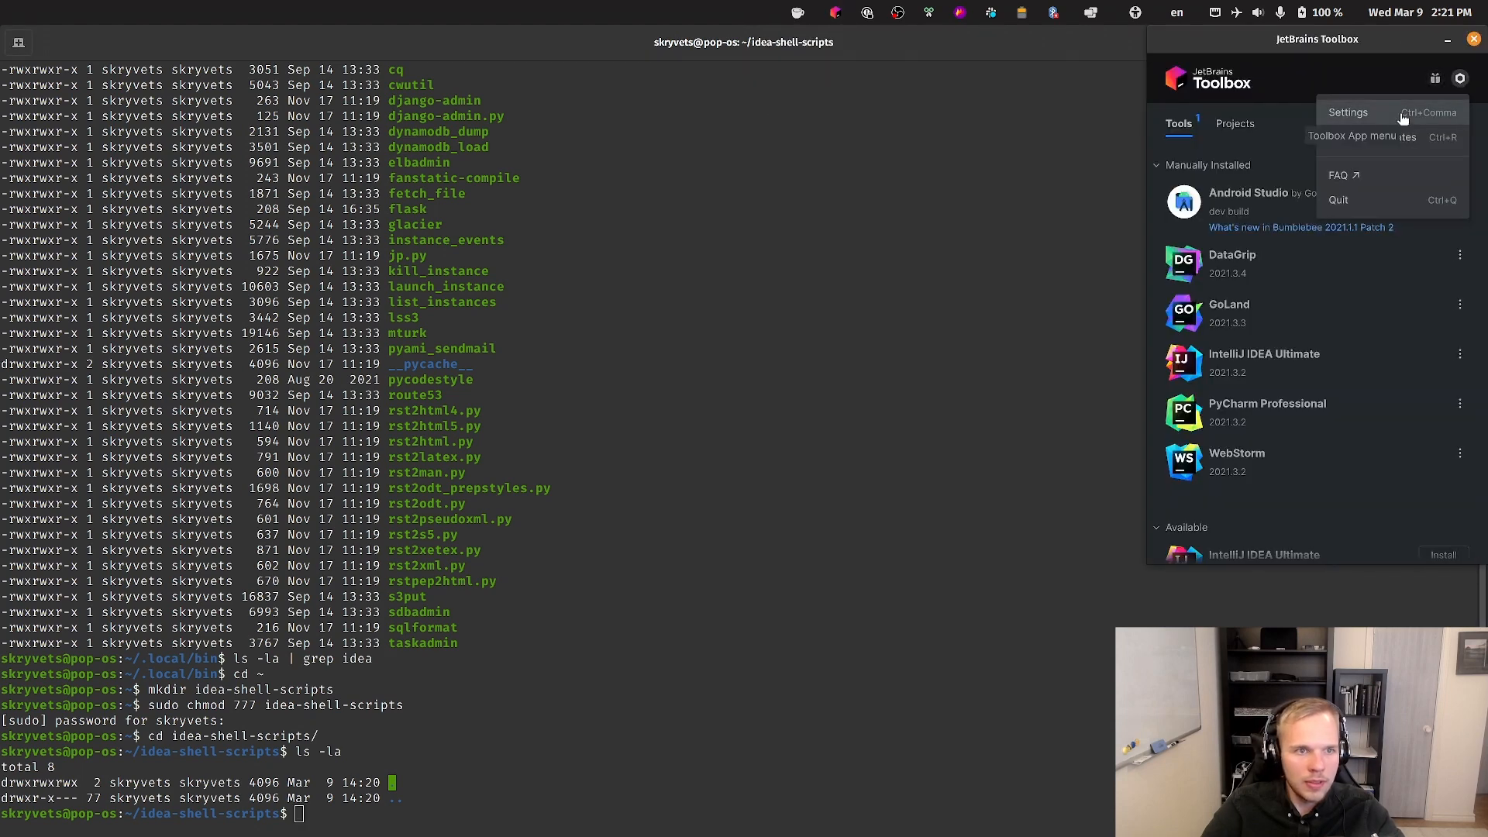
left_click(1347, 111)
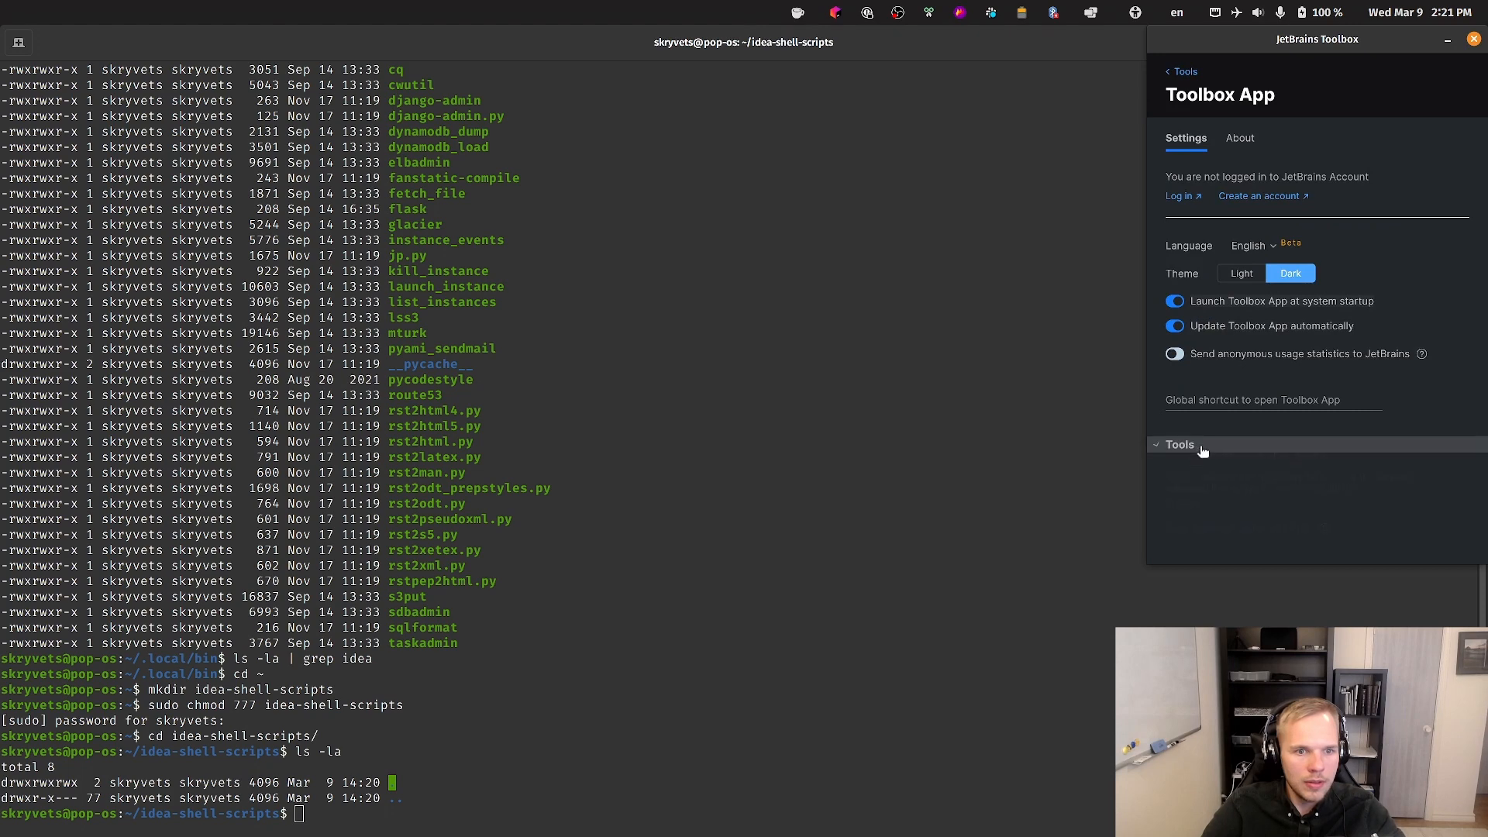
left_click(1178, 445)
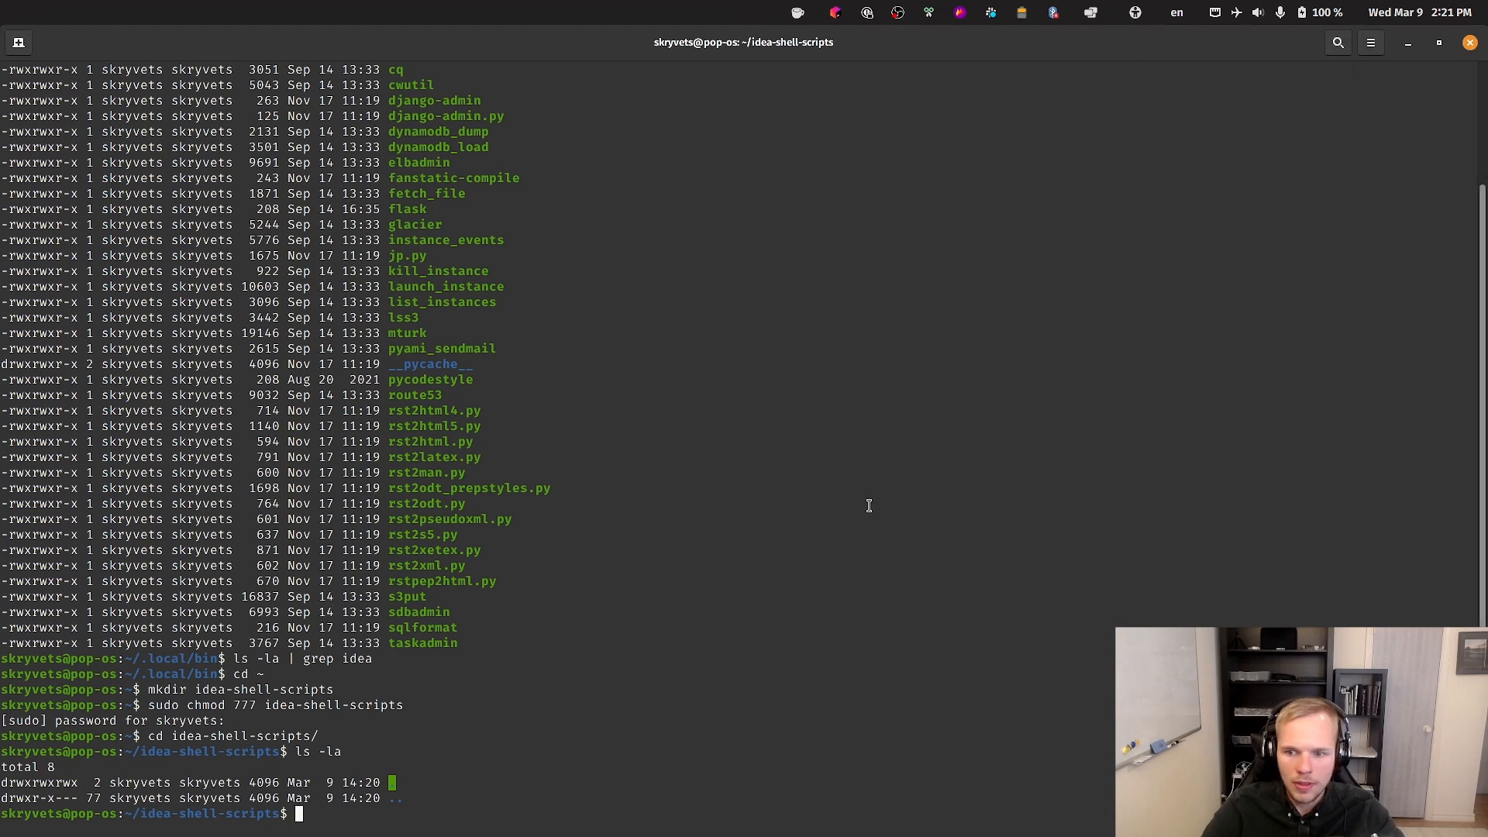
- Rerun ls -la on idea-shell-scripts (still empty), then run snap list to see installed snaps
key("Return")
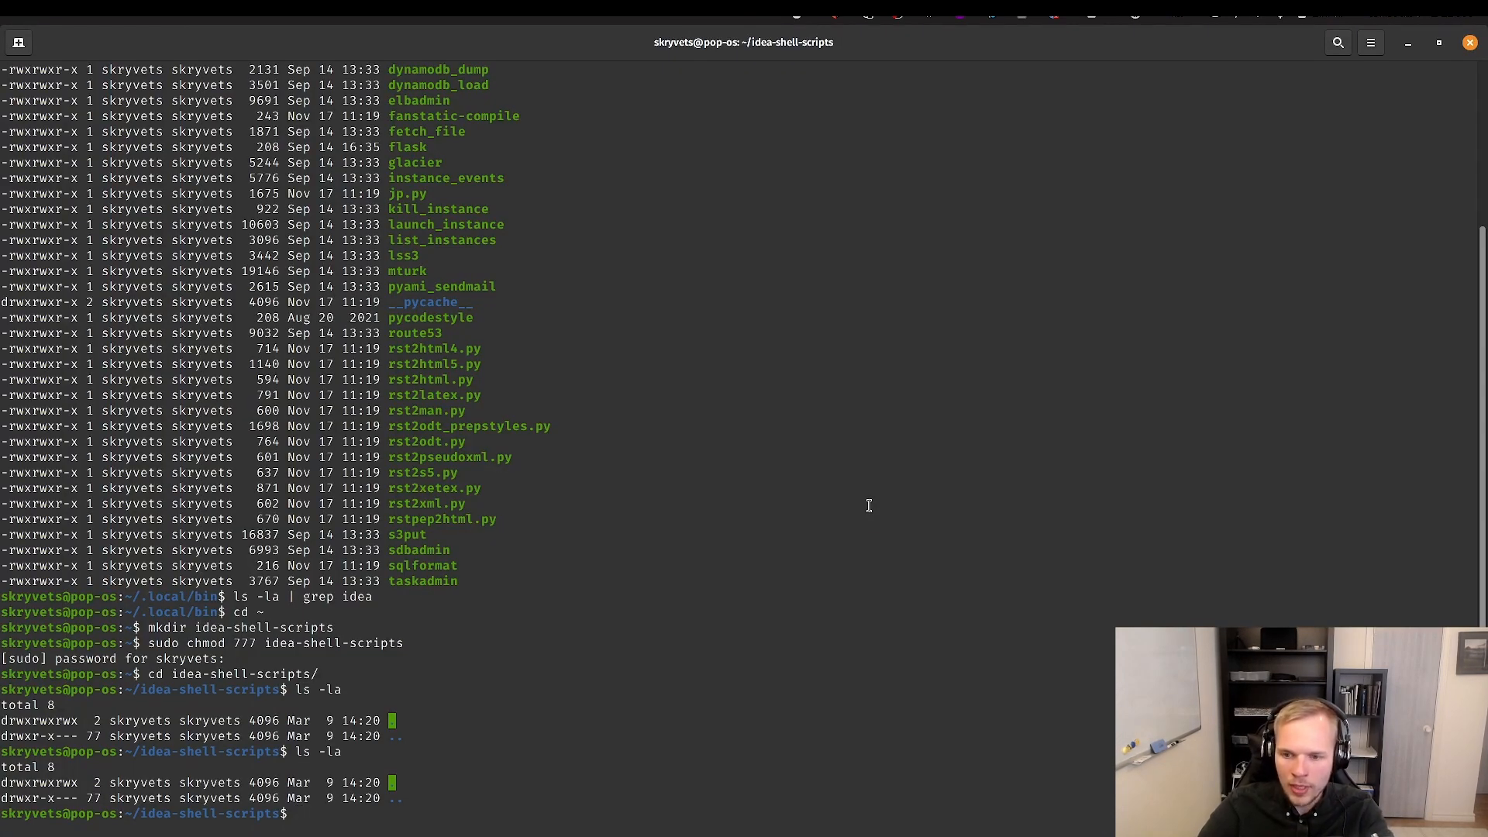
type("list")
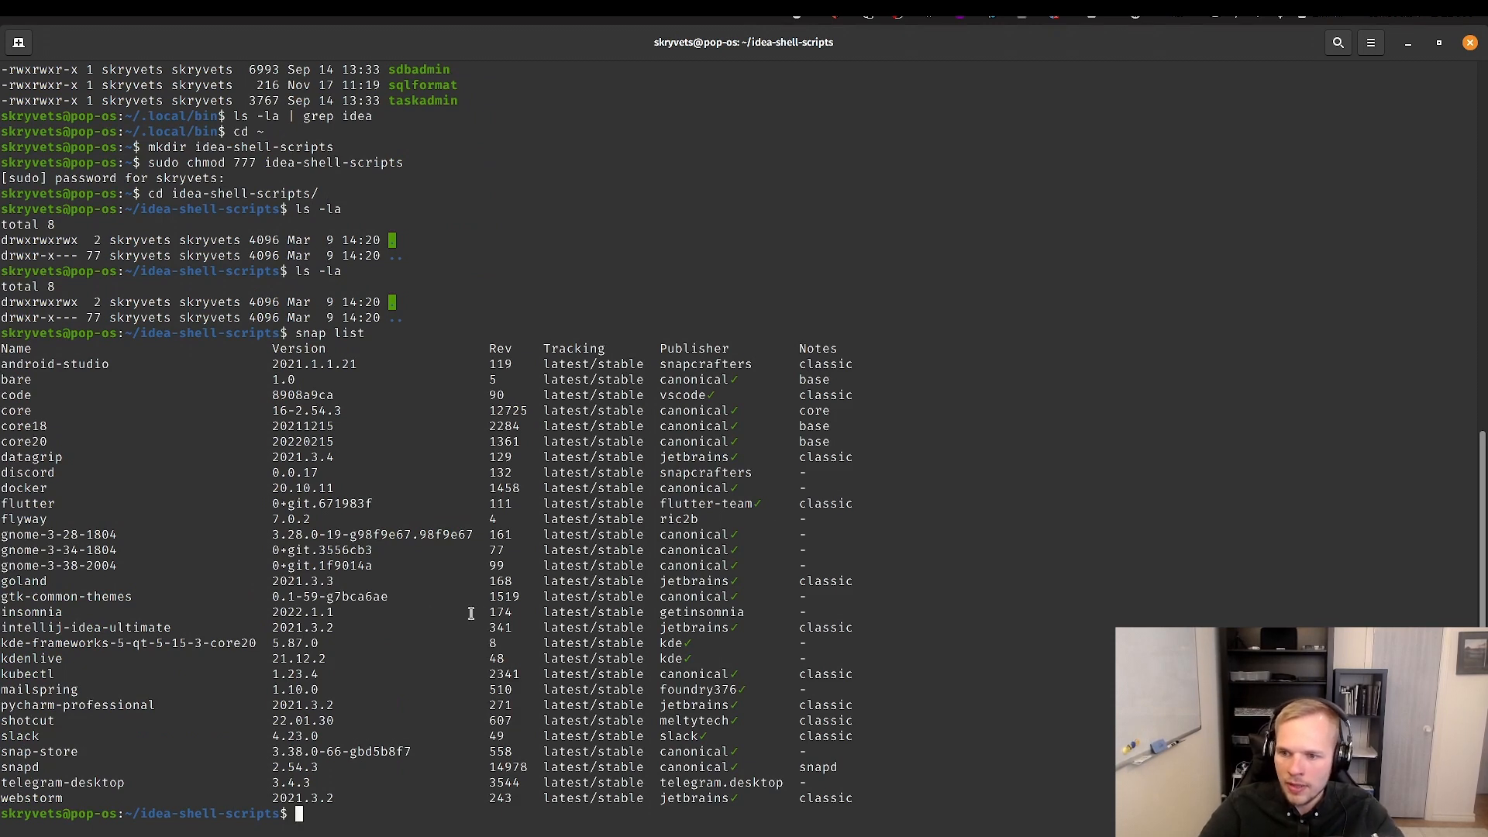
mouse_move(171, 628)
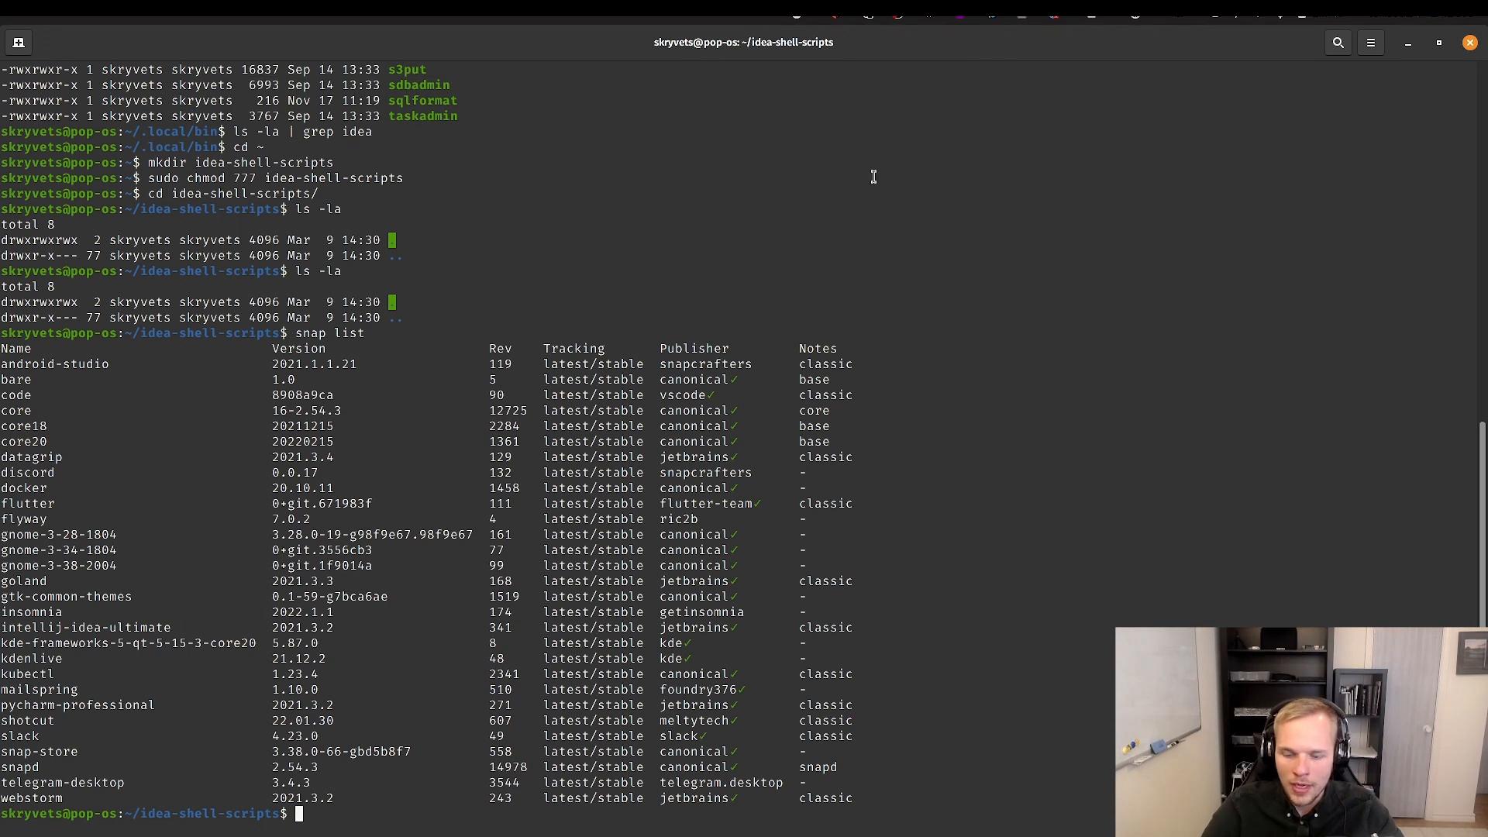
- Launch IntelliJ IDEA Ultimate with snap run intellij-idea-ultimate and close its welcome window
type("snap")
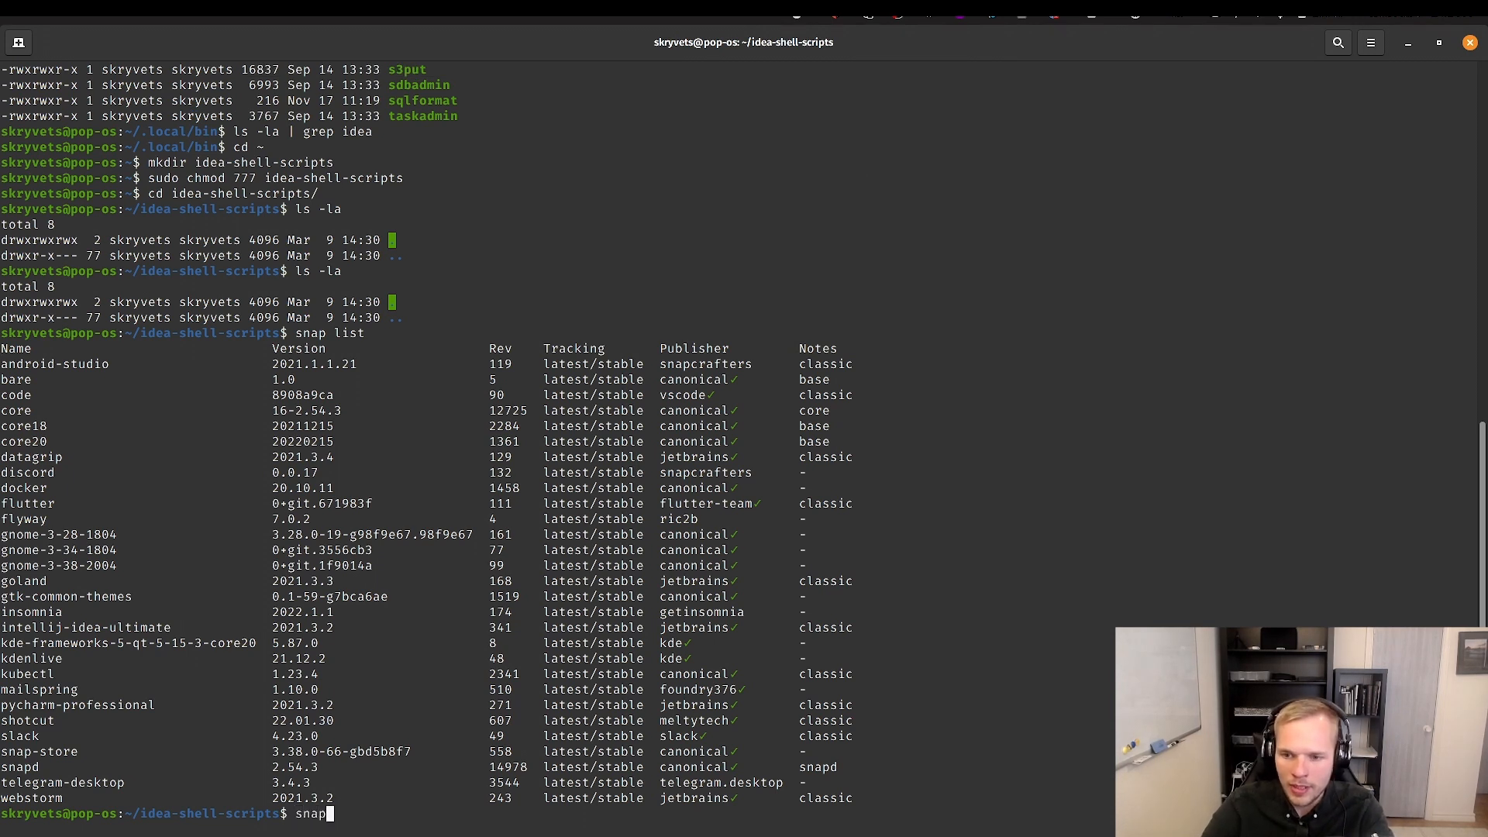
type("run intellij-idea-ultimate")
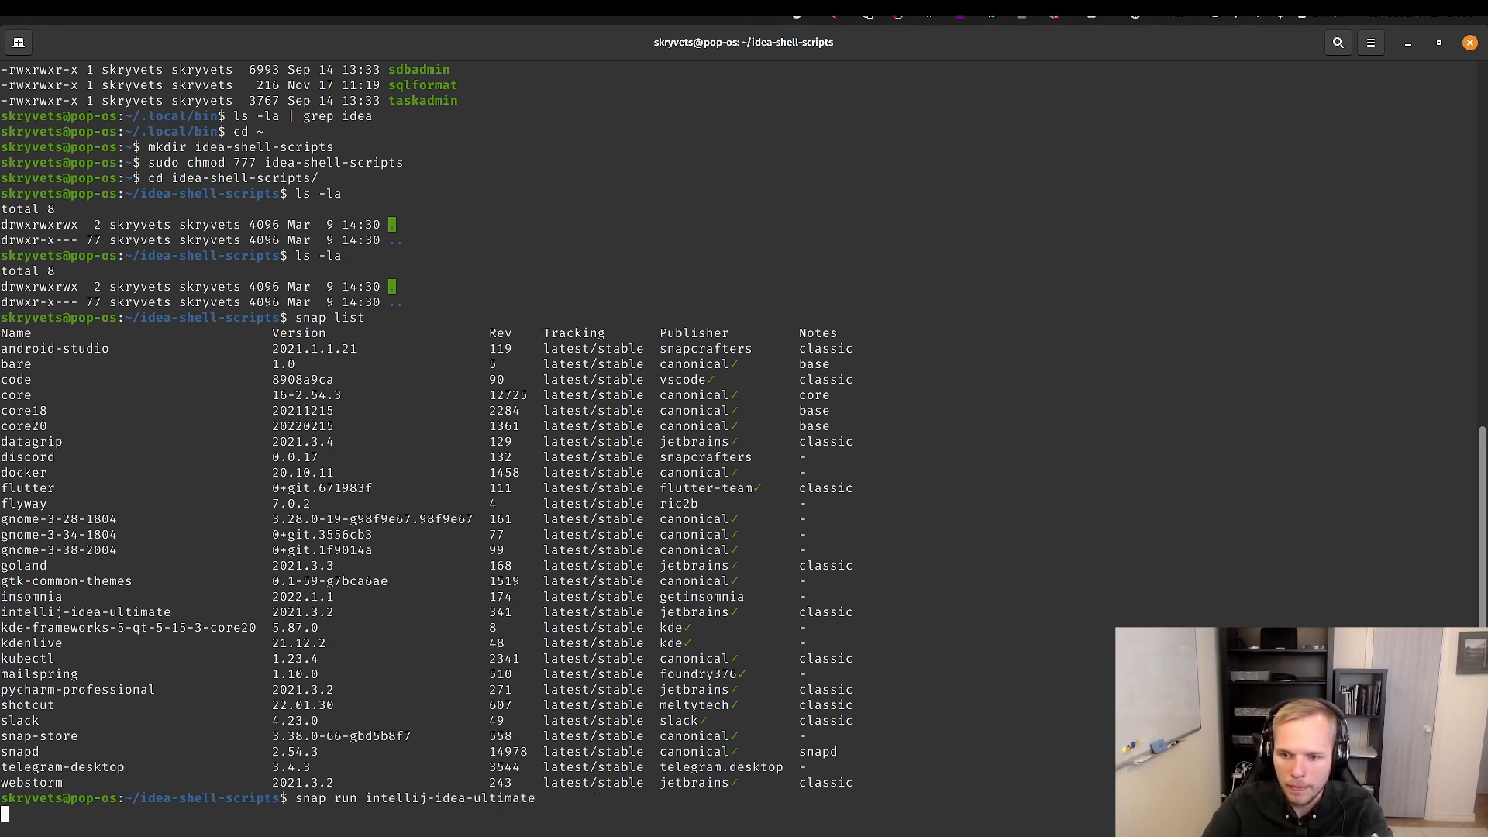
key("Return")
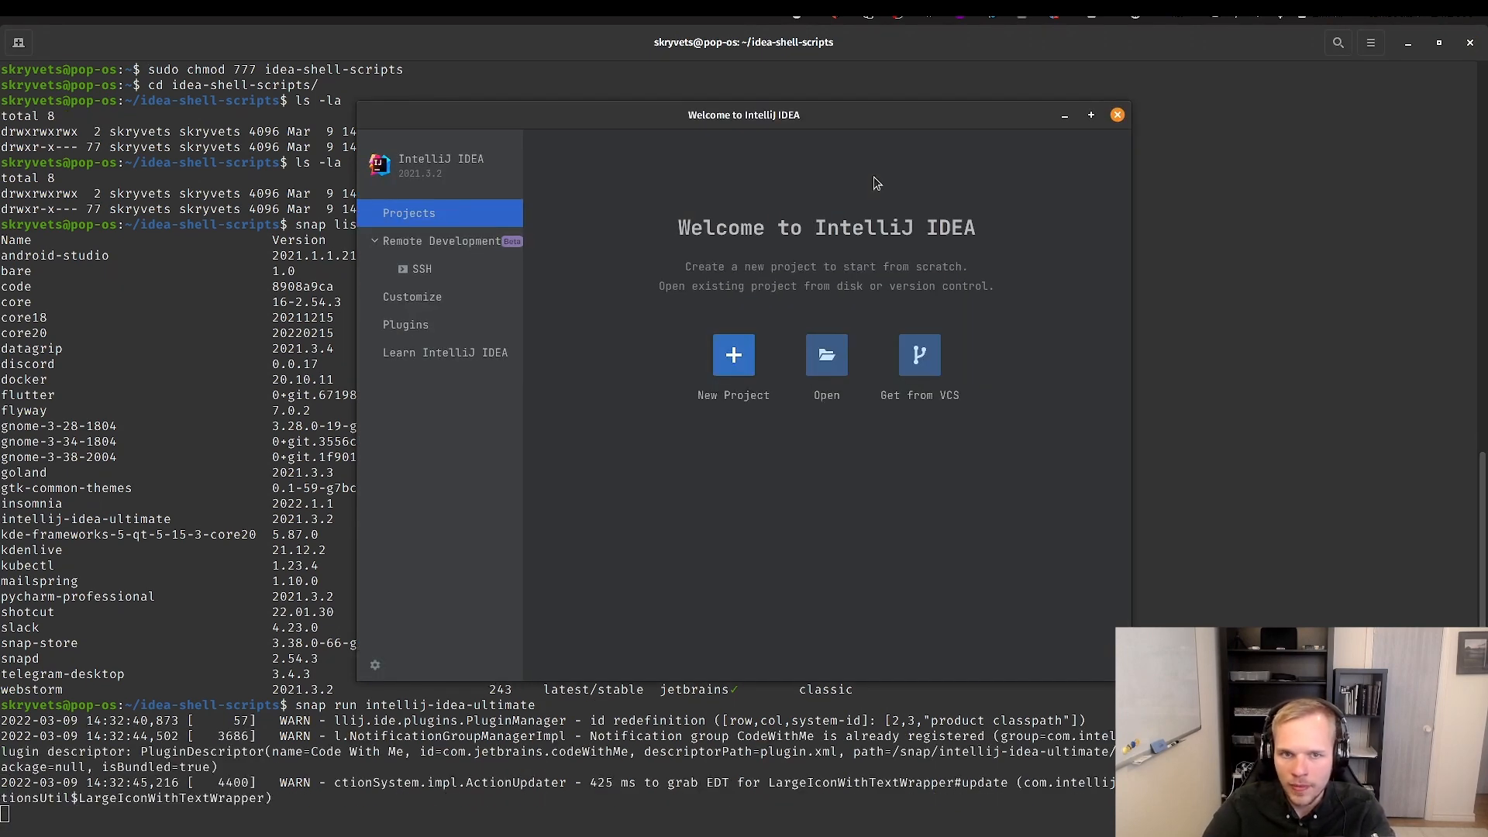
left_click(1115, 113)
type("snap run intellij-idea-ultimate")
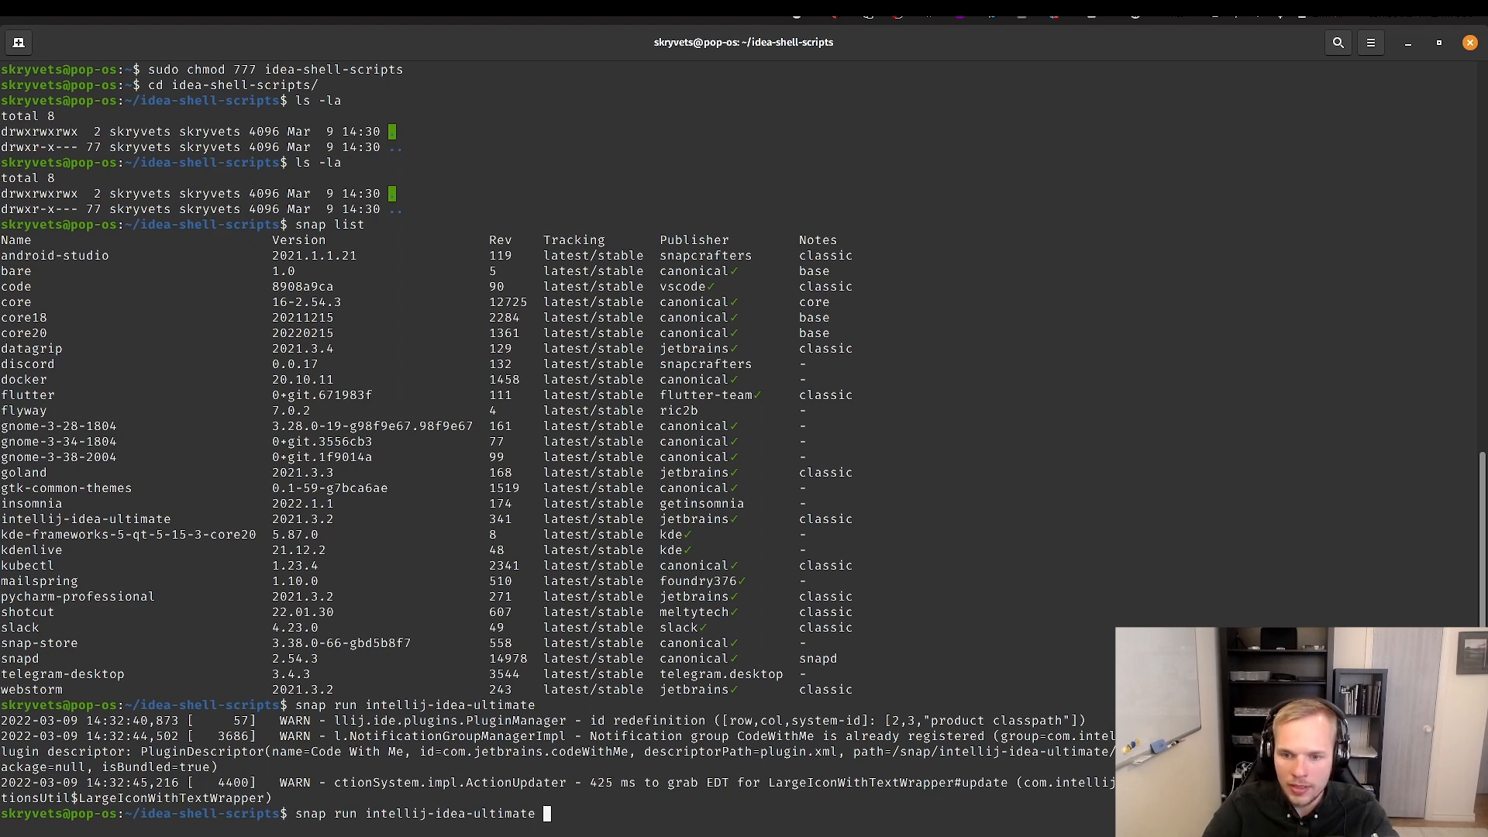
- Open the current folder with snap run intellij-idea-ultimate . and answer the Trust Project prompt
type(".")
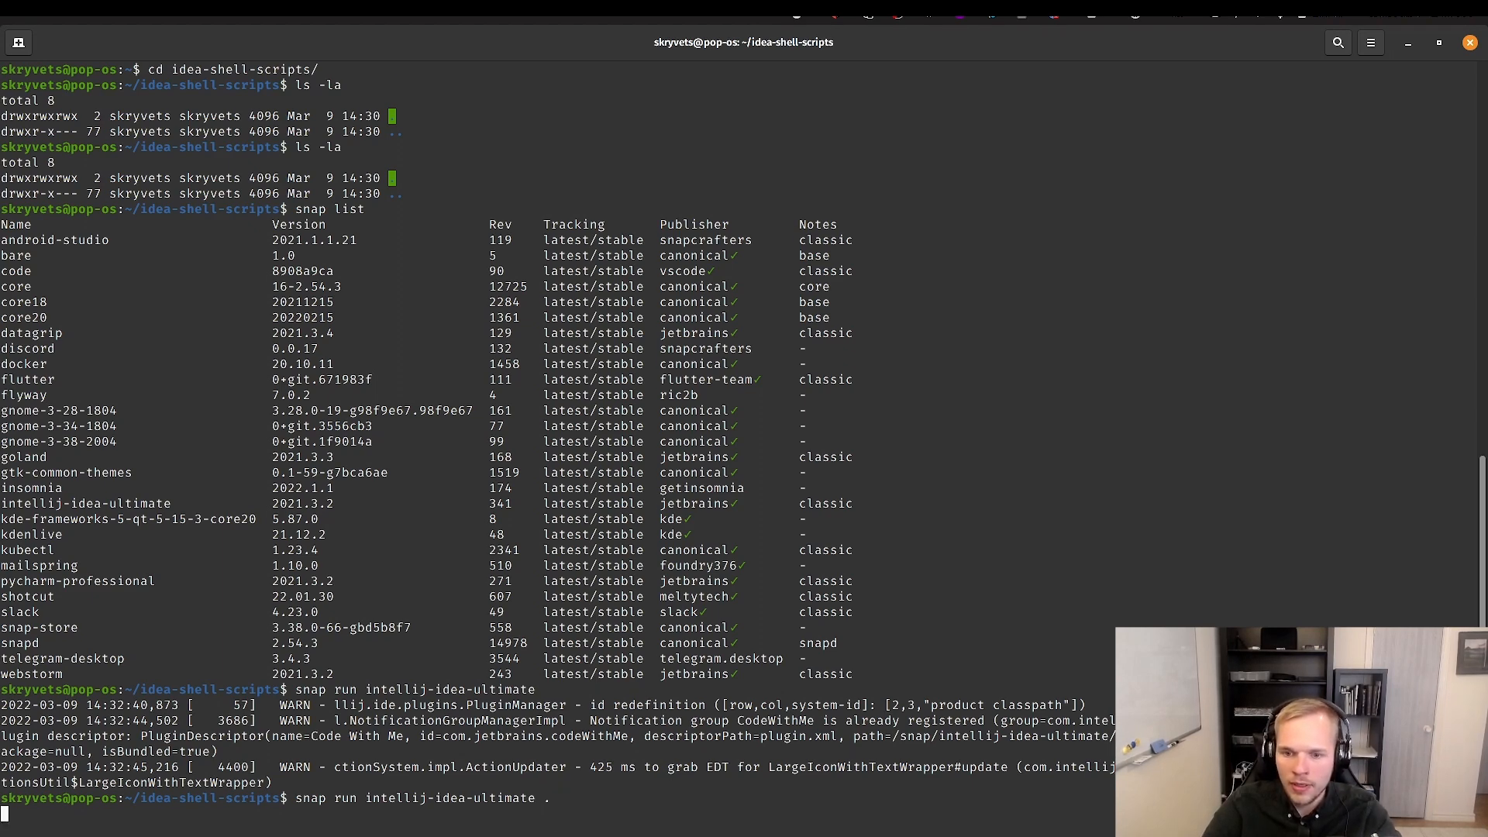
key("Return")
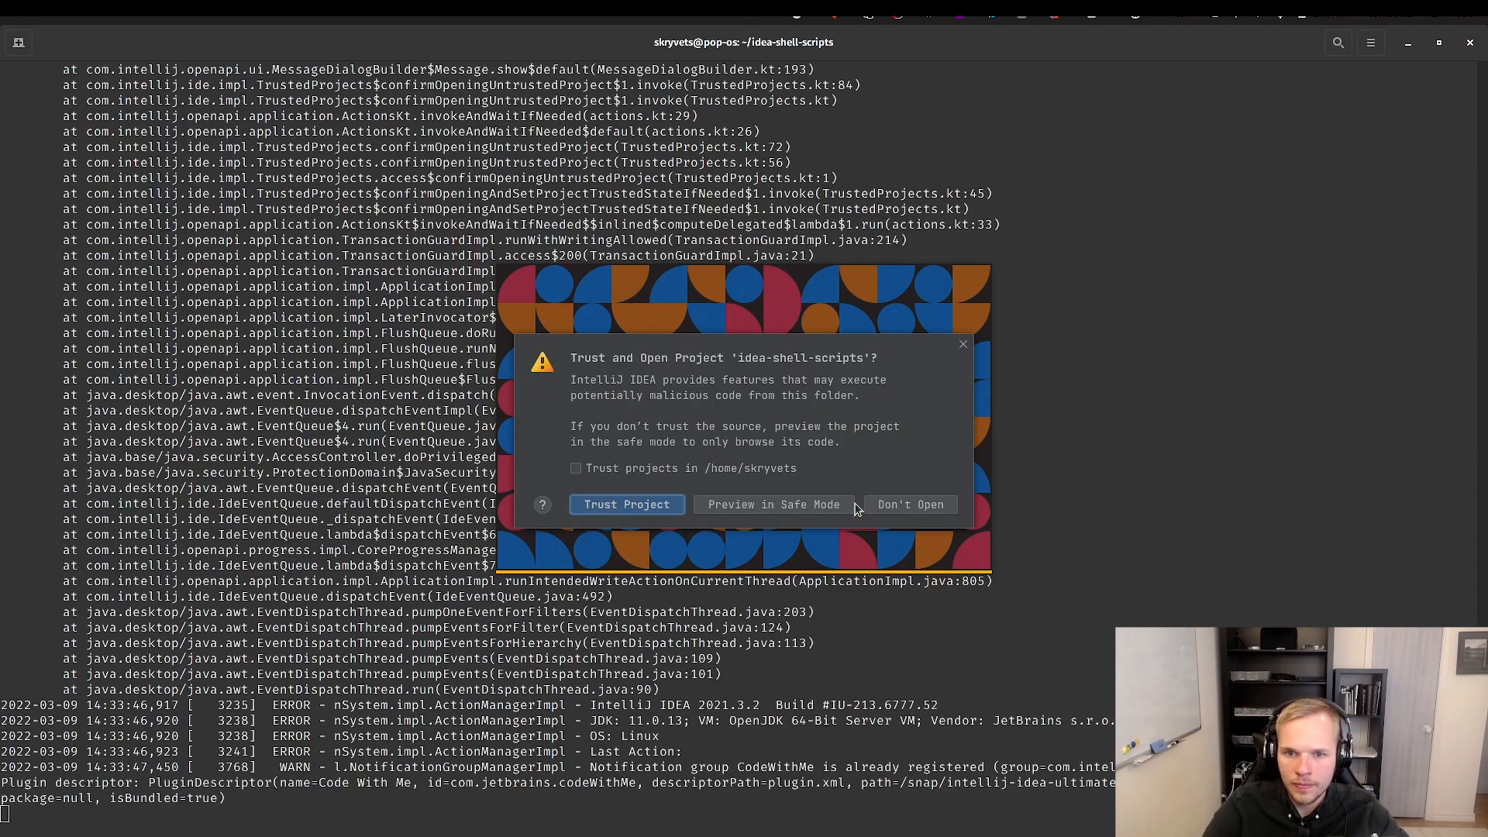
left_click(625, 503)
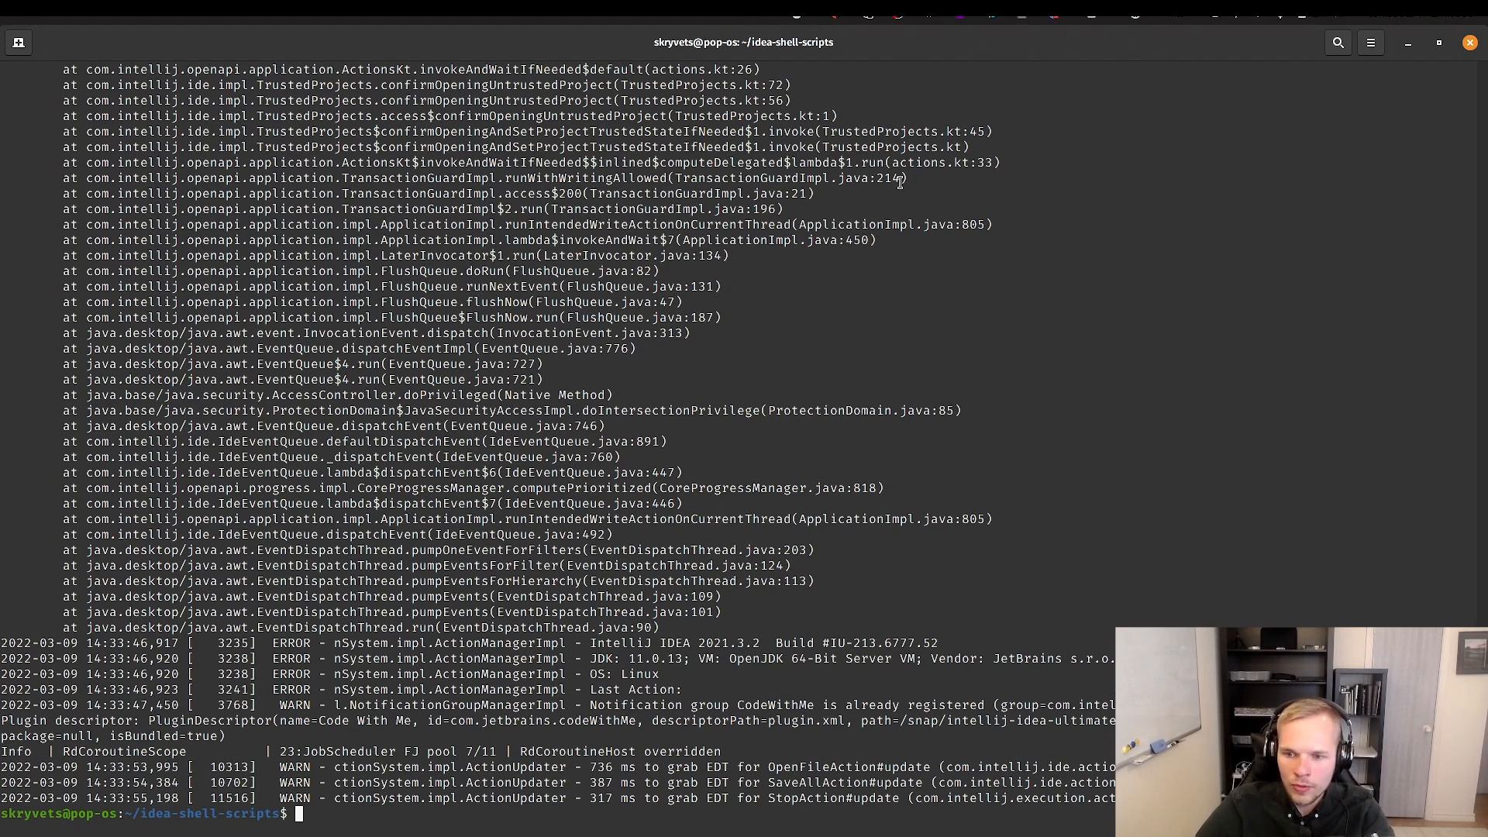
- Switch to /usr/local/bin and begin a sudo vim command for the launcher script
type("cd /u")
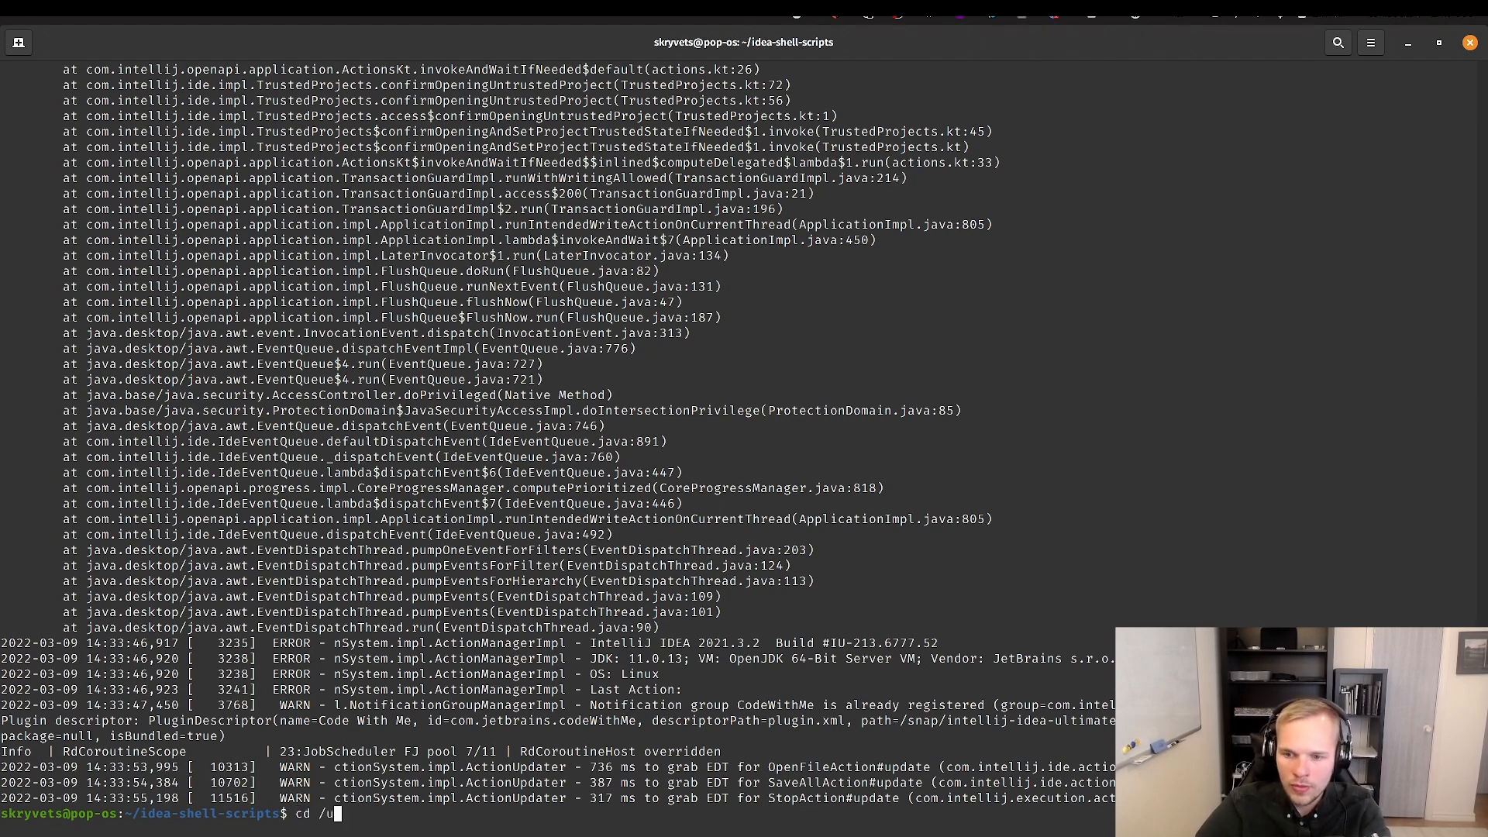
type("sr/local/bin/")
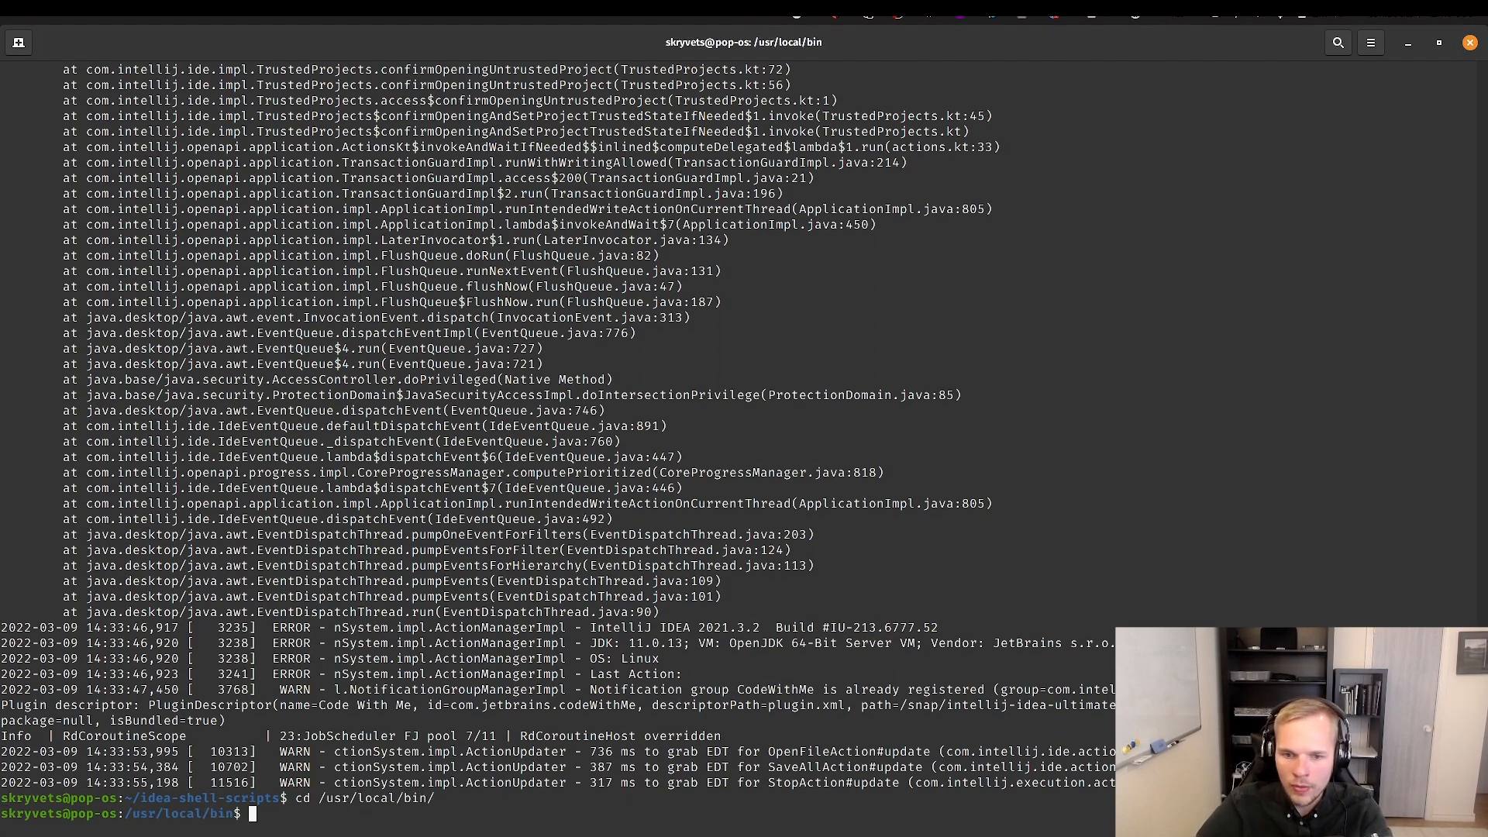
type("sudo")
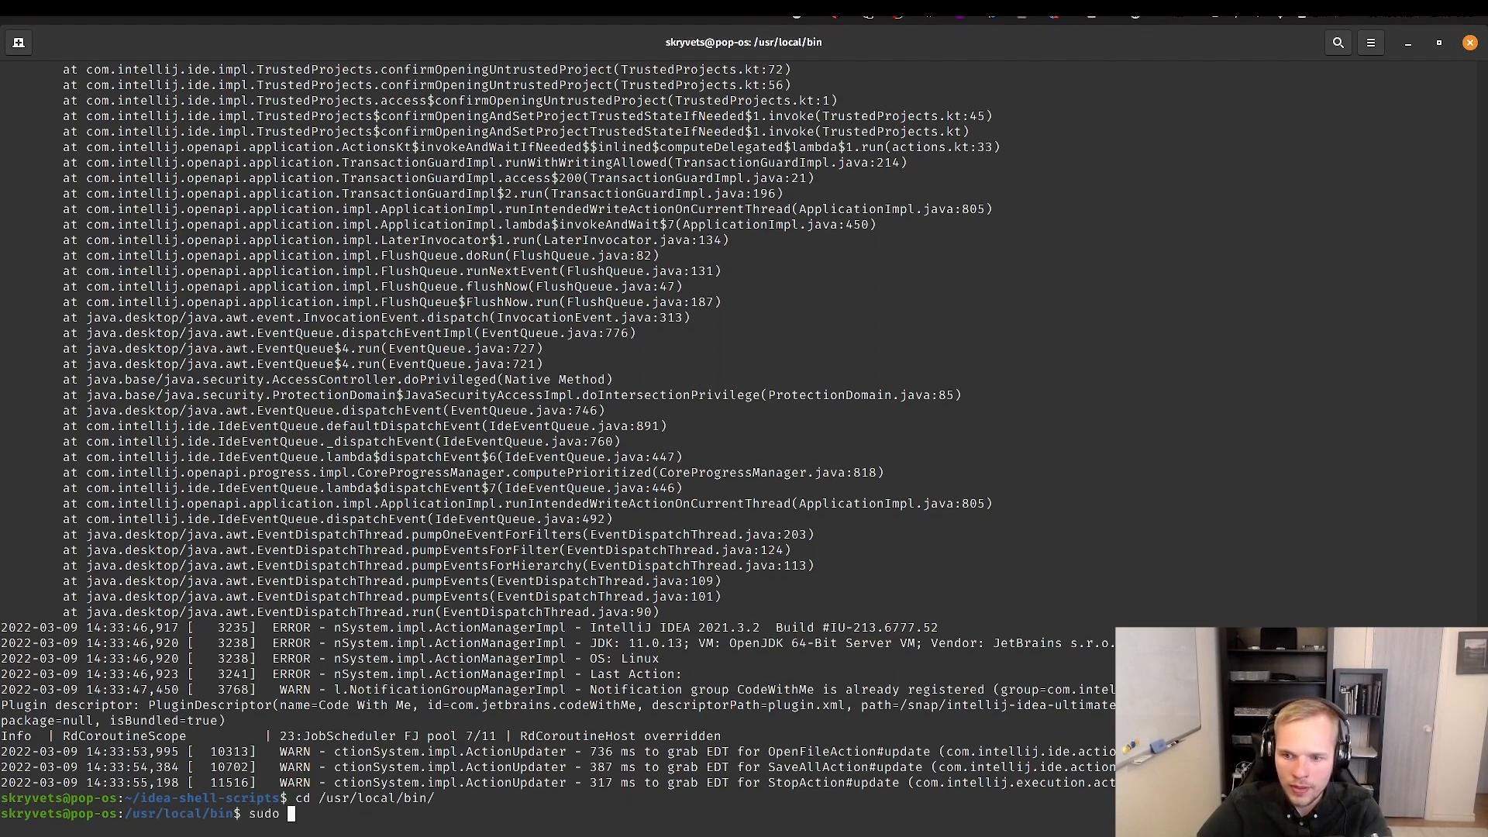
type("vim")
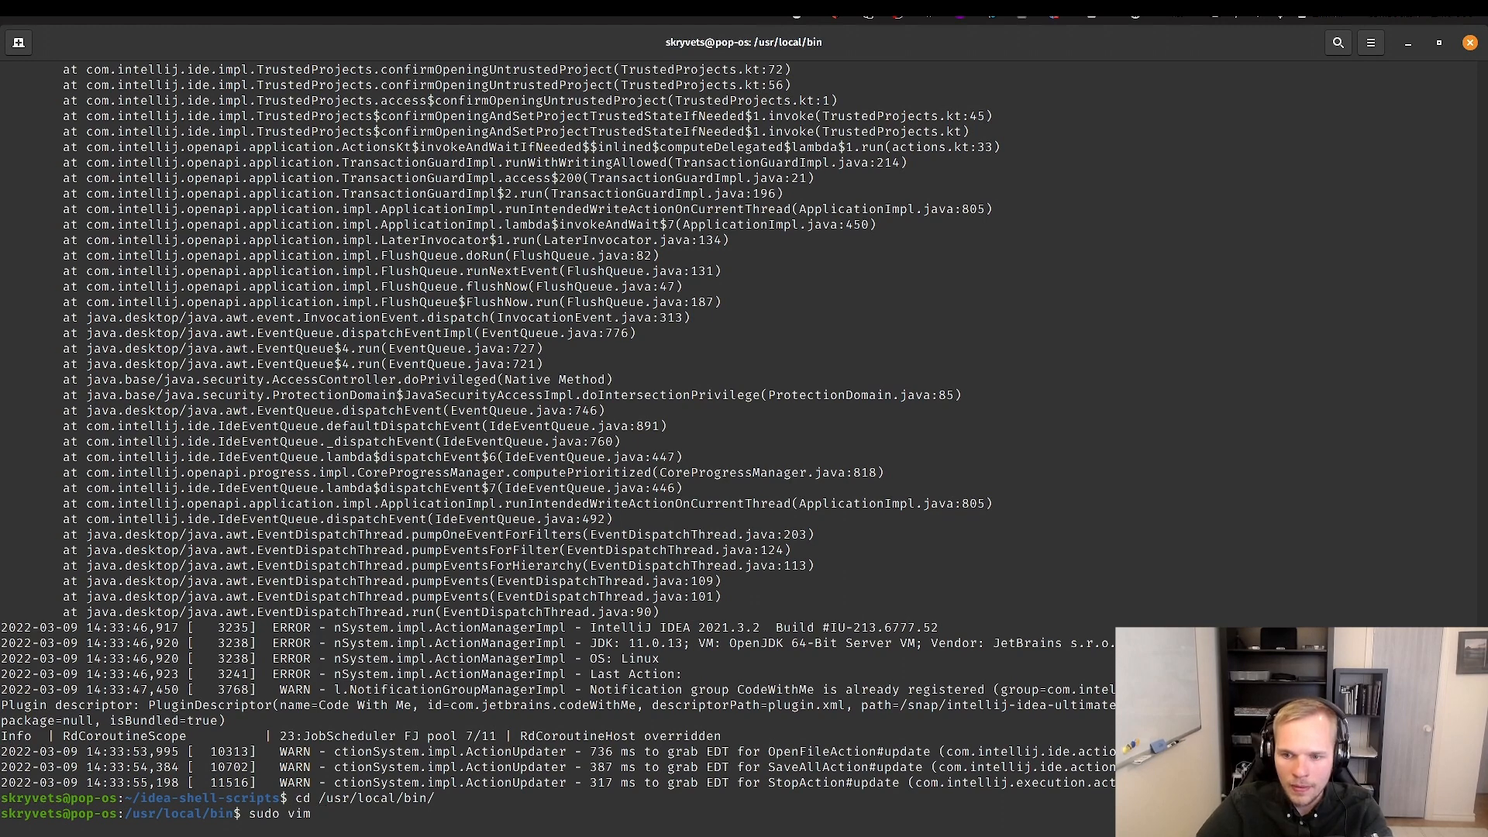
- Create the idea script in vim with the '#!/usr/bin/env bash' shebang line
type("idea")
type("#!")
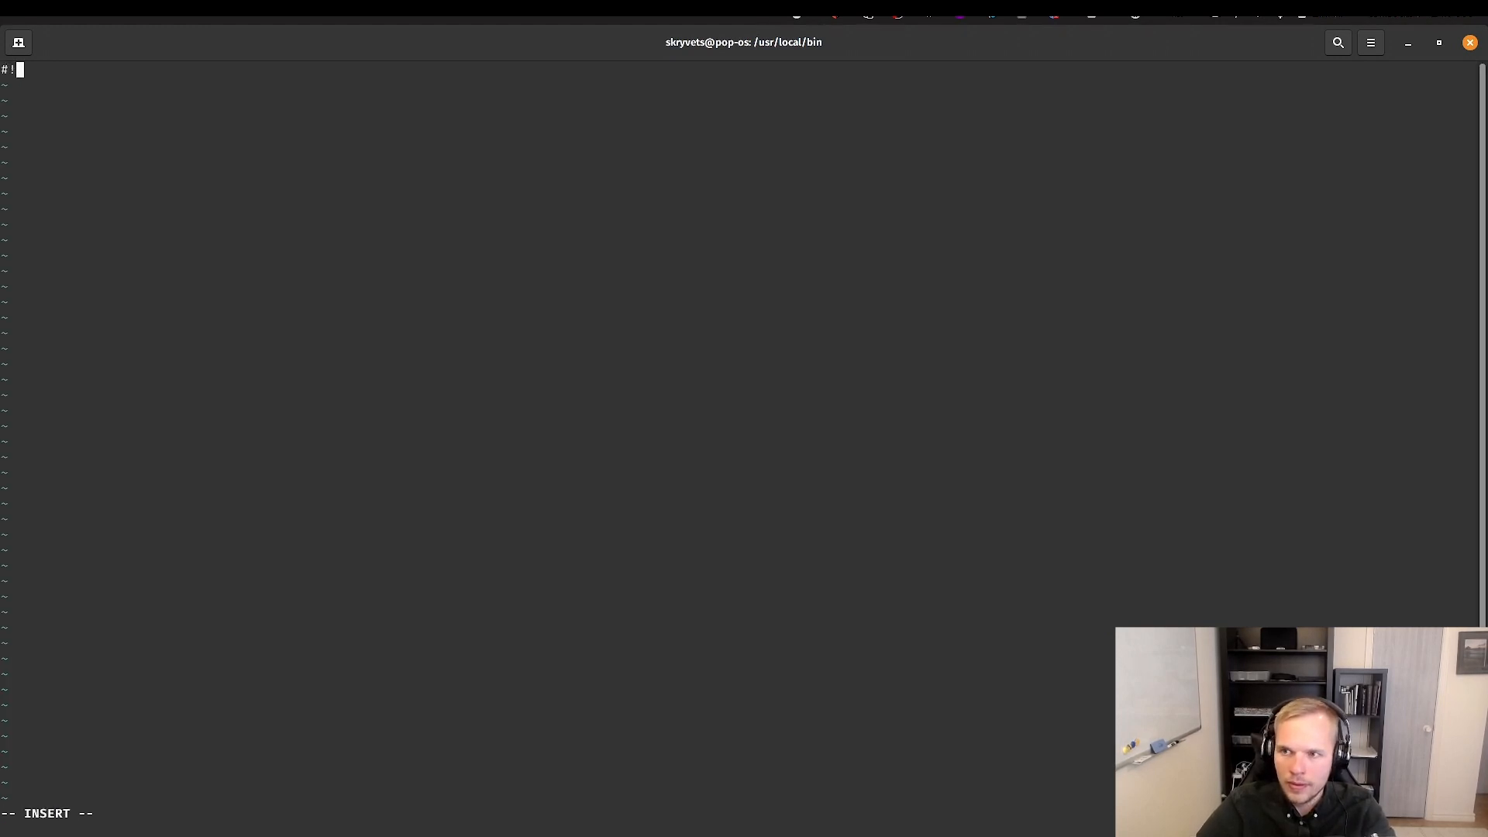
type("/u")
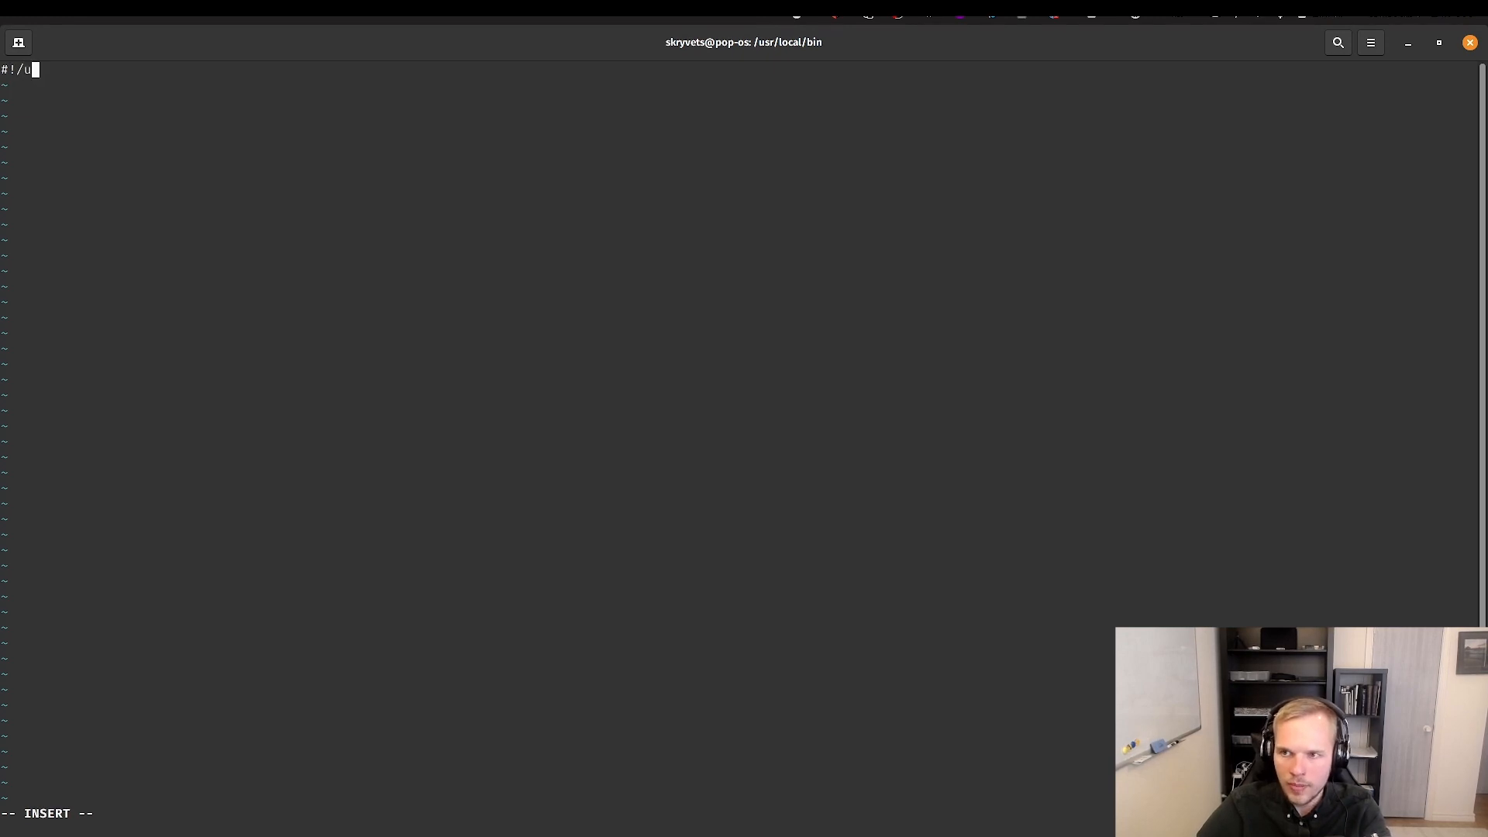
type("sr/bin")
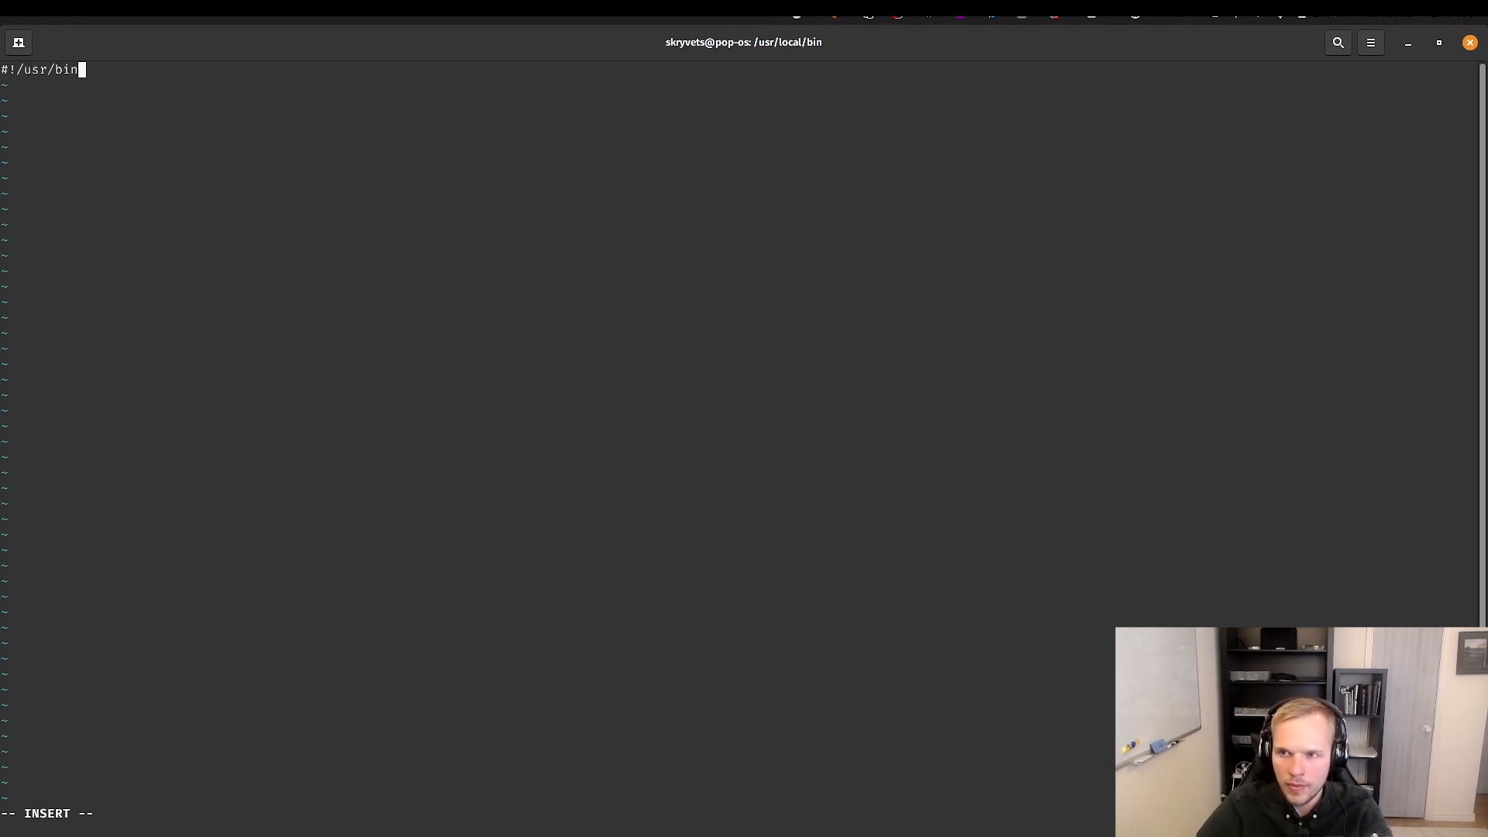
type("/env bash")
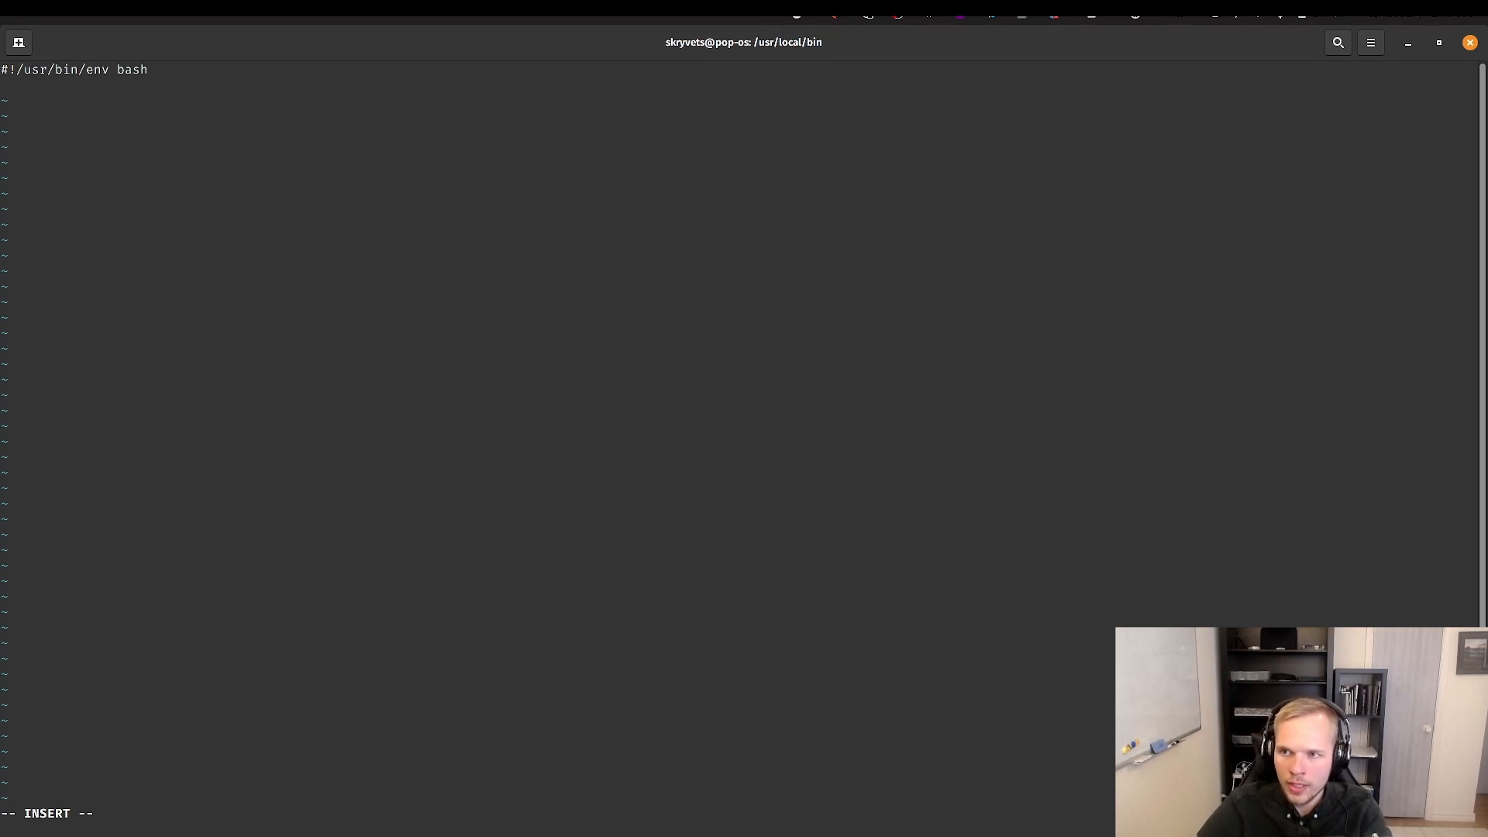
- Write 'snap run intellij-idea-ultimate $1 > /dev/null 2>&1 &' and save the script
type("snap")
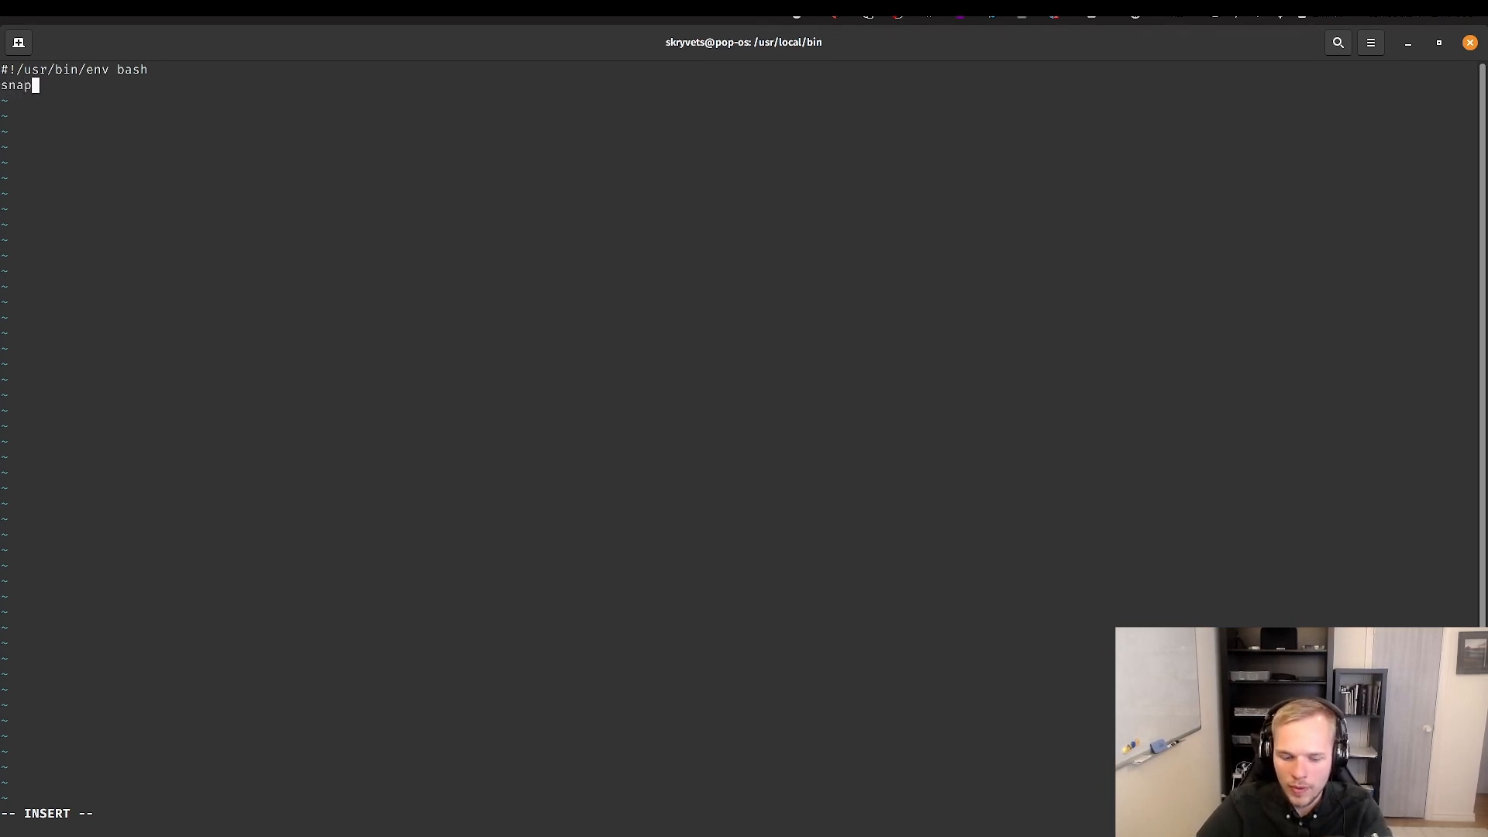
type("run intell")
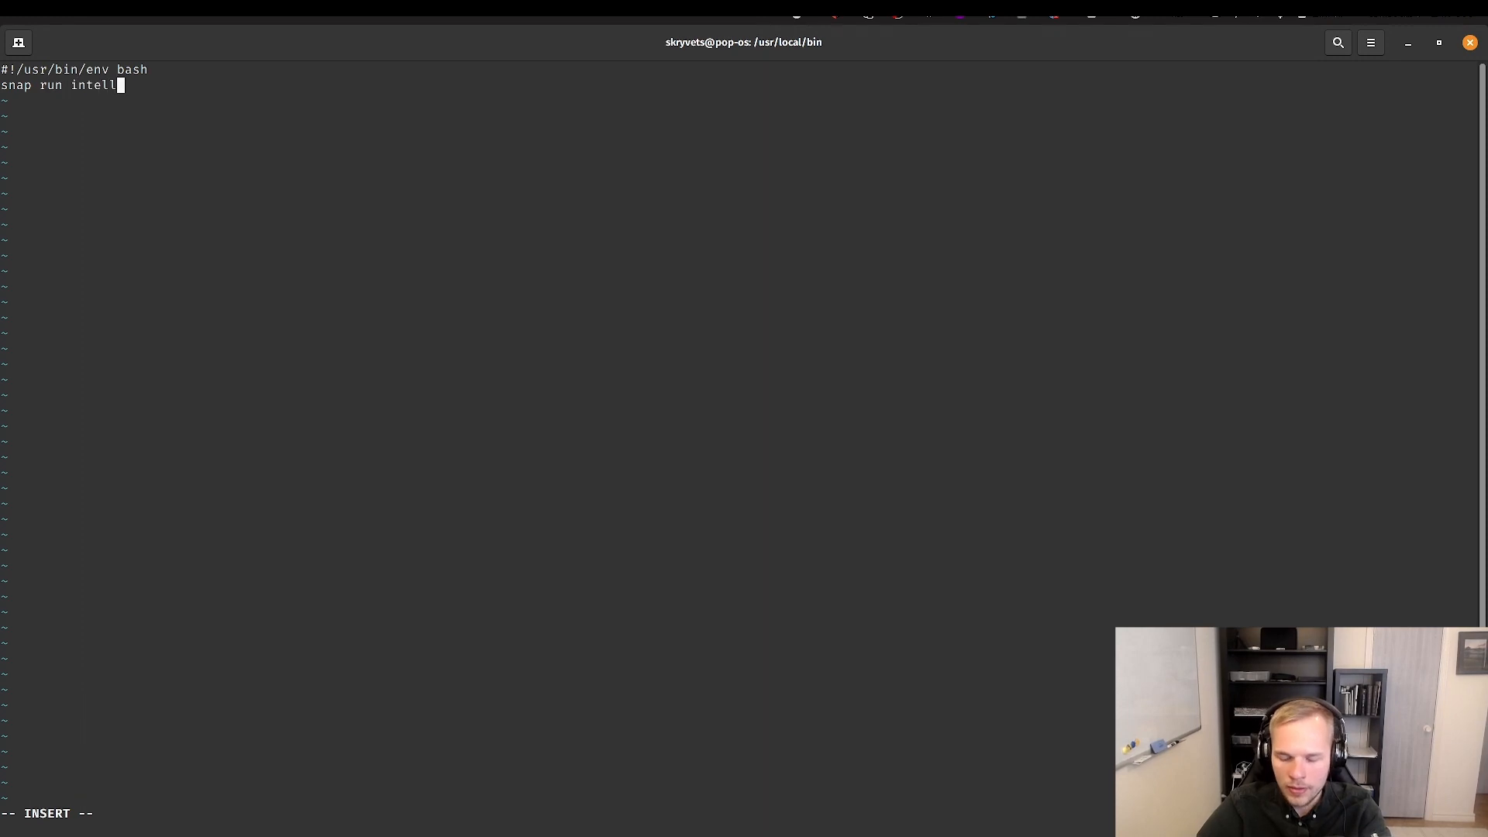
type("ij-idea-")
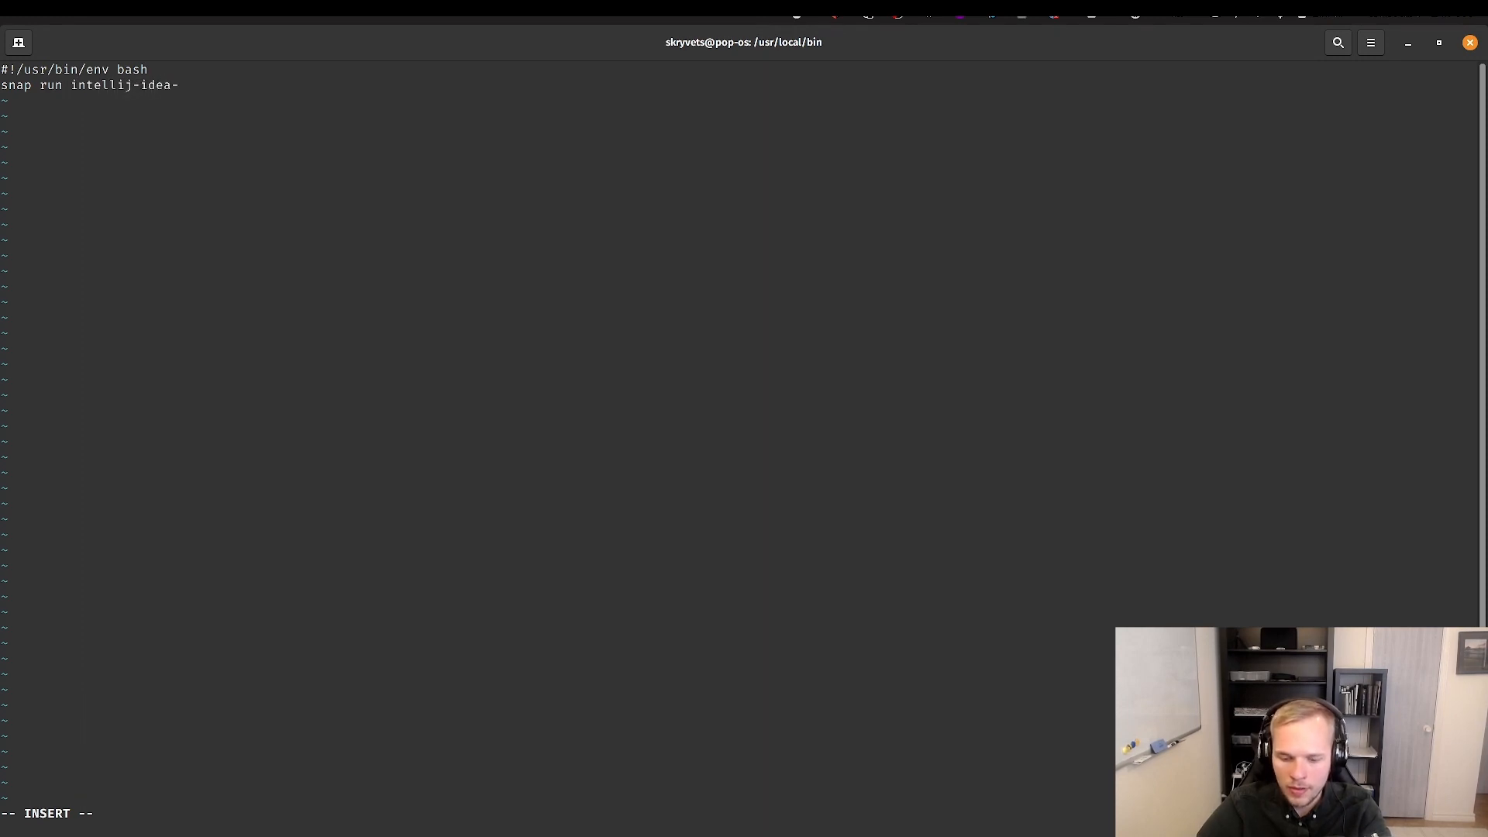
type("ultimate")
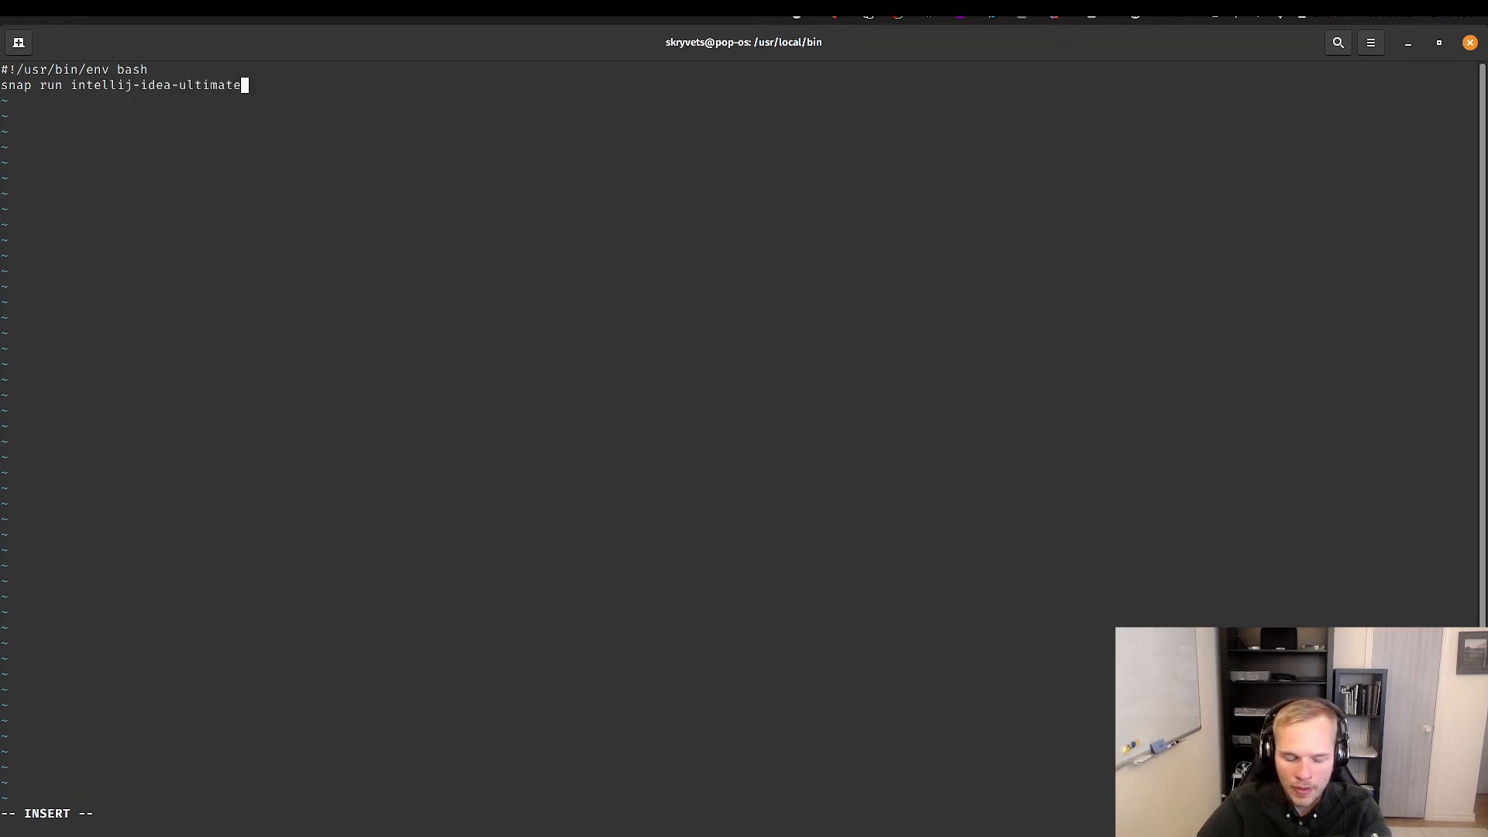
type("$1 > /dev/null &")
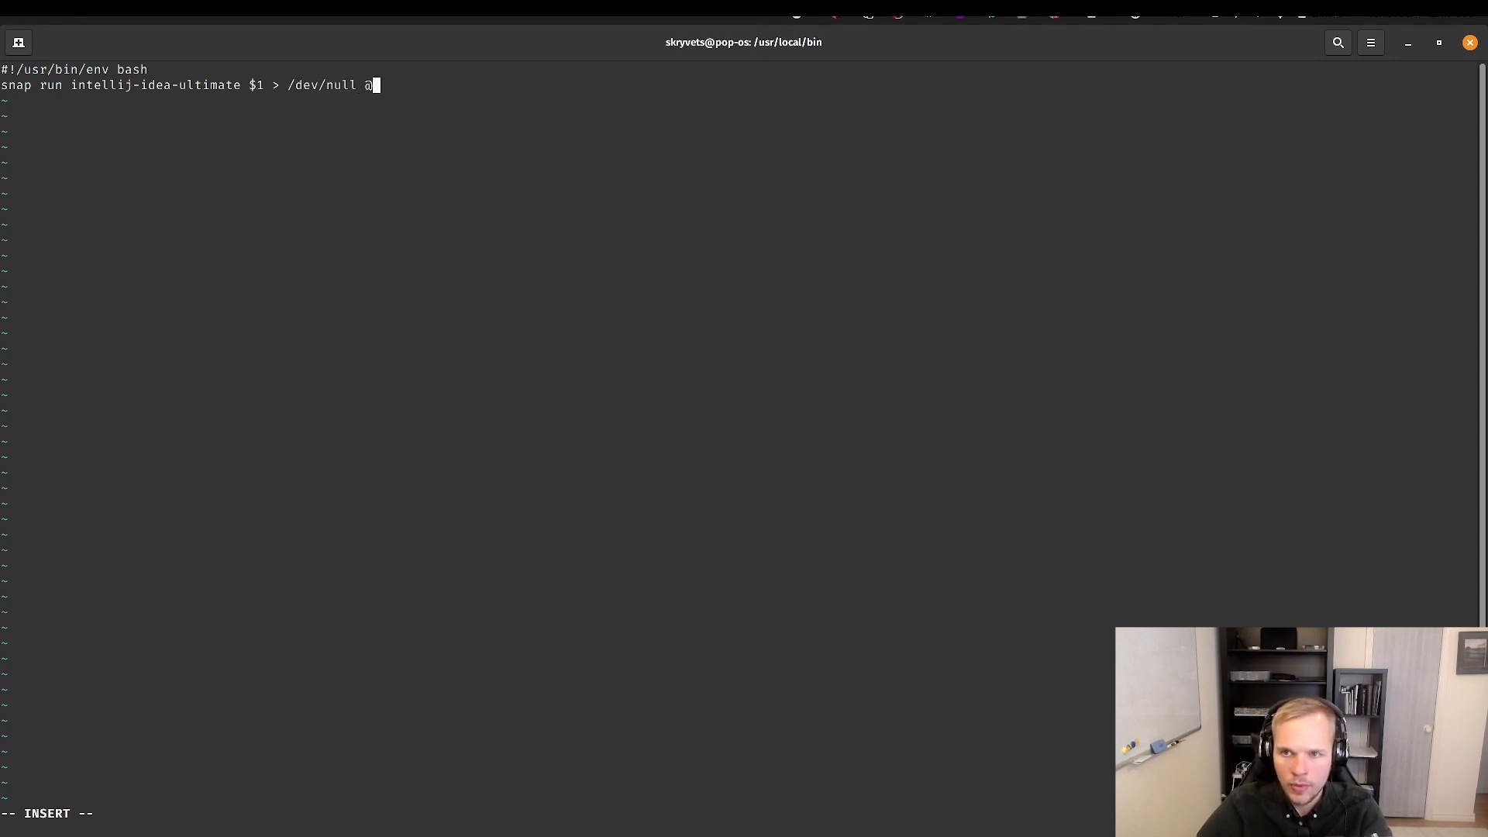
type("2>")
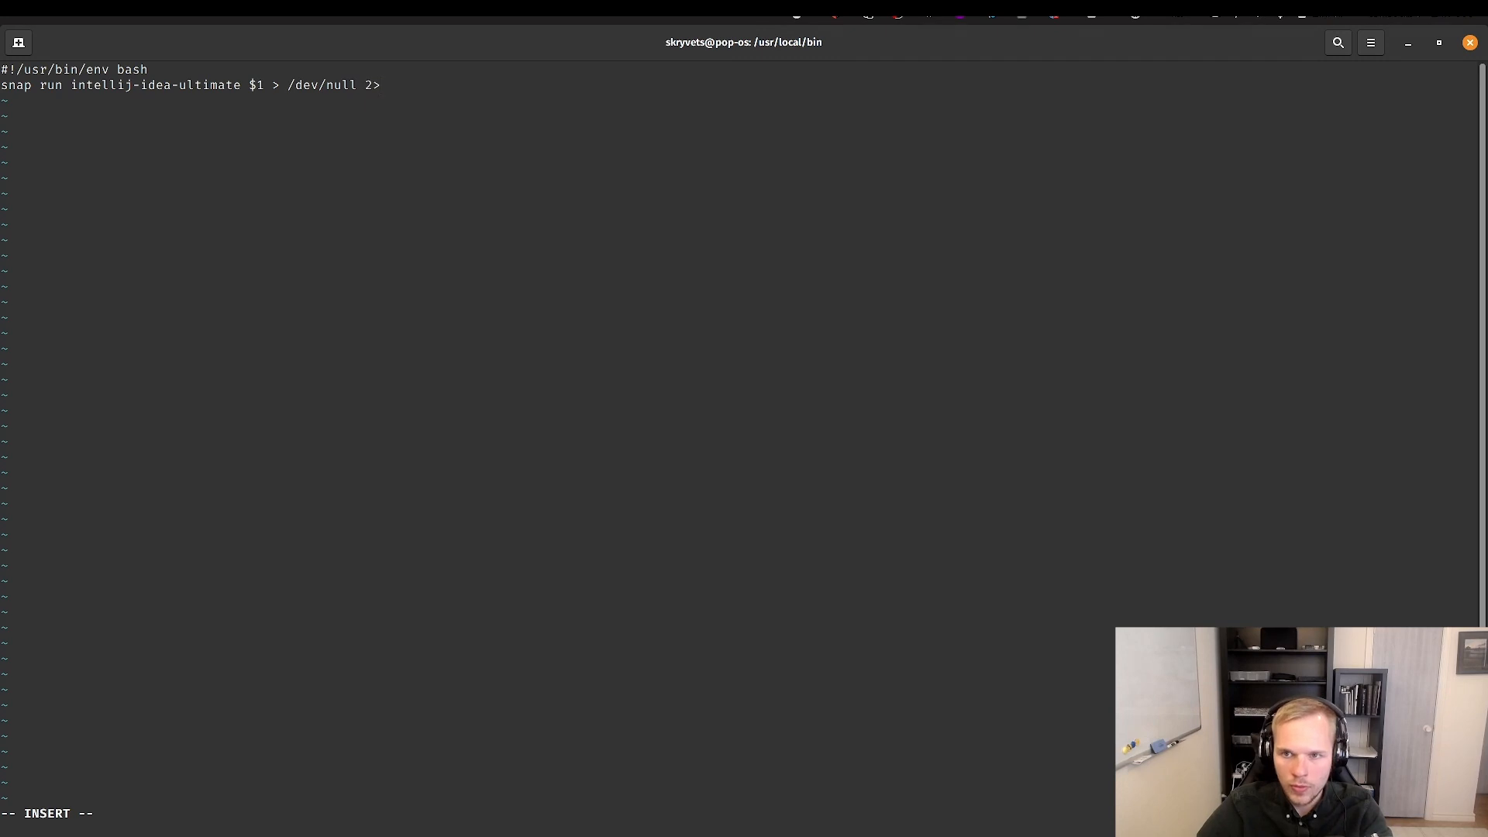
type("&1")
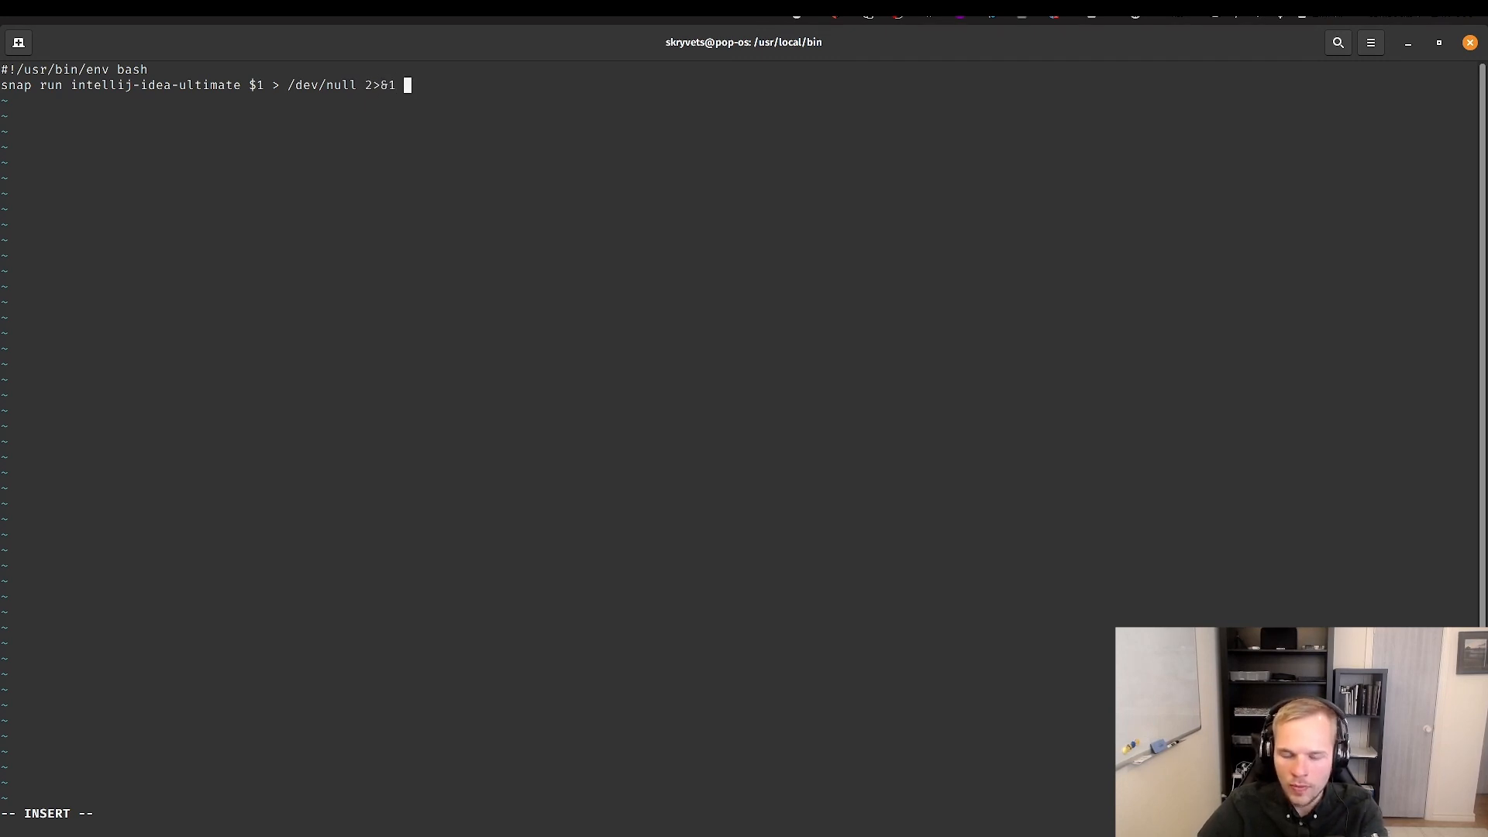
type("&")
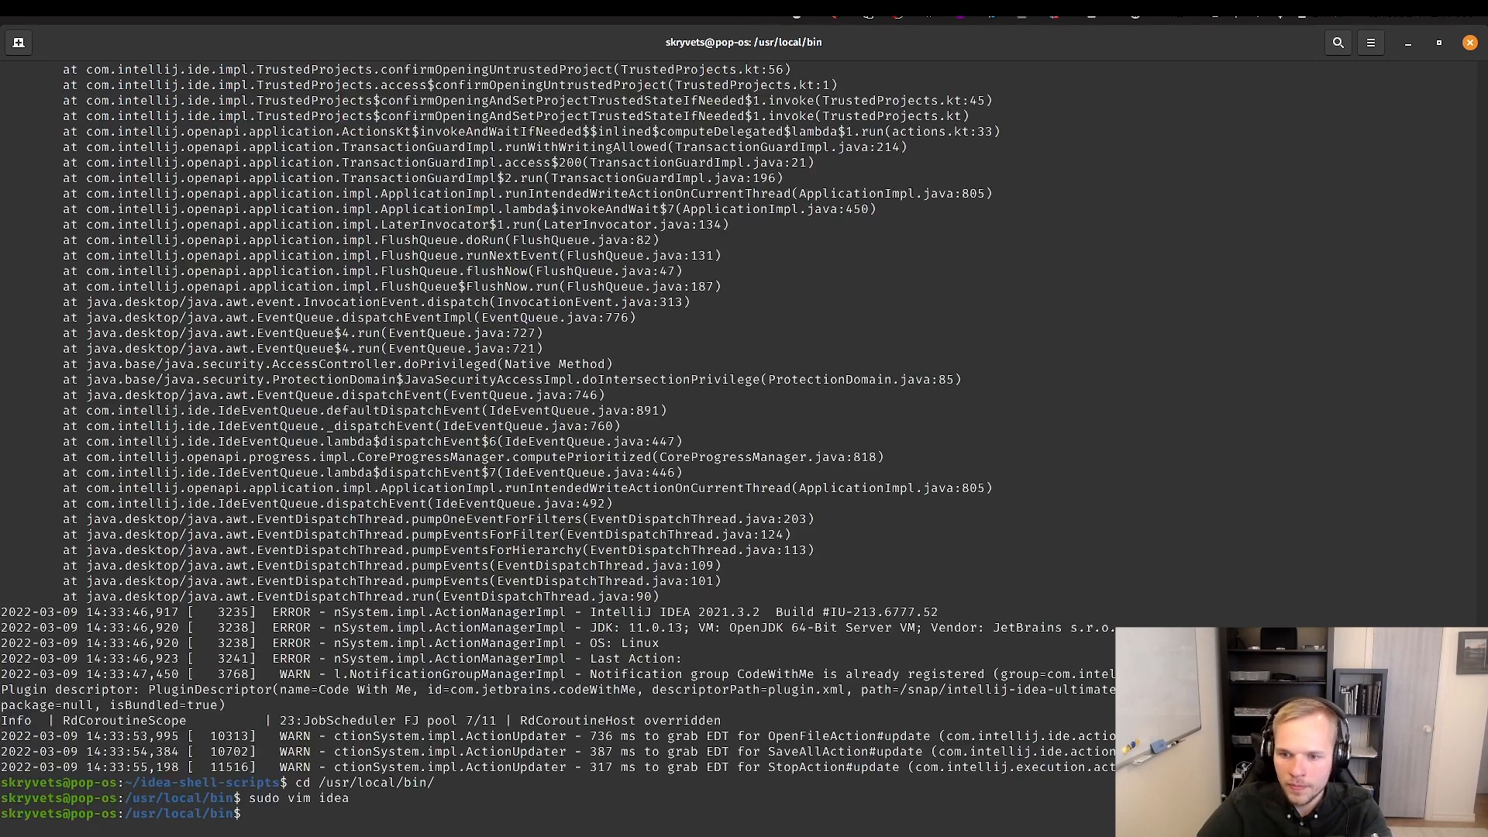
- Create test-folder-1 in home and run idea test-folder-1/, which fails with permission denied
type("cd ~")
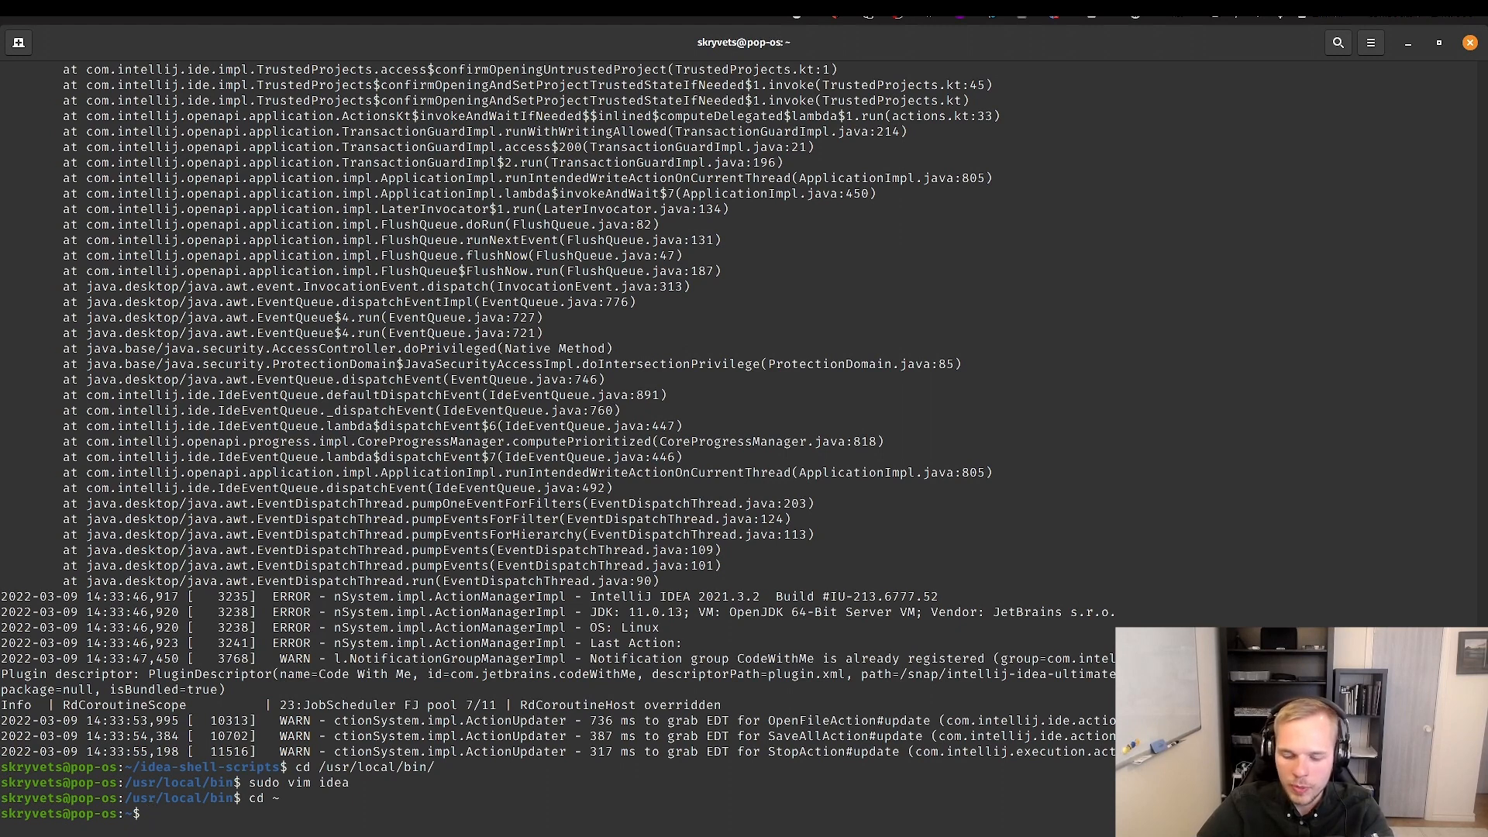
type("mkdir")
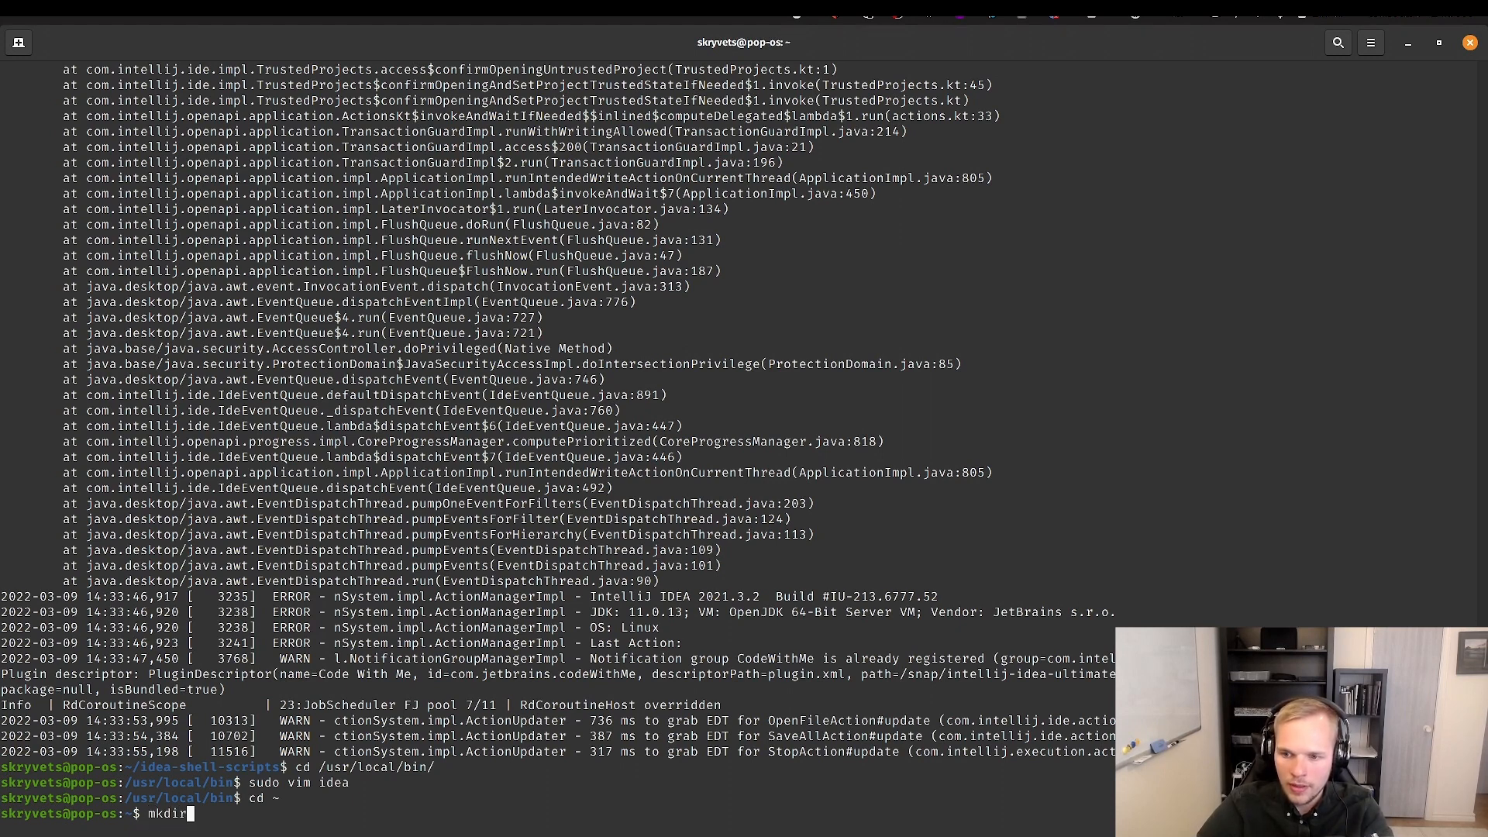
type("test-folder-1")
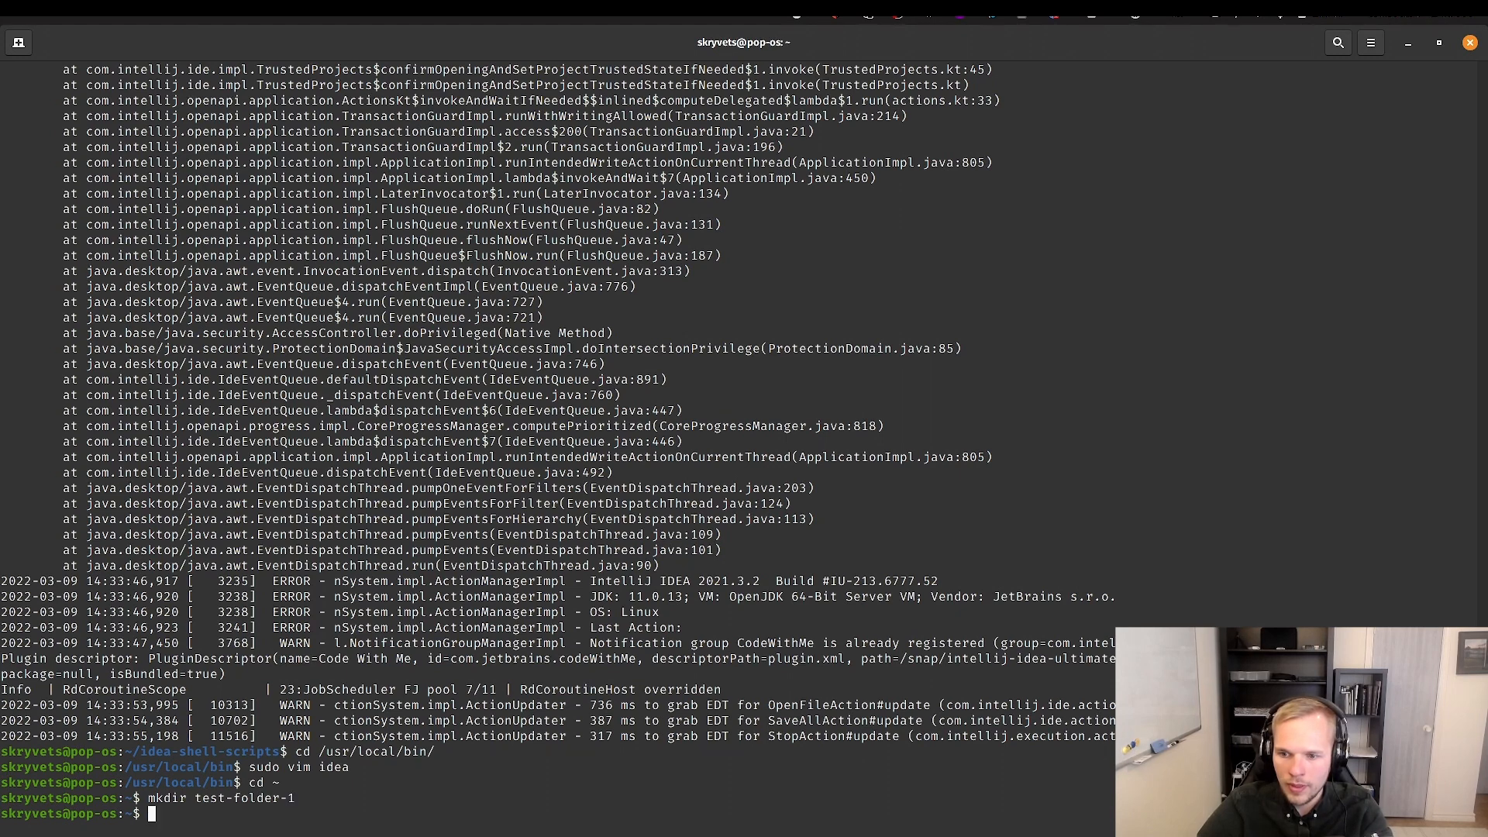
type("idea test-folder-1/")
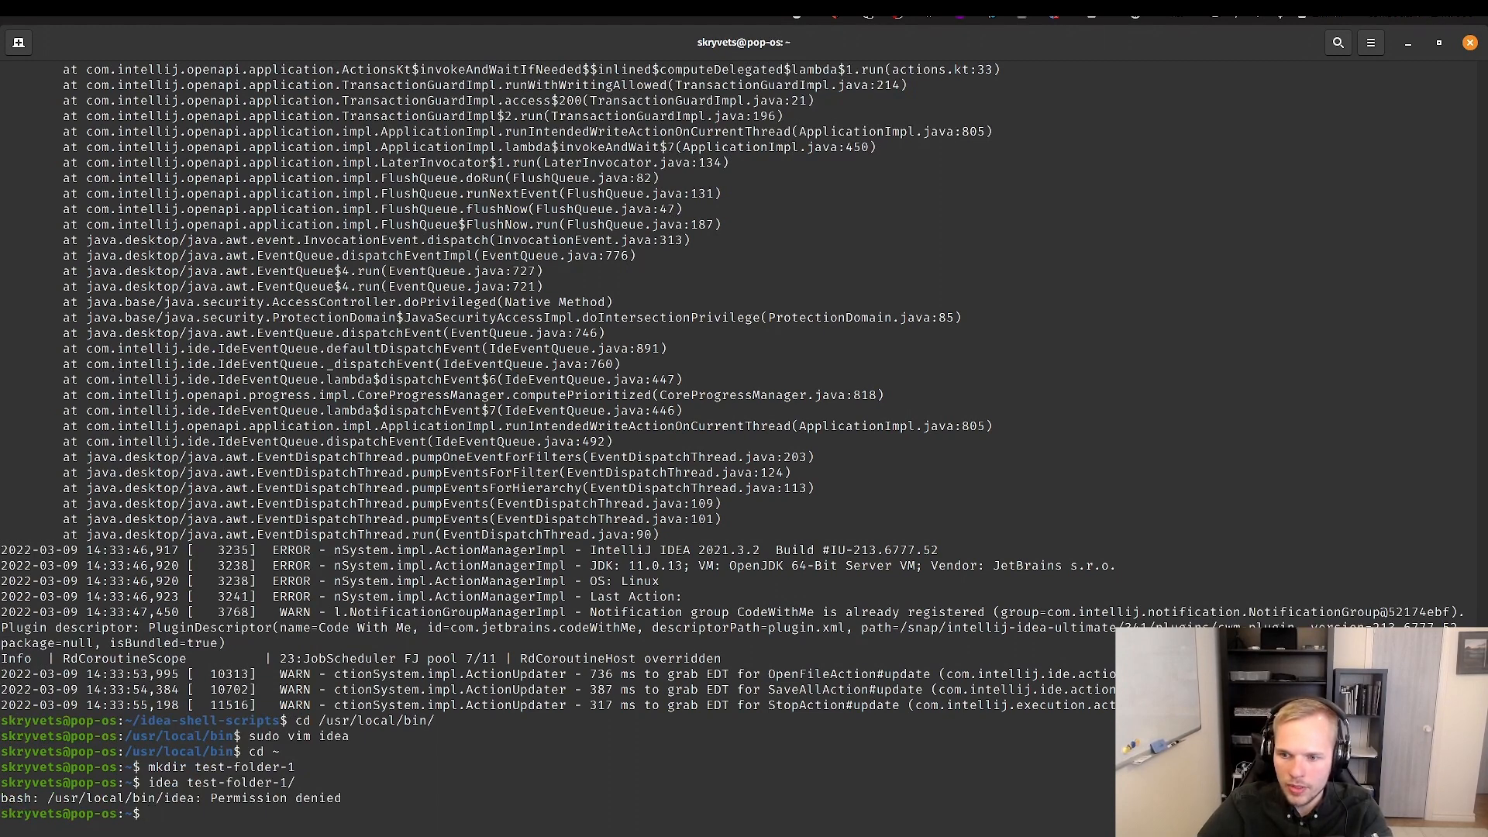
- Make /usr/local/bin/idea executable with sudo chmod +x and run idea test-folder-1/ cleanly
type("chm")
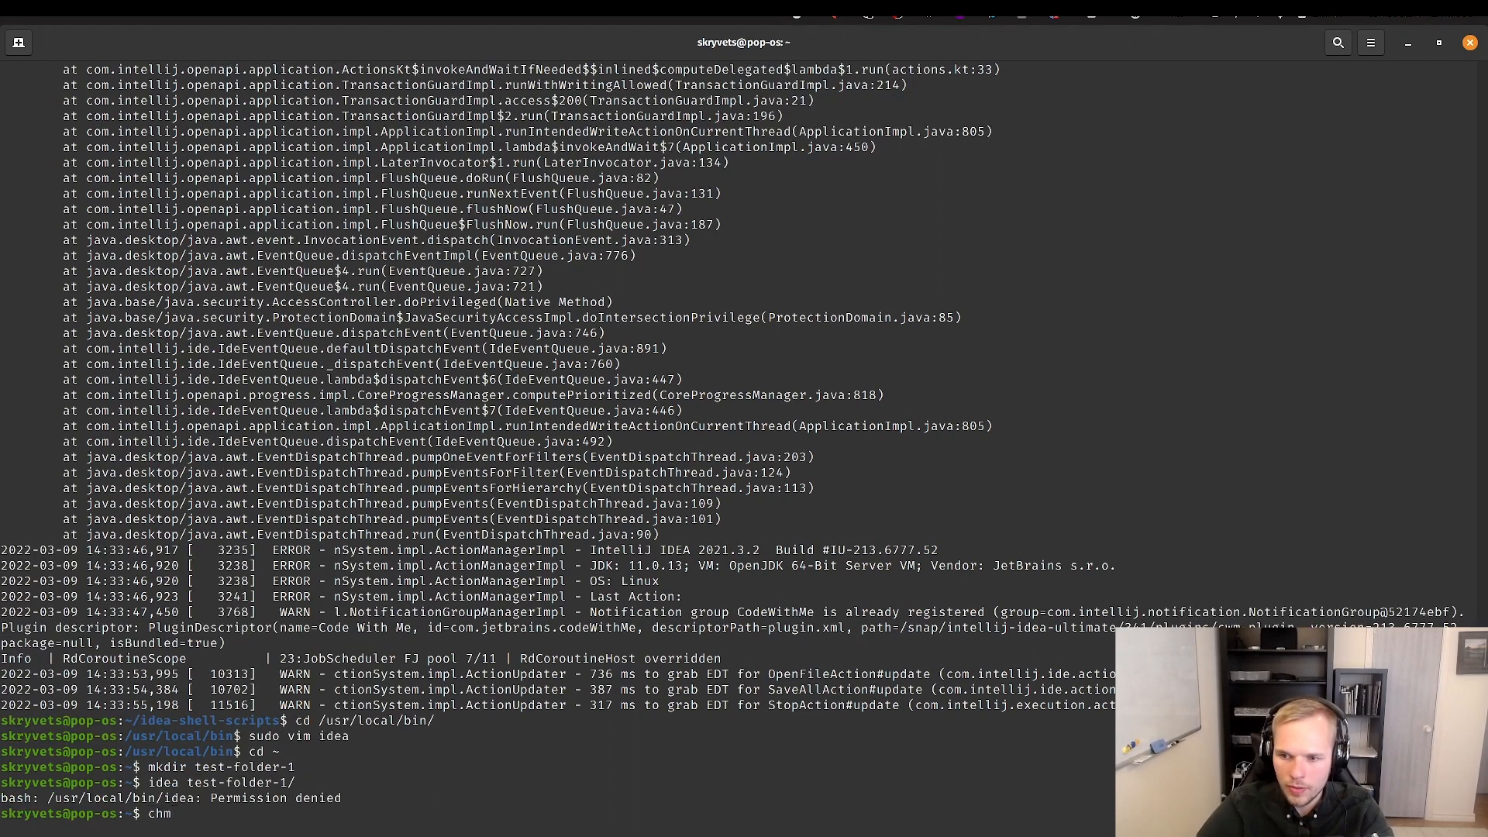
type("sudo")
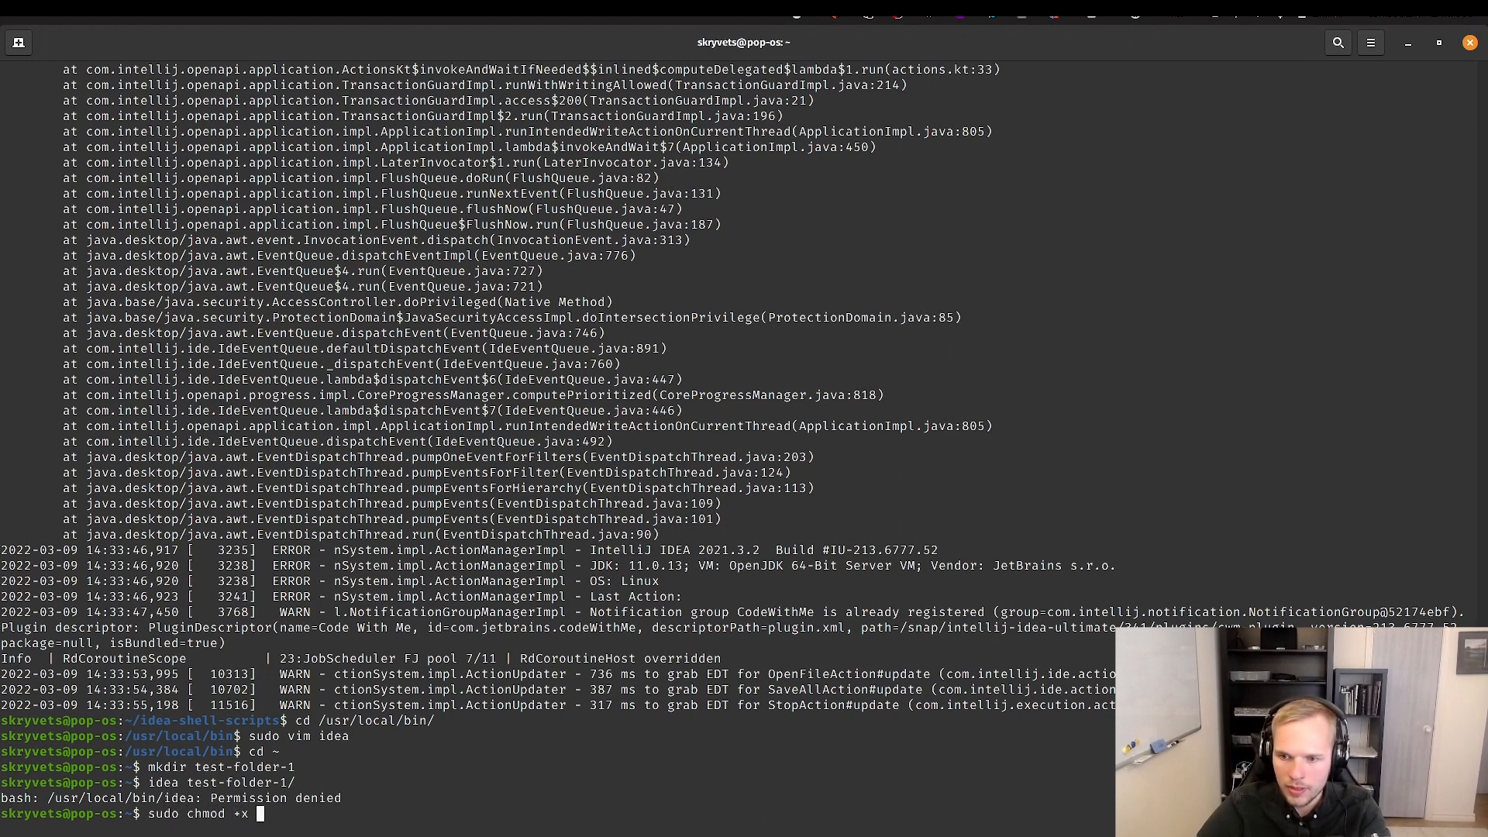
type("~/.")
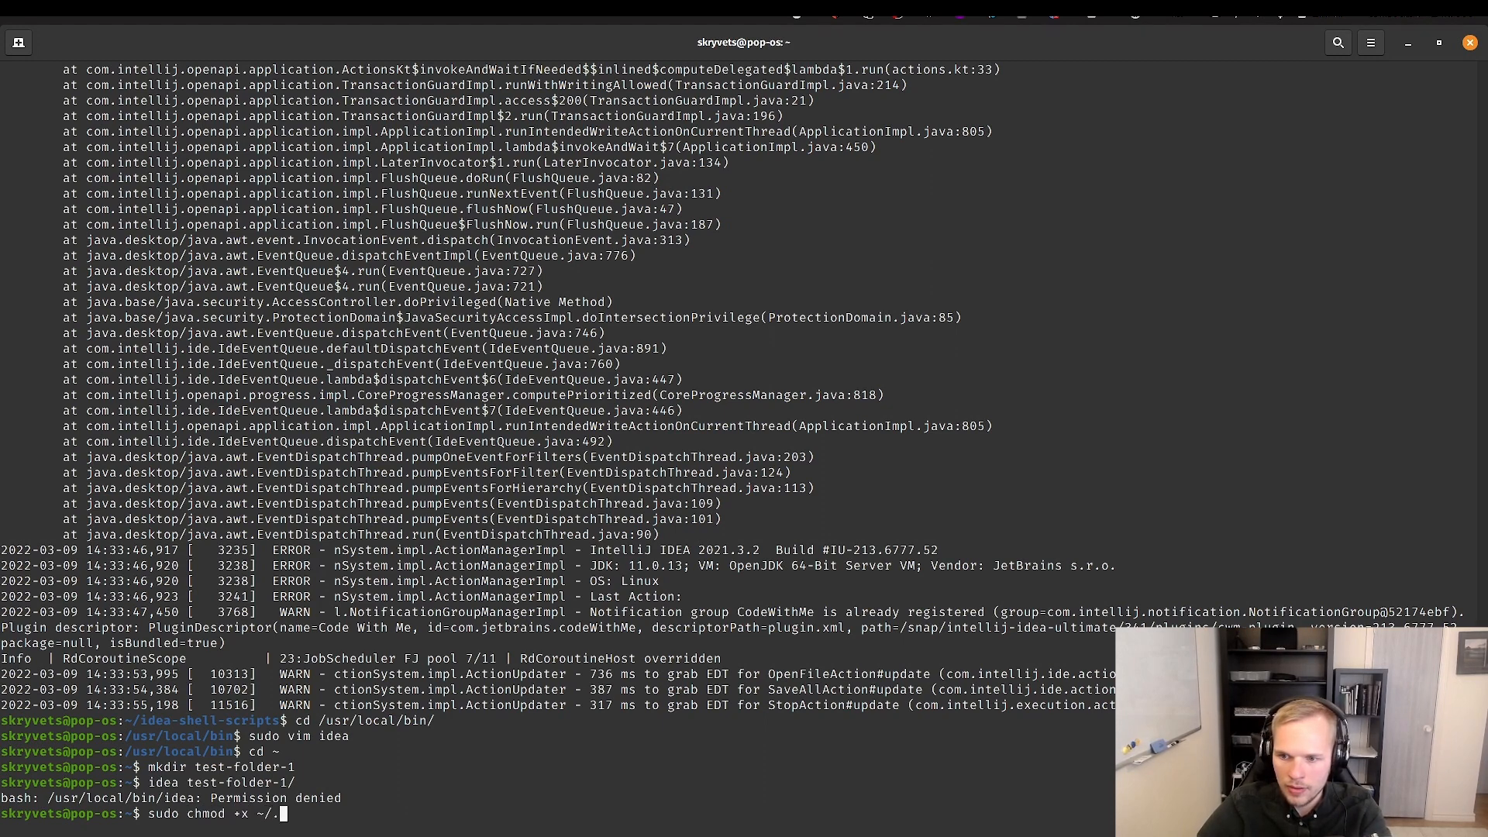
type("/usr/local/bin/idea")
type("idea test-folder-1/")
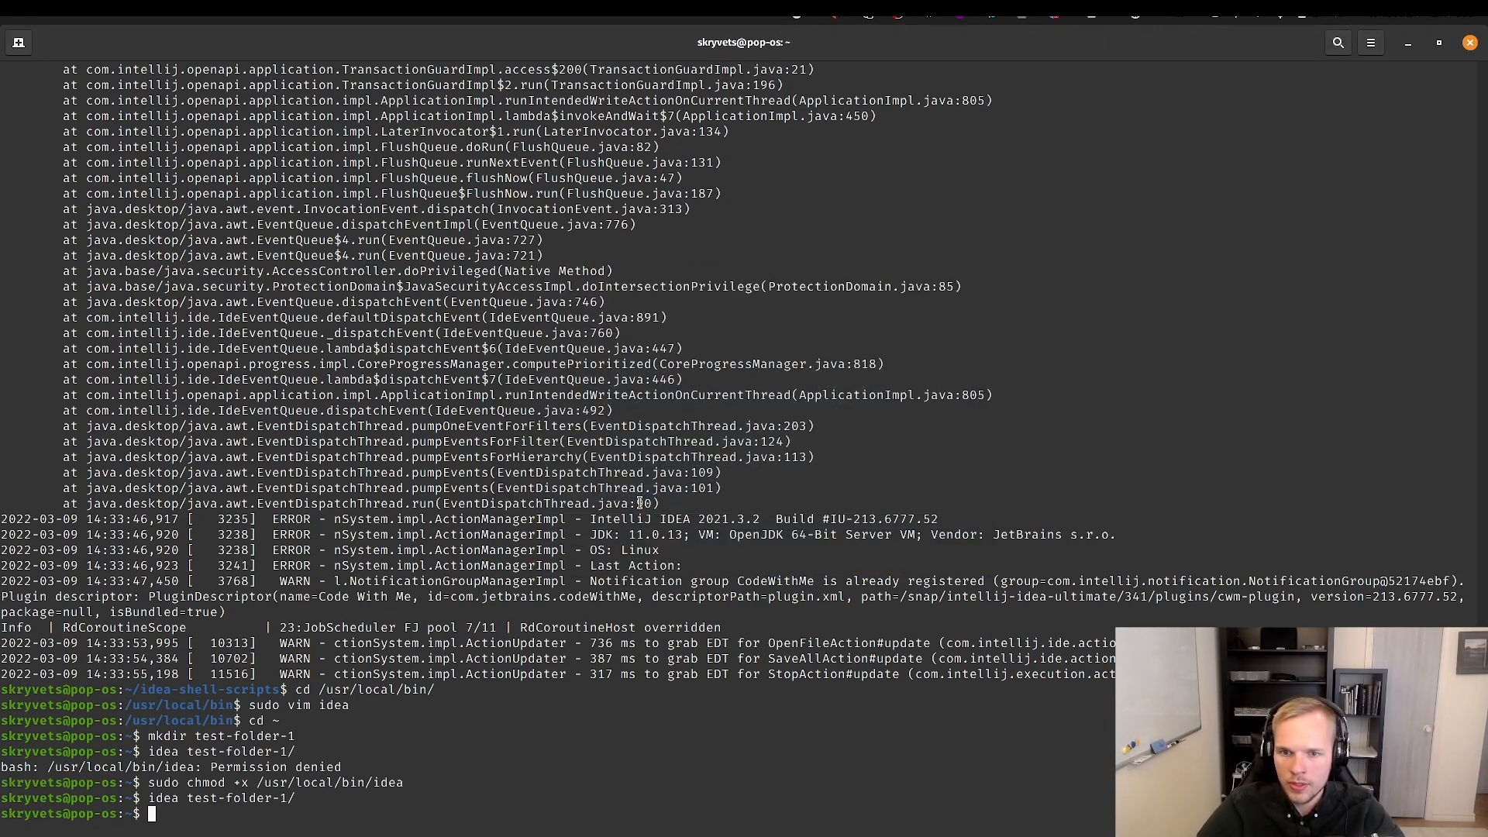
key("Return")
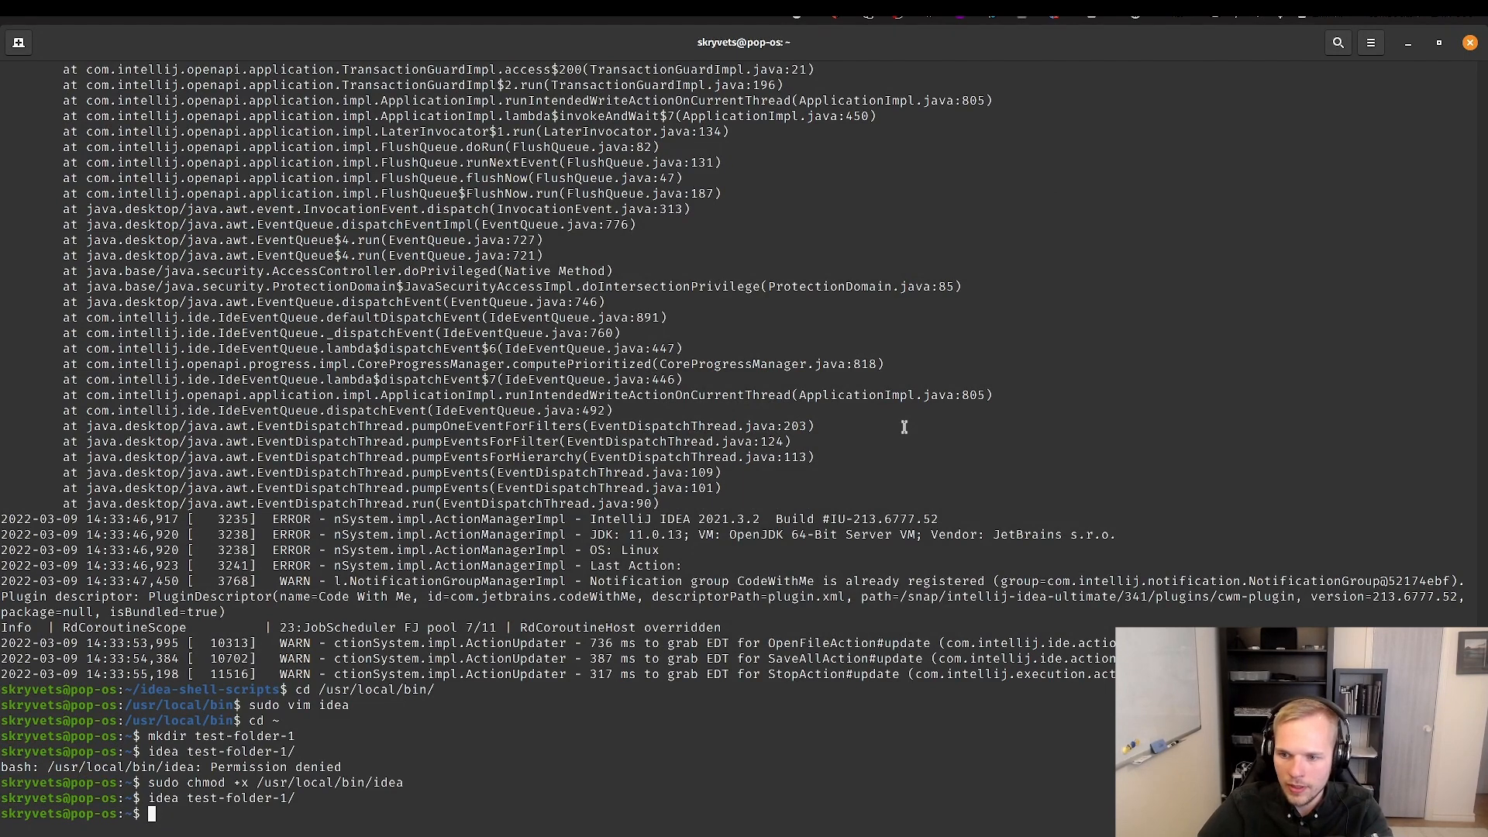
- Create test-folder-2 with mkdir, cd into it, and run idea . to bring up the IDEA splash
type("mkdi")
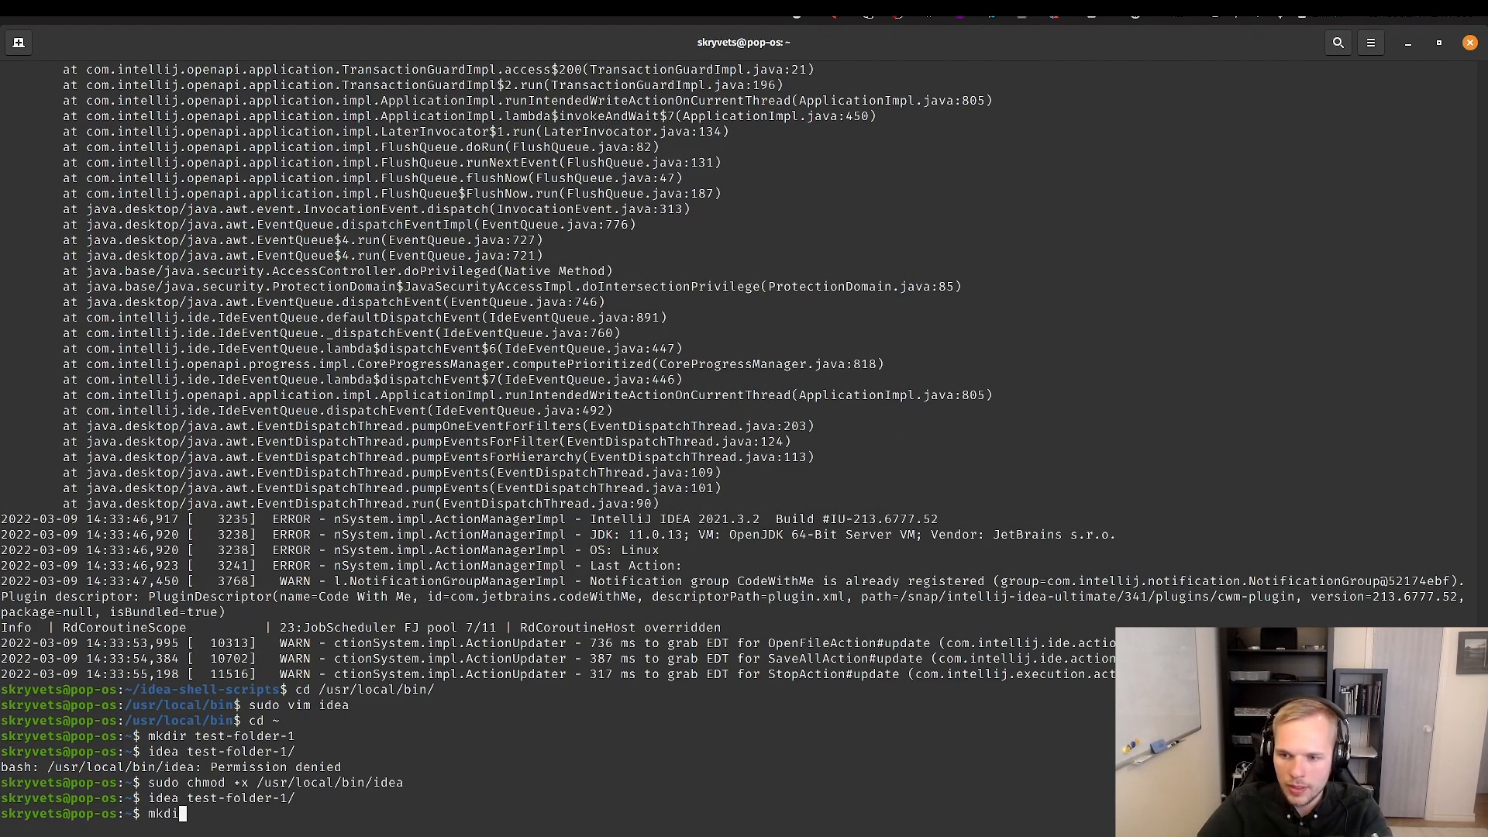
type("idea test-folder-1/")
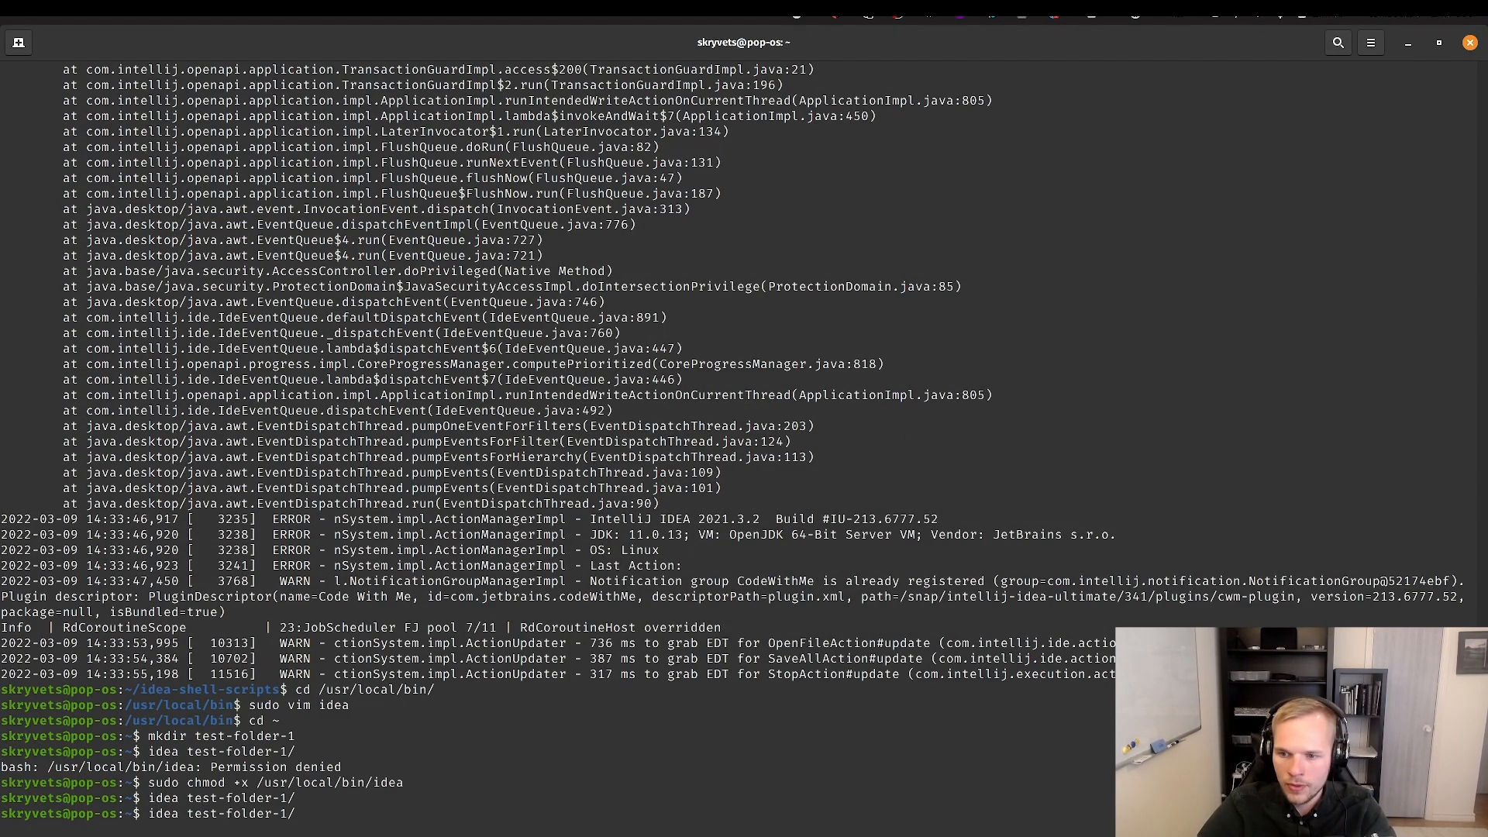
type("mkdir test-folder-32")
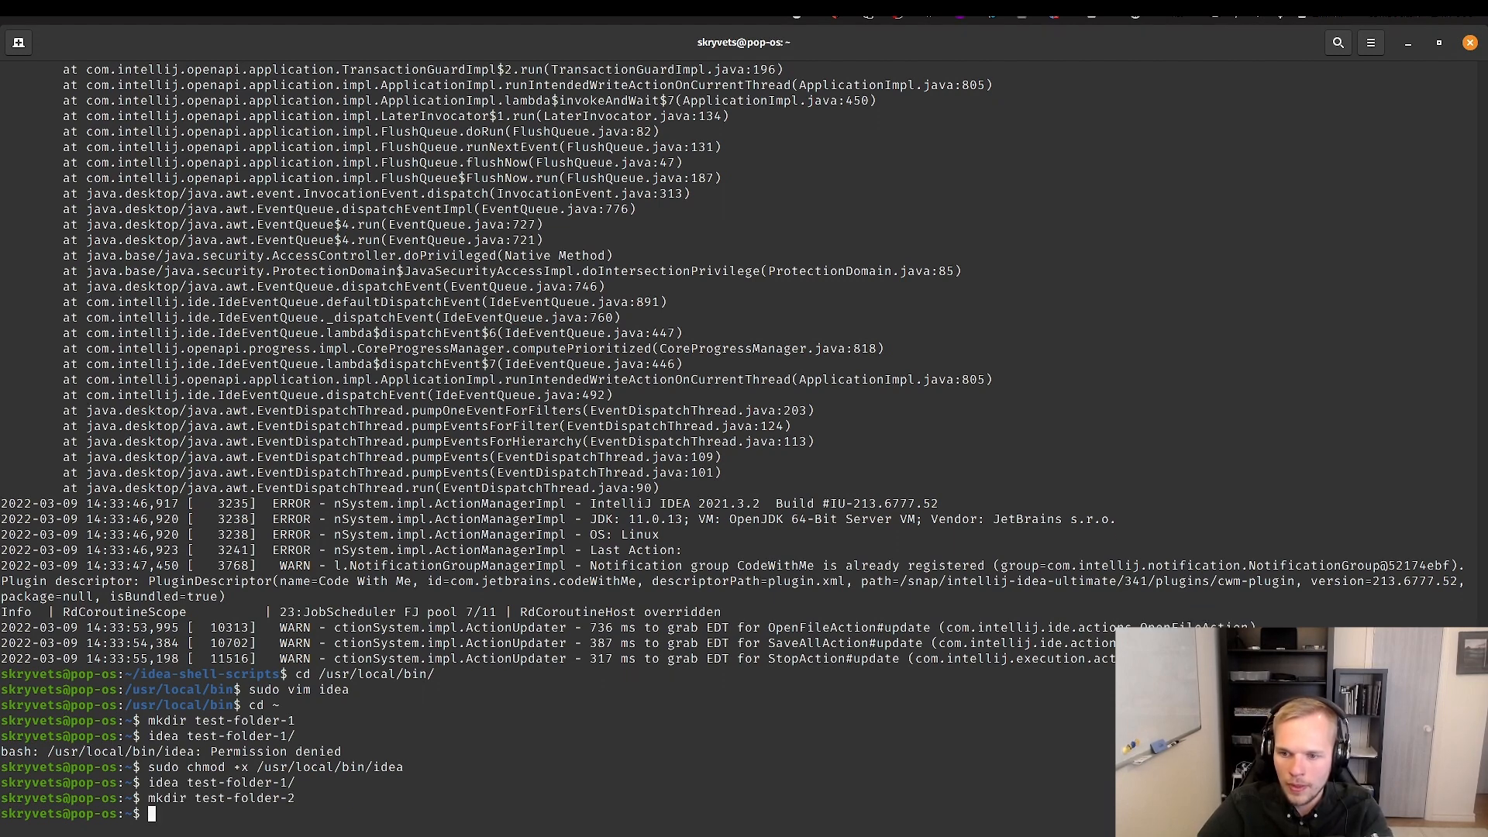
type("cd test-folder-2")
type("idea .")
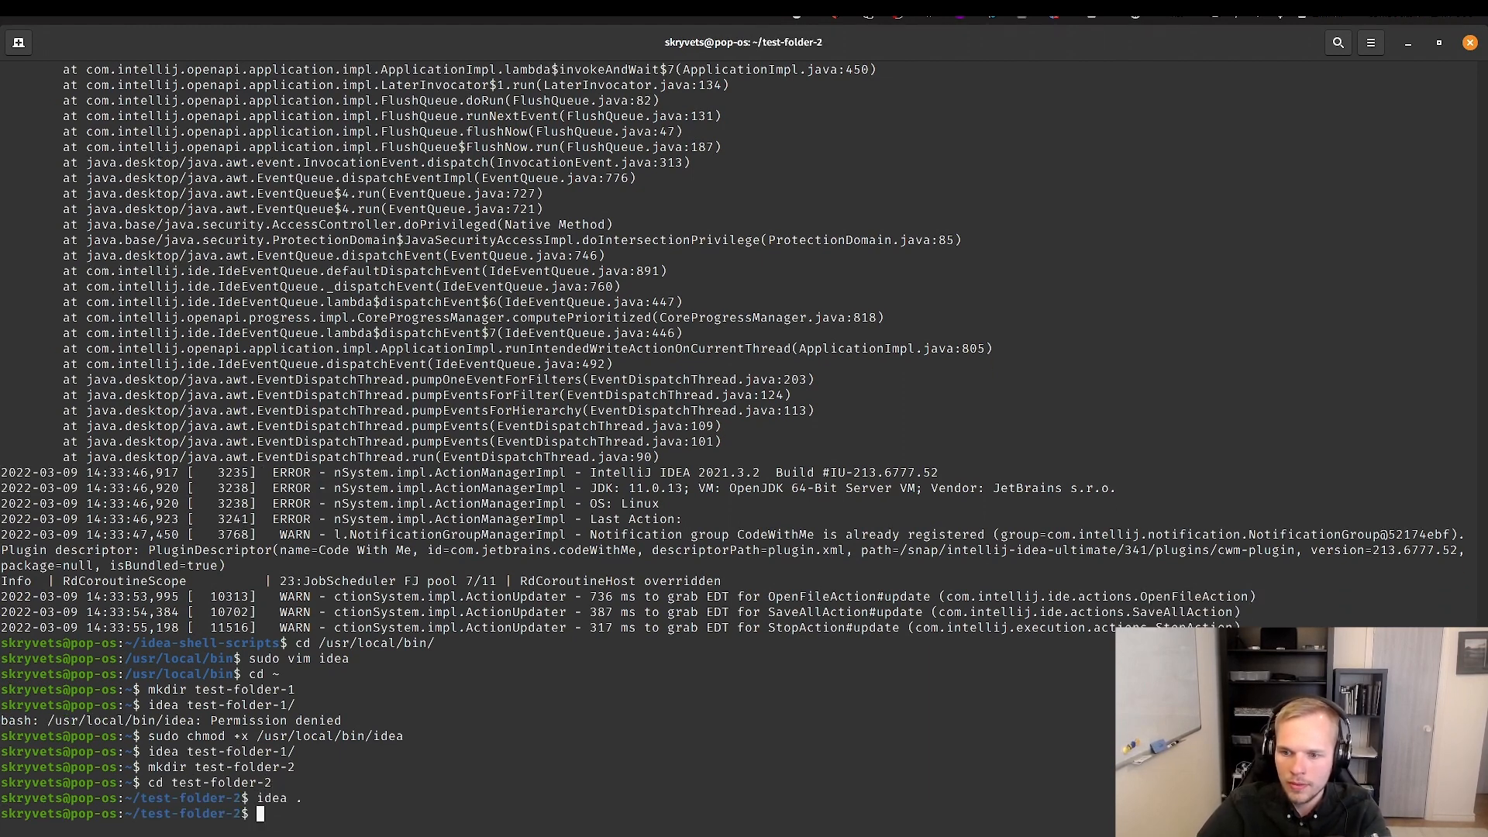
key("Return")
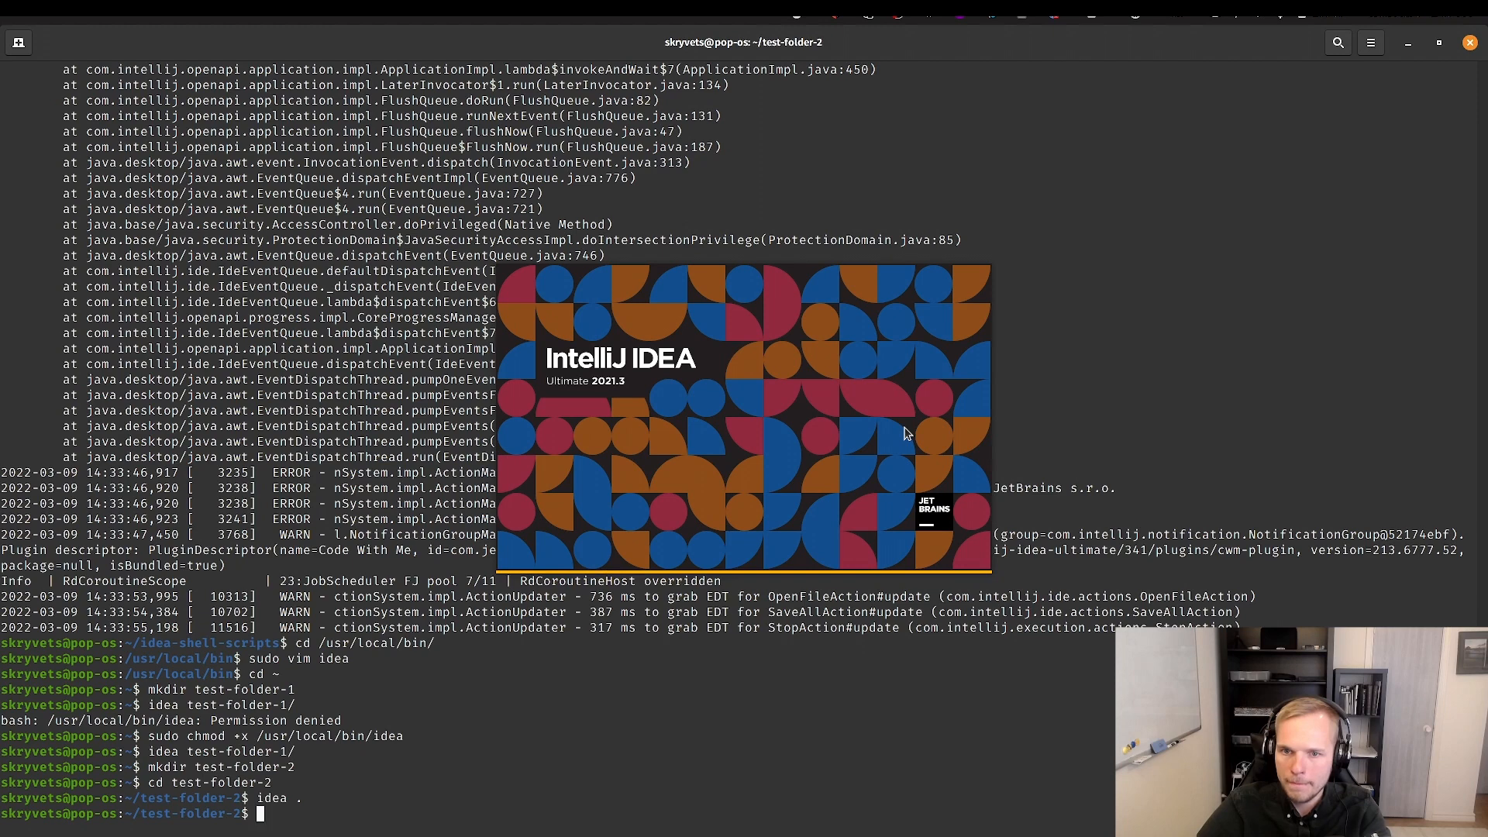